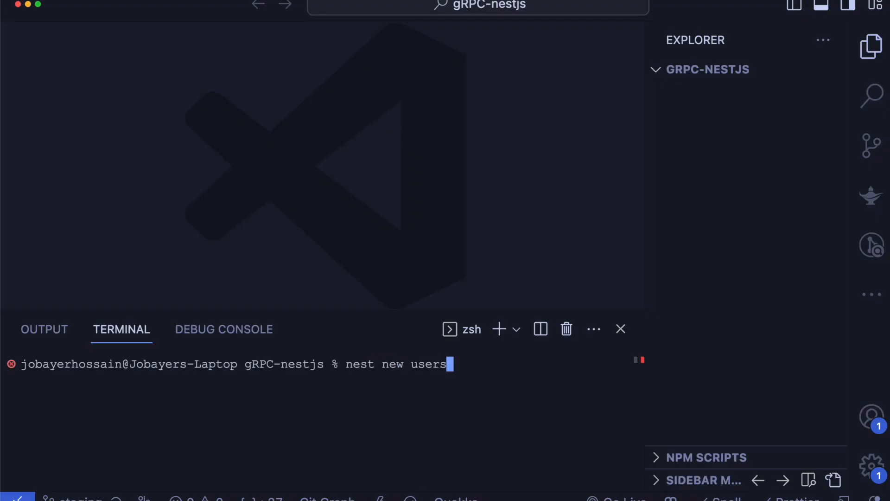
Generate the 'users' NestJS project with nest new users in the terminal.
{"action": "key", "text": "Return"}
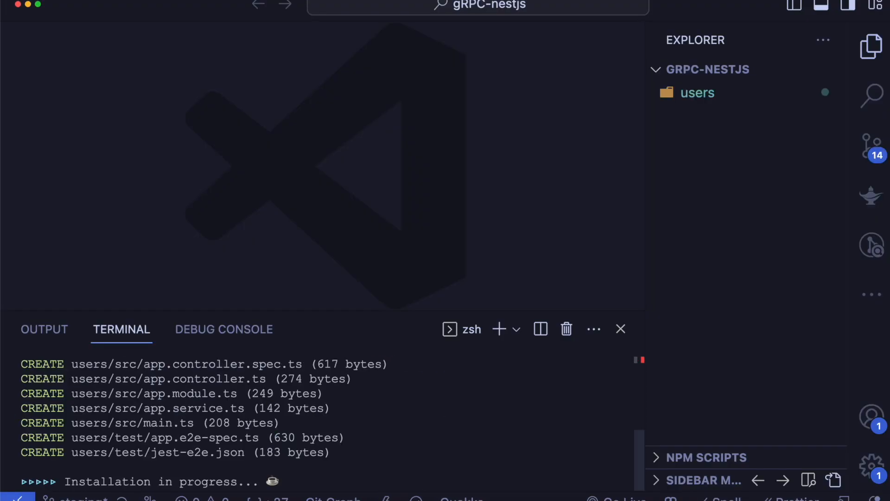
{"action": "left_click", "coordinate": [697, 93]}
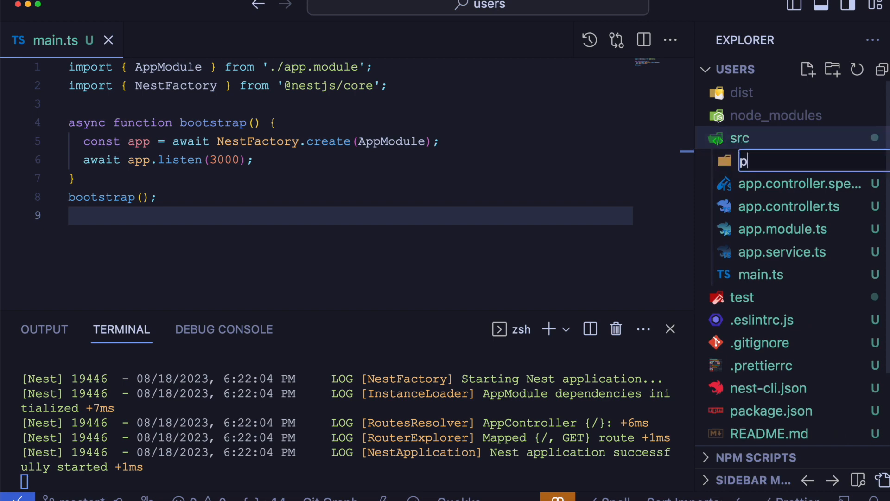
Create a protos folder under src holding an empty users.proto file.
{"action": "type", "text": "rotos"}
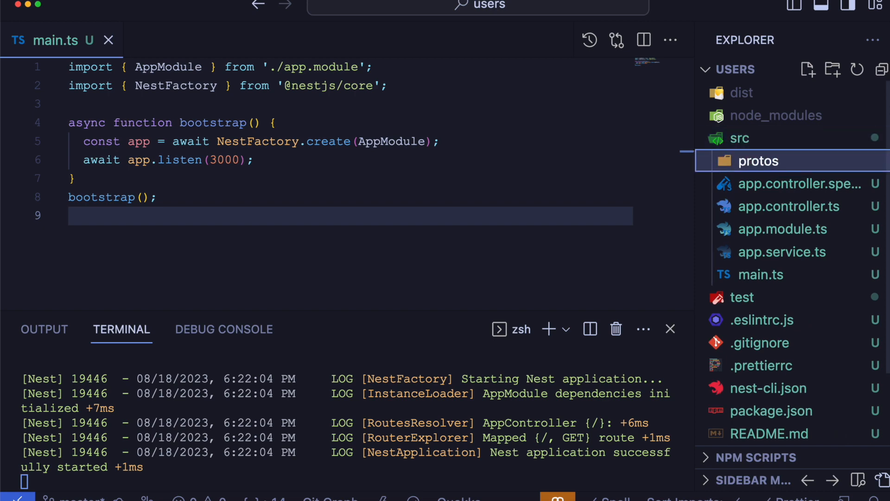
{"action": "left_click", "coordinate": [807, 69]}
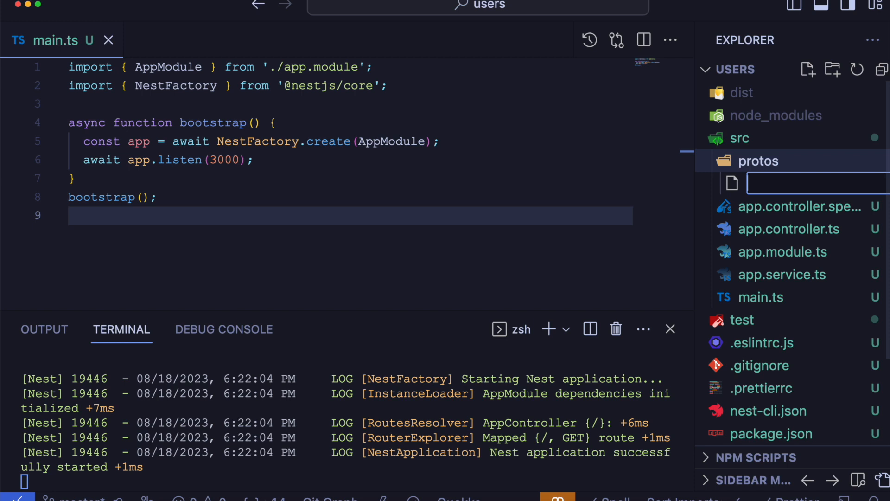
{"action": "type", "text": "users."}
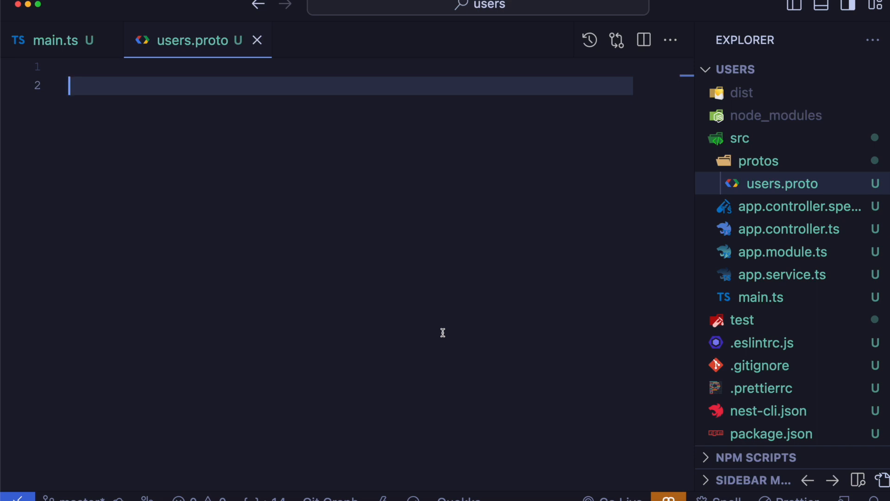
Write users.proto with proto3 syntax and GetUser and CreateUser rpc definitions.
{"action": "type", "text": "syntax = \"proto3\";"}
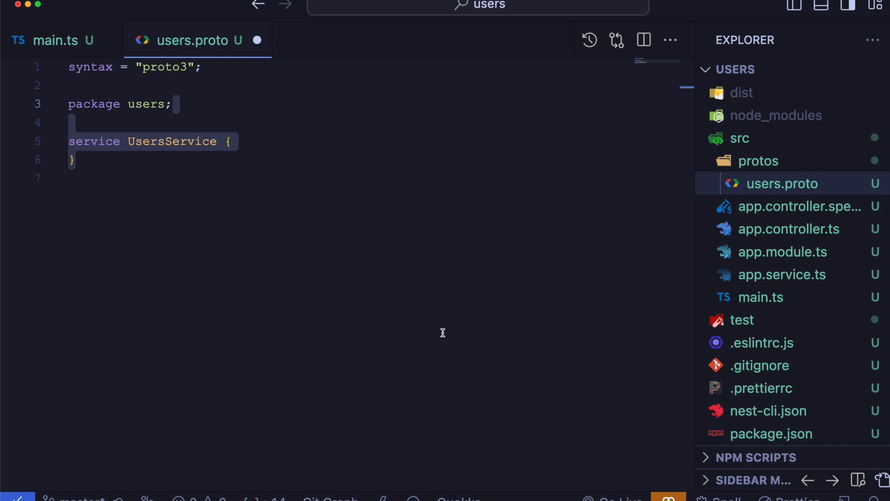
{"action": "type", "text": "rpc GetUser(GetUserRequest) returns (GetUserResponse) {}"}
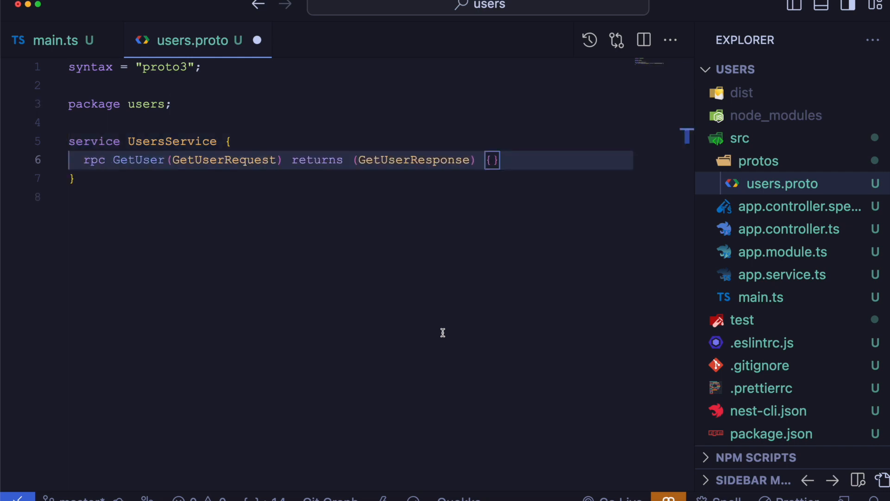
{"action": "type", "text": "rpc CreateUser(CreateUserRequest) returns (CreateUserResponse) {}"}
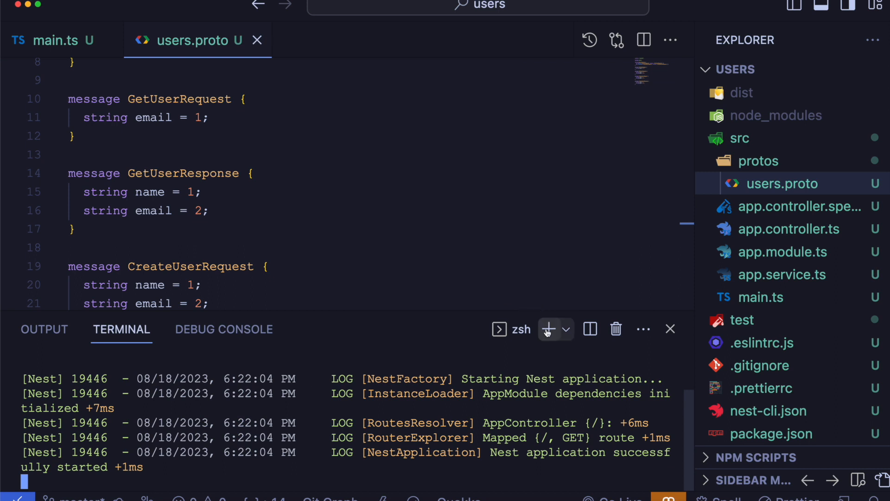
{"action": "left_click", "coordinate": [547, 329]}
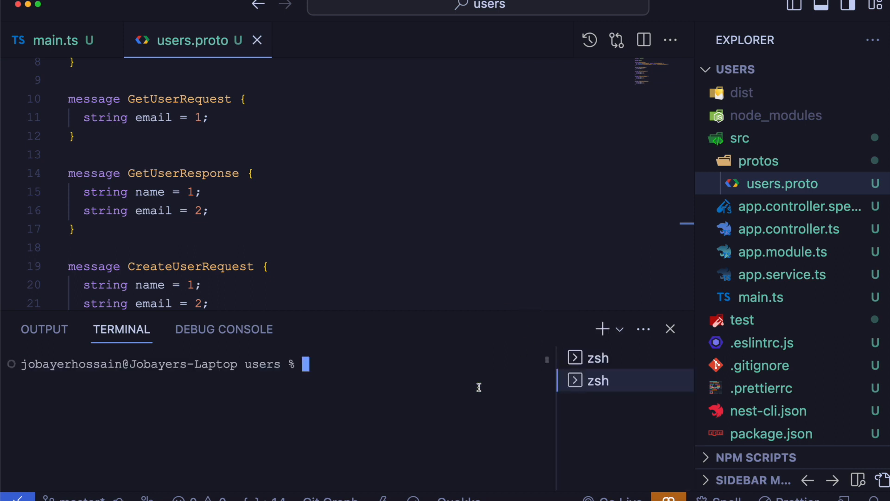
{"action": "type", "text": "yarn add @nestjs/microservices"}
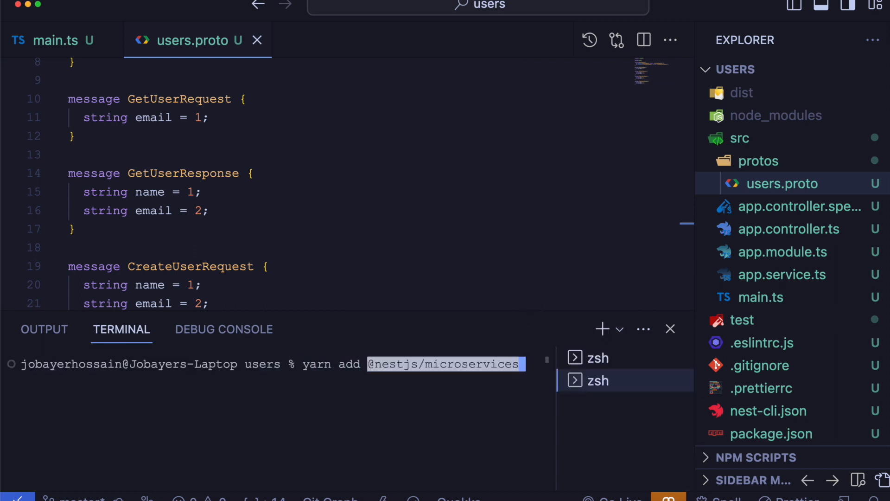
{"action": "key", "text": "Return"}
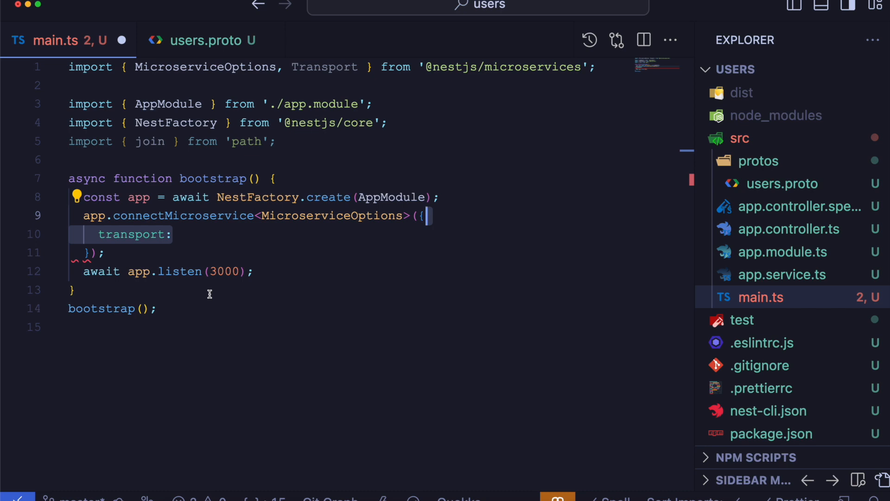
Configure the connected microservice with Transport.GRPC and package 'users' in main.ts.
{"action": "type", "text": "Transport"}
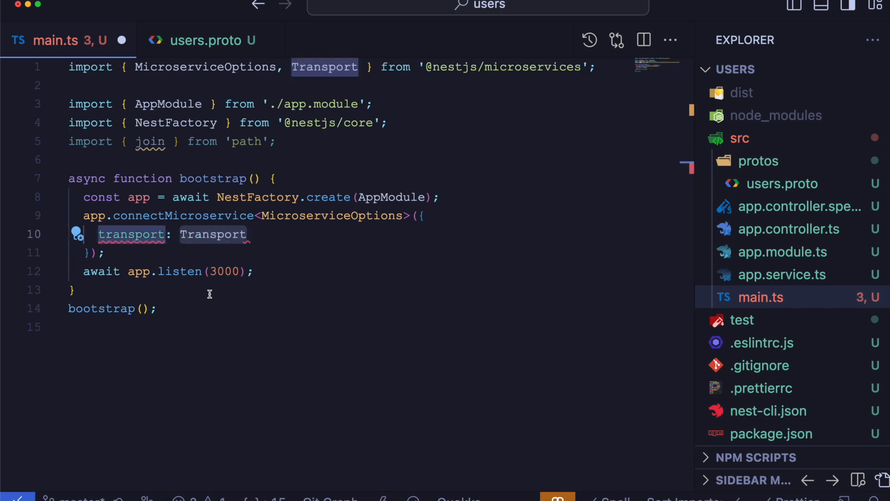
{"action": "type", "text": ".GRPC"}
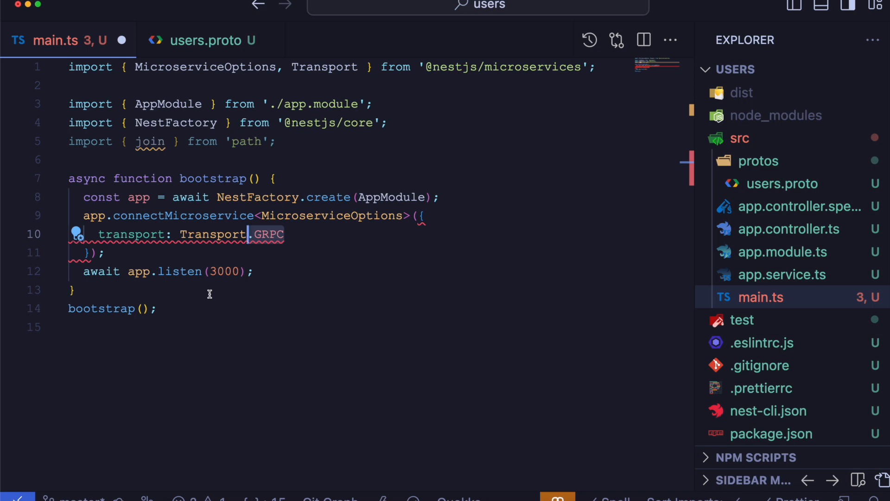
{"action": "type", "text": ","}
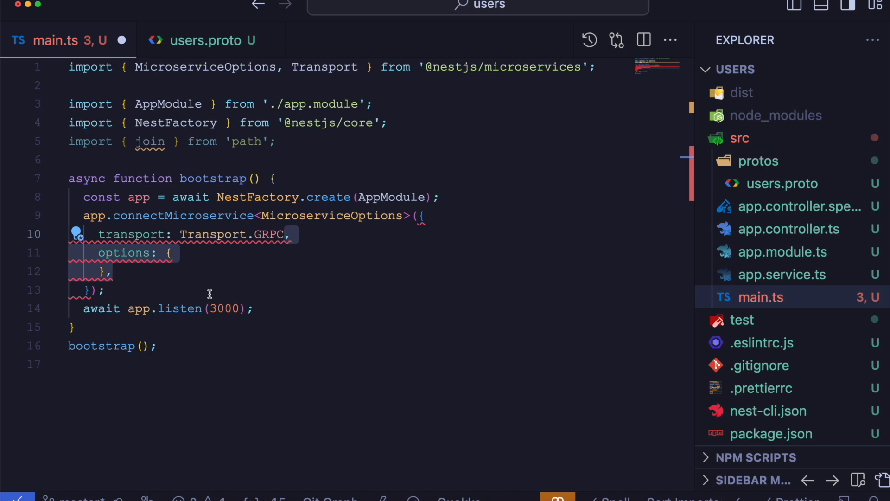
{"action": "type", "text": "package:"}
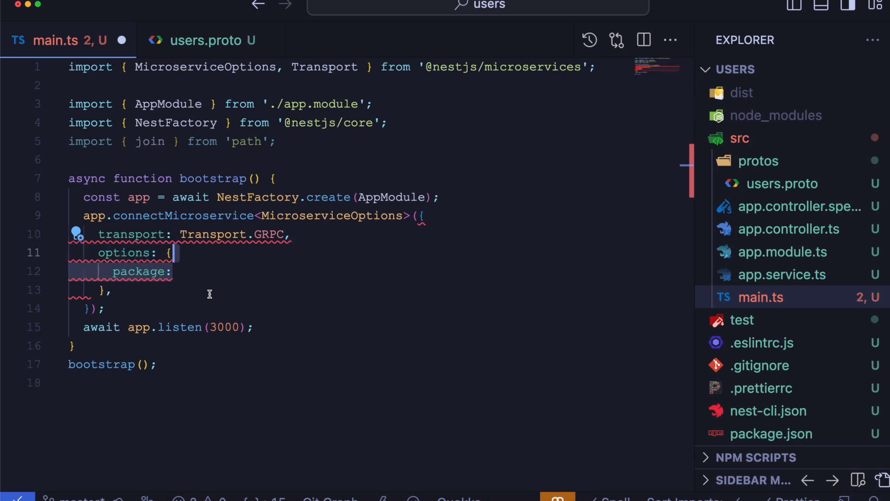
{"action": "type", "text": "''"}
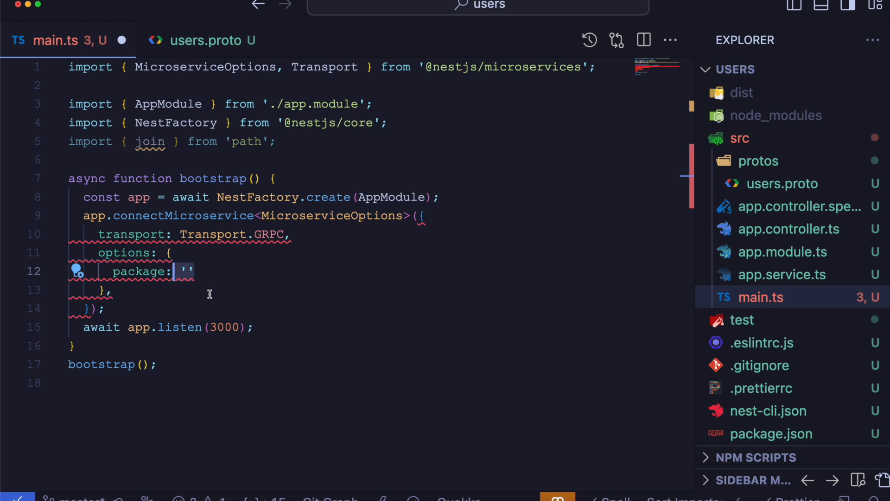
{"action": "type", "text": "users"}
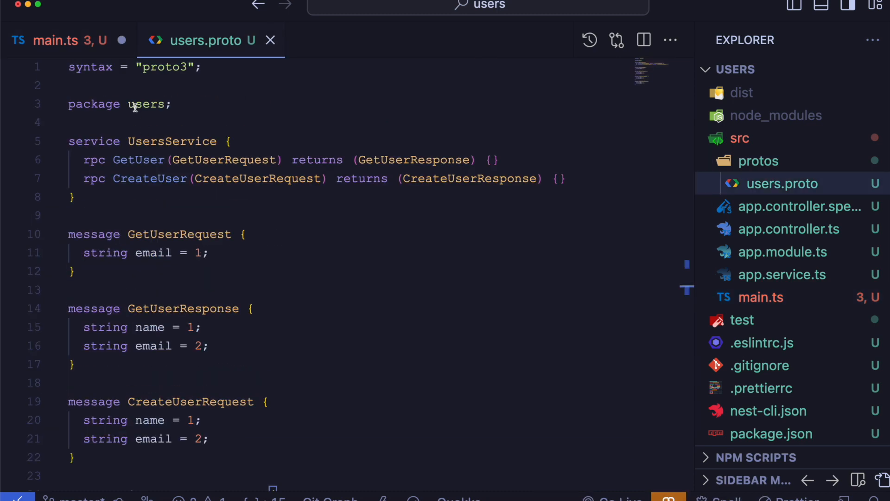
{"action": "left_click", "coordinate": [56, 41]}
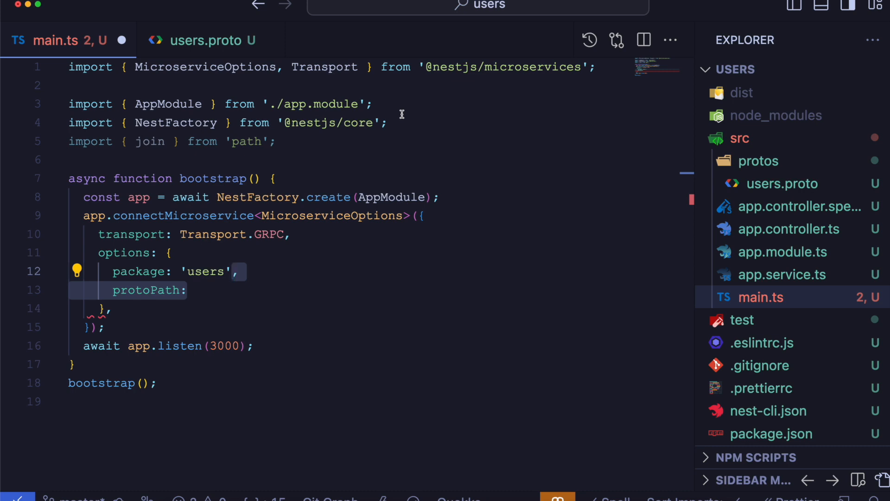
Set protoPath to protos/users.proto, url localhost:50051, and await app.startAllMicroservices().
{"action": "type", "text": "join(__dirname, 'protos/users.proto'),"}
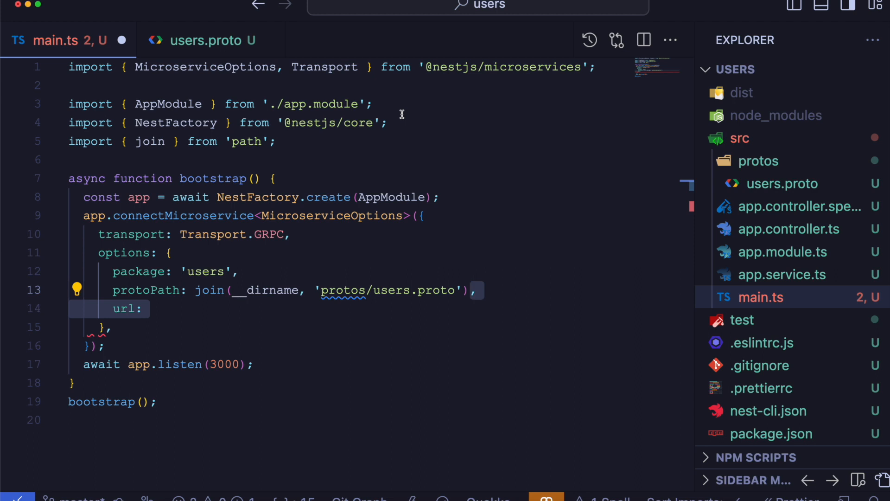
{"action": "type", "text": "'localhost:50051',"}
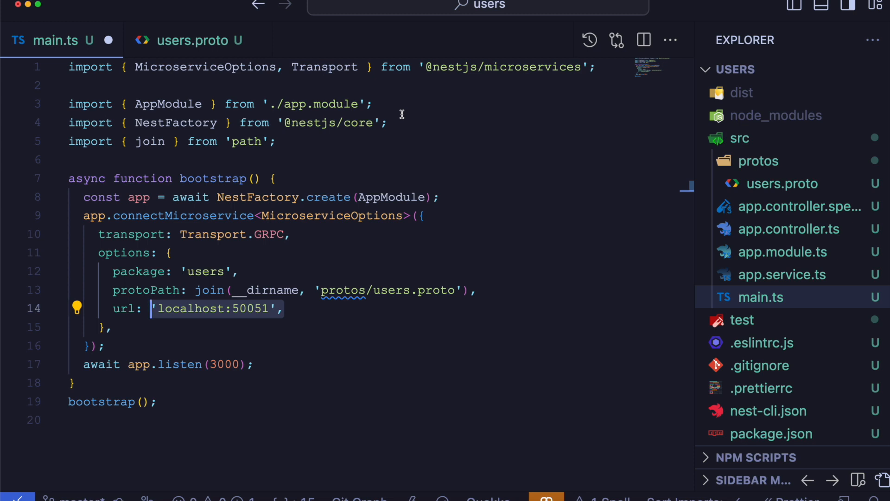
{"action": "type", "text": "await"}
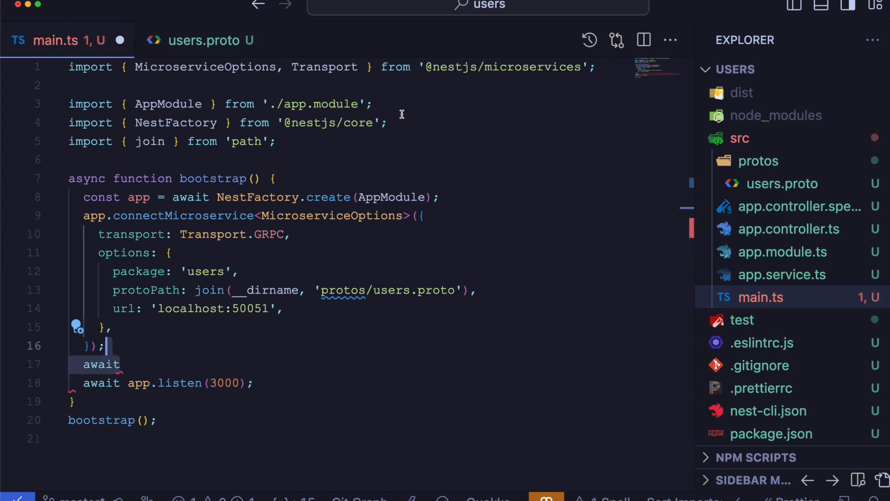
{"action": "type", "text": "app.startAllMicroservices();"}
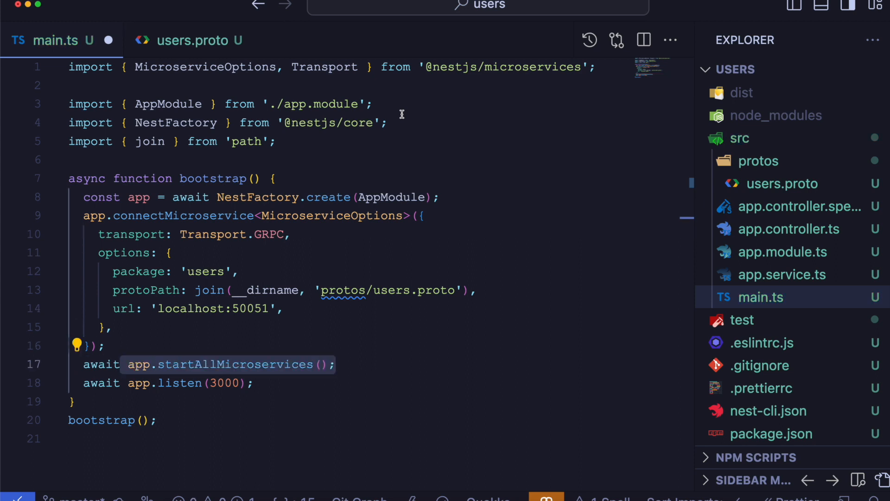
{"action": "mouse_move", "coordinate": [108, 40]}
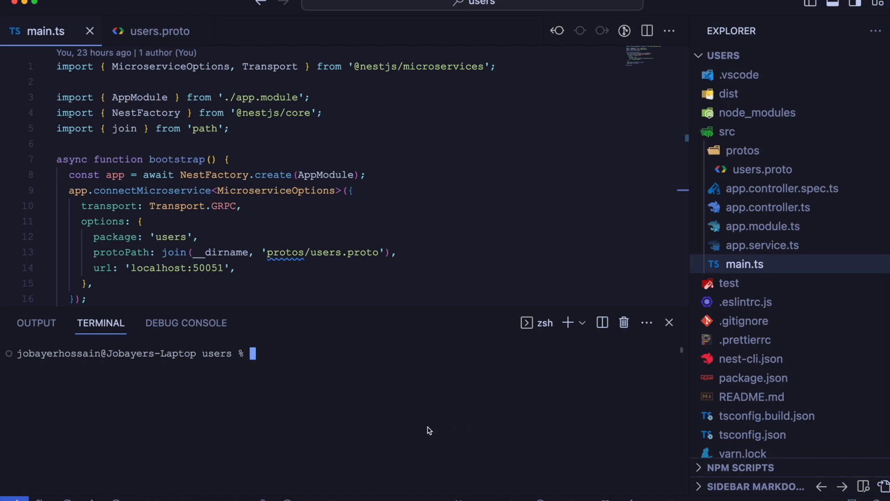
Run yarn start:dev and copy the missing package name from the error.
{"action": "type", "text": "yarn star"}
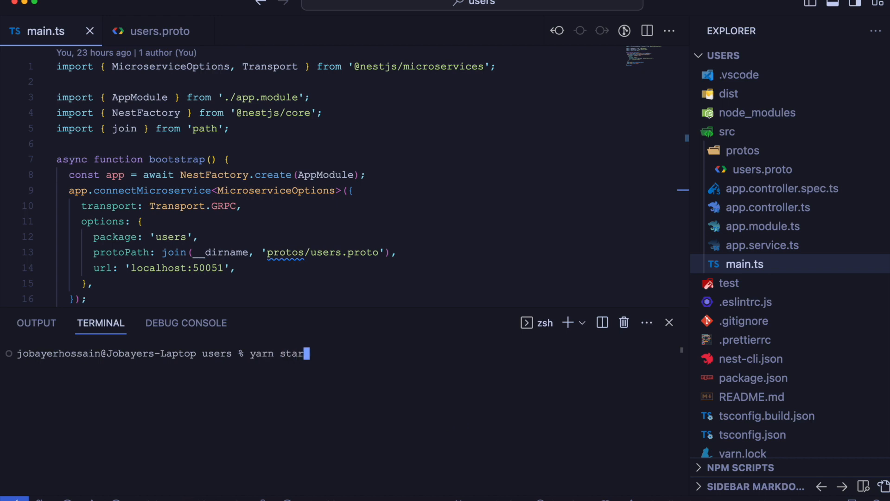
{"action": "type", "text": "t:dev"}
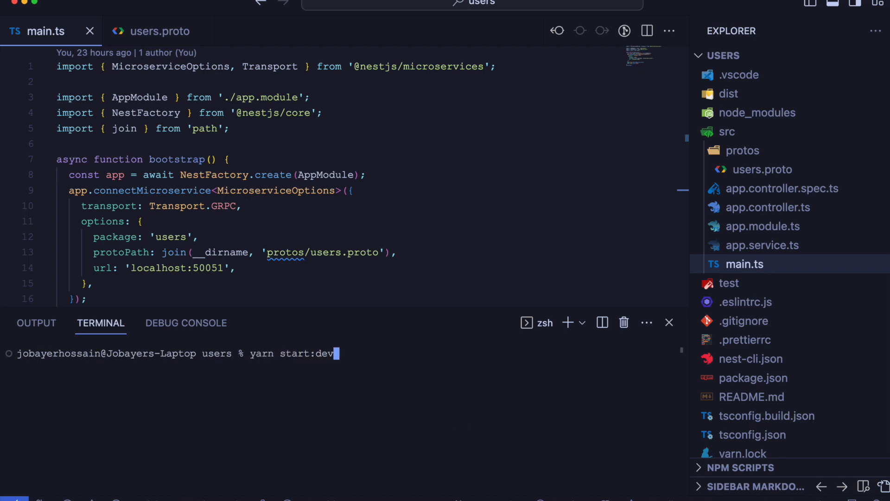
{"action": "key", "text": "Return"}
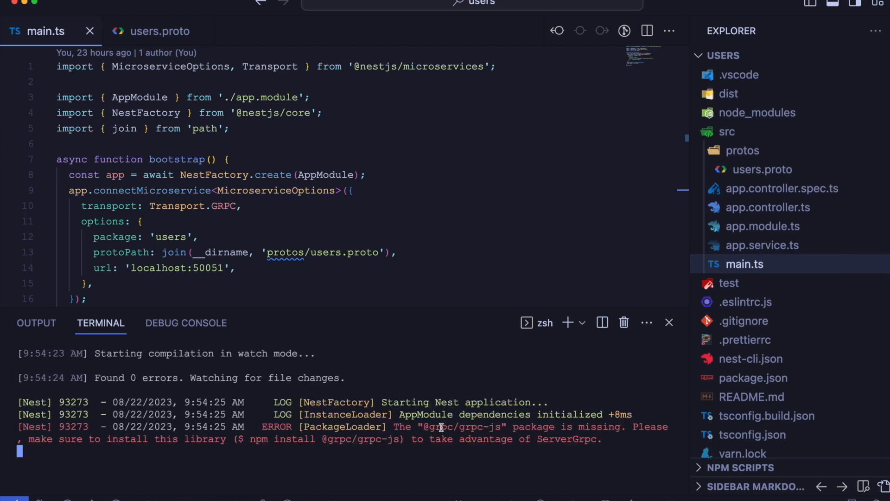
{"action": "double_click", "coordinate": [454, 427]}
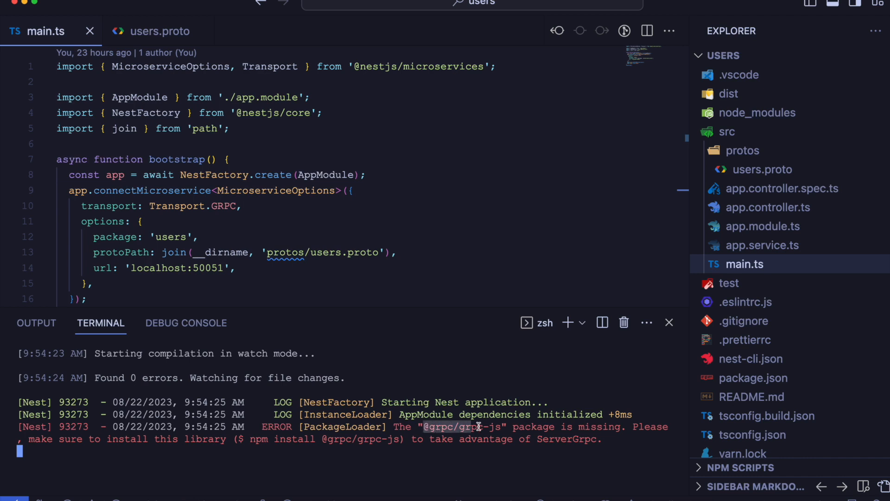
{"action": "right_click", "coordinate": [480, 426]}
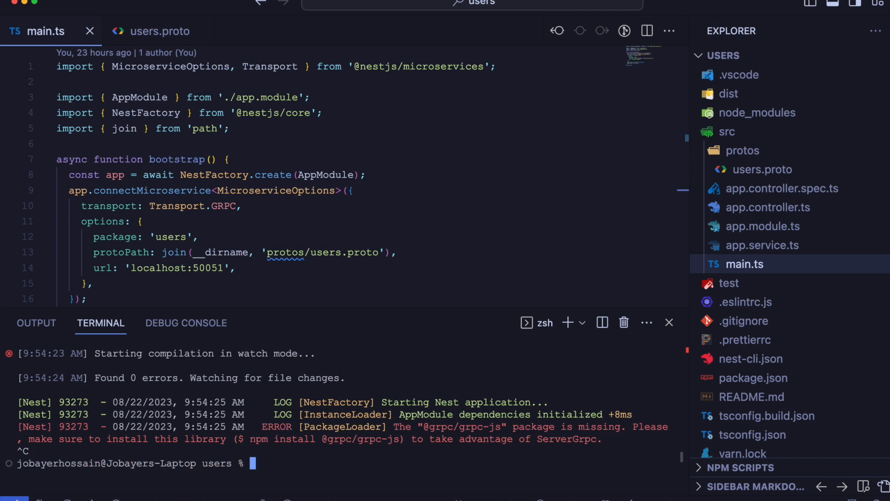
{"action": "type", "text": "yarn add @grpc/grpc-js"}
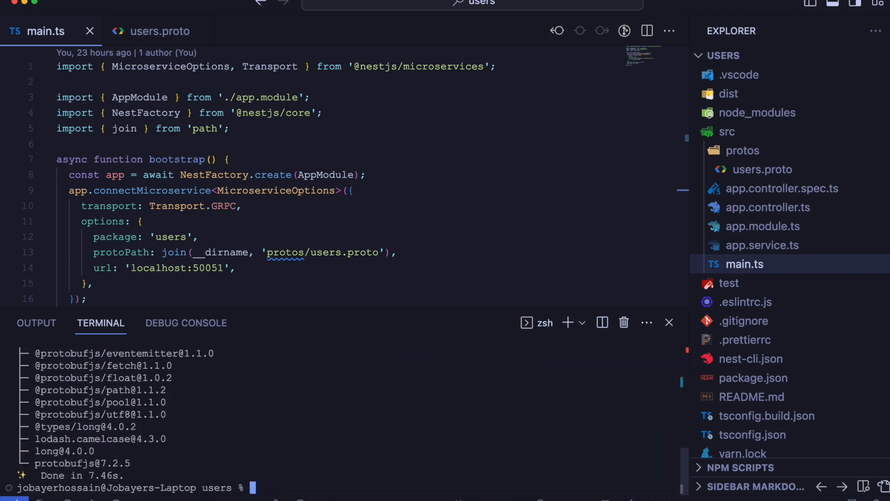
{"action": "type", "text": "y"}
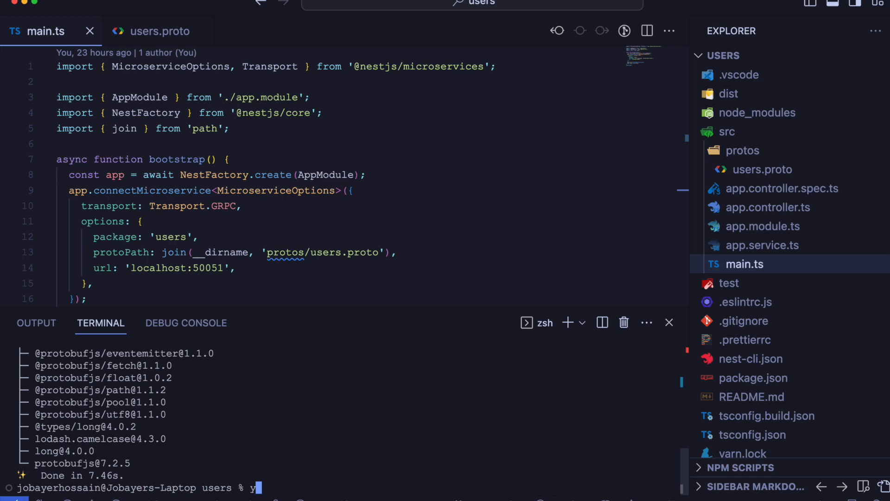
{"action": "type", "text": "arn start:d"}
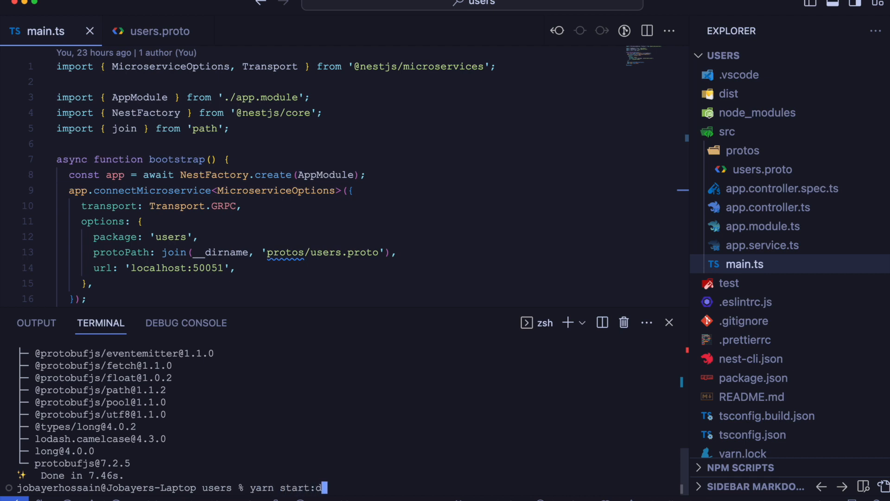
{"action": "key", "text": "Return"}
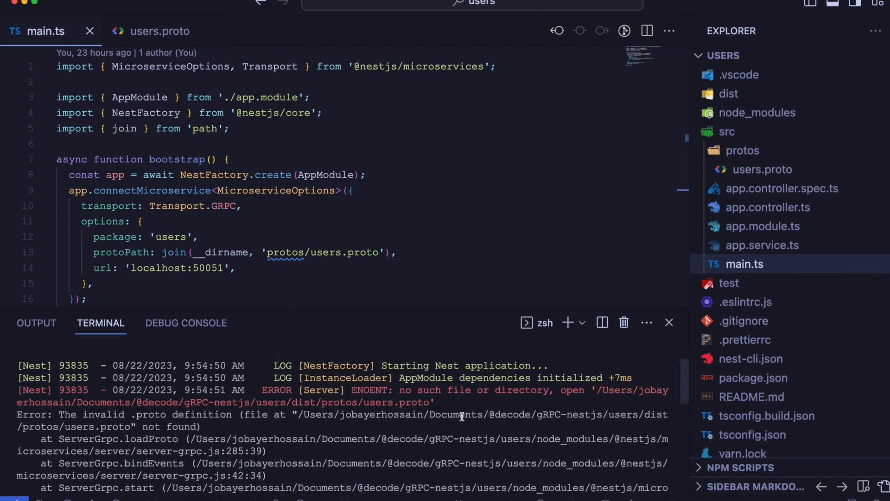
{"action": "mouse_move", "coordinate": [539, 390]}
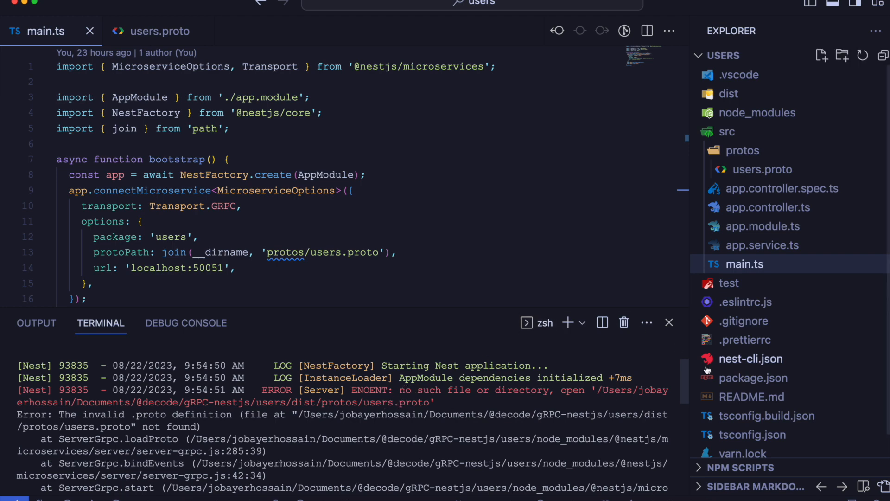
Add **/*.proto as assets in nest-cli.json and restart the dev server.
{"action": "left_click", "coordinate": [750, 358]}
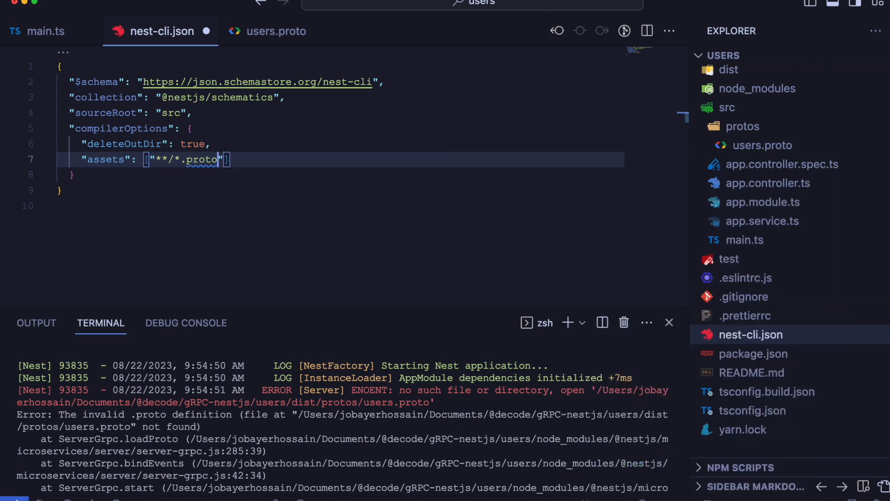
{"action": "left_click", "coordinate": [251, 206]}
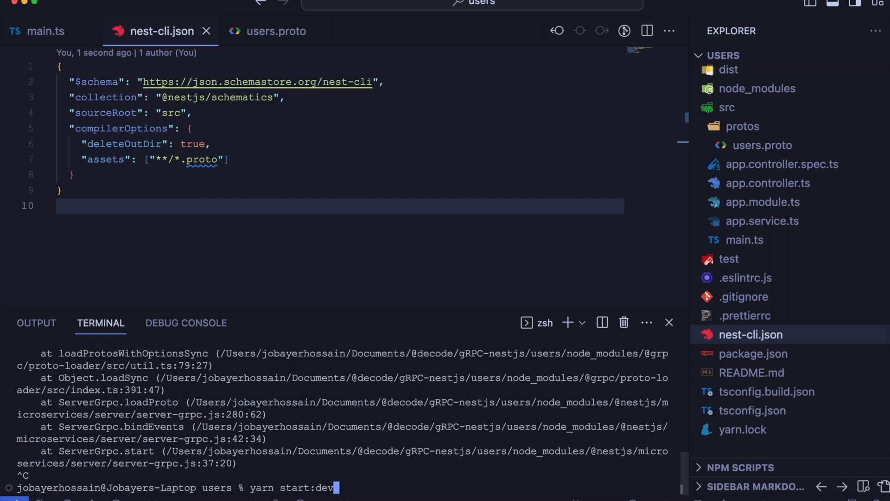
{"action": "key", "text": "Return"}
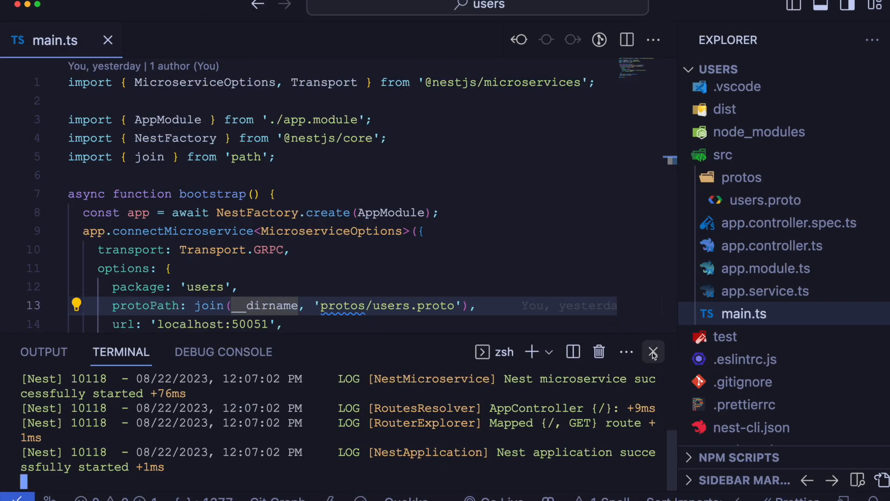
Hide the terminal and go to the space after getHello in app.controller.ts.
{"action": "left_click", "coordinate": [653, 351]}
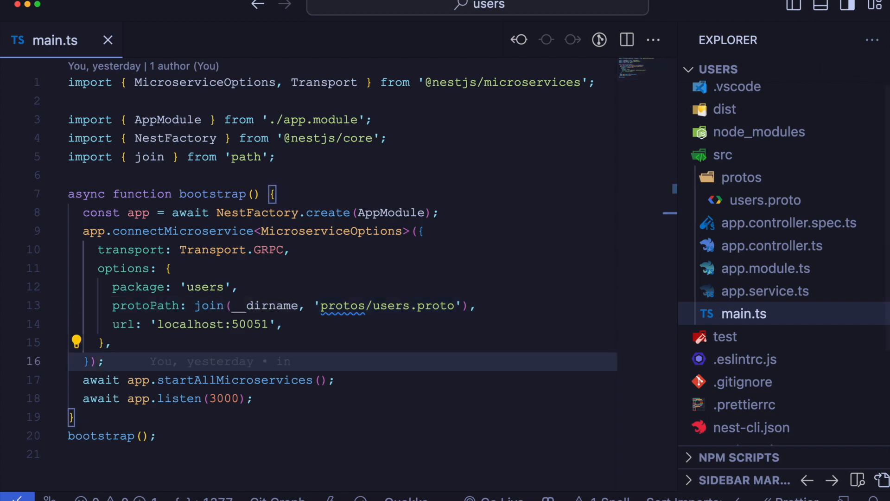
{"action": "left_click", "coordinate": [771, 245]}
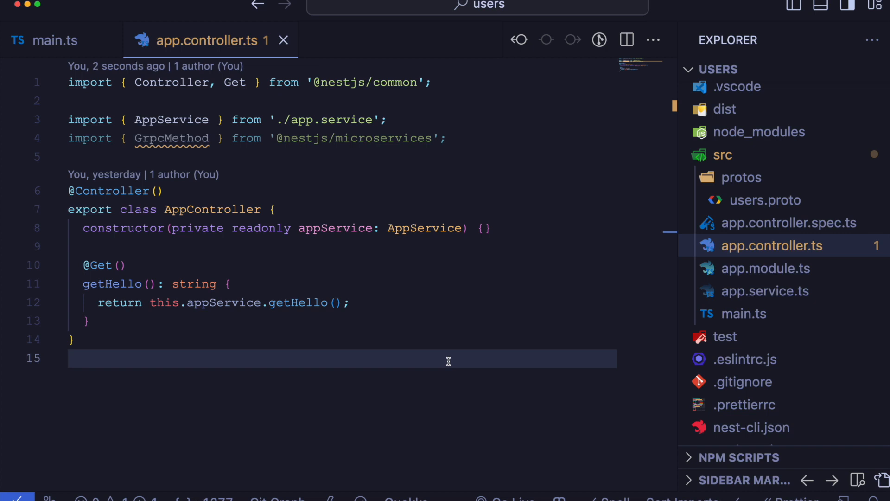
{"action": "key", "text": "Enter"}
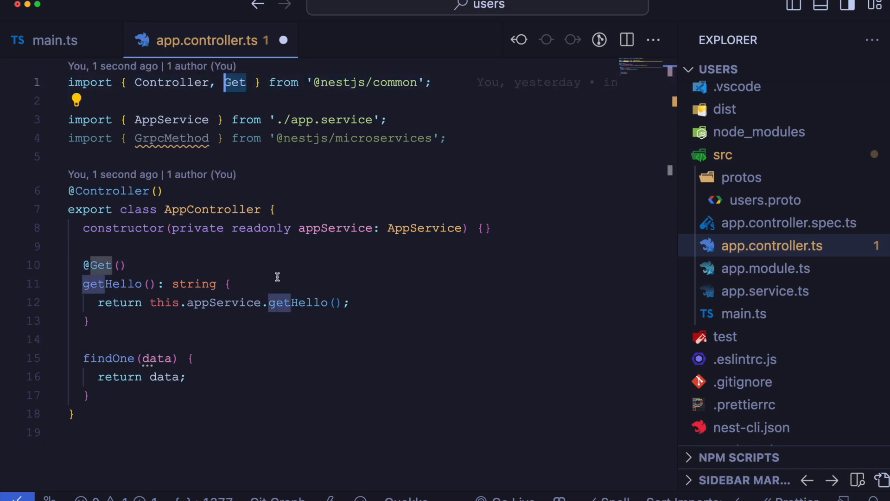
{"action": "left_click", "coordinate": [227, 284]}
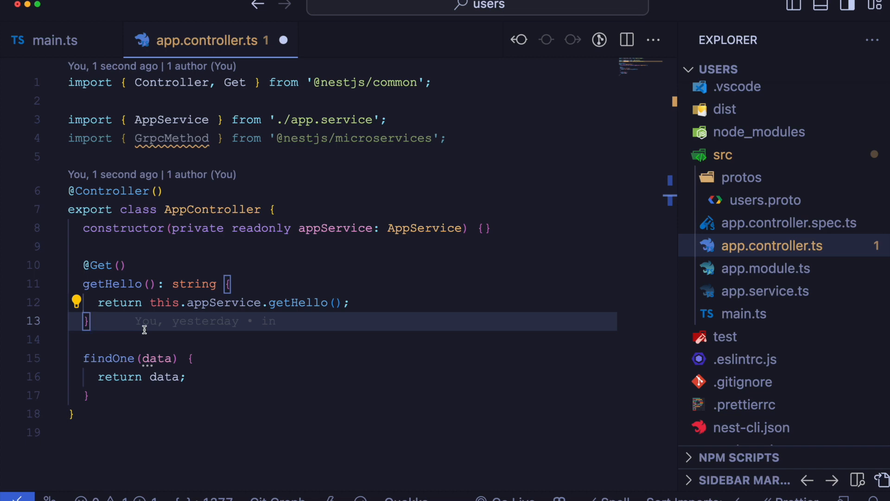
{"action": "mouse_move", "coordinate": [526, 168]}
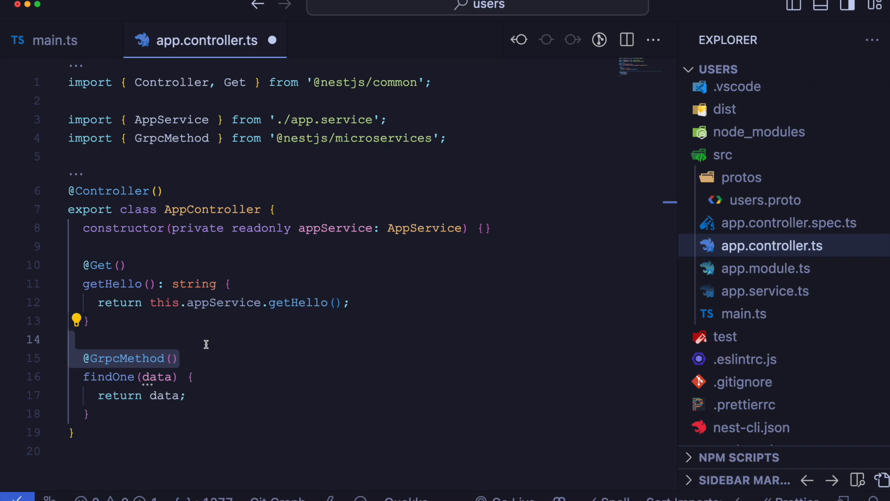
{"action": "type", "text": "'UsersService'"}
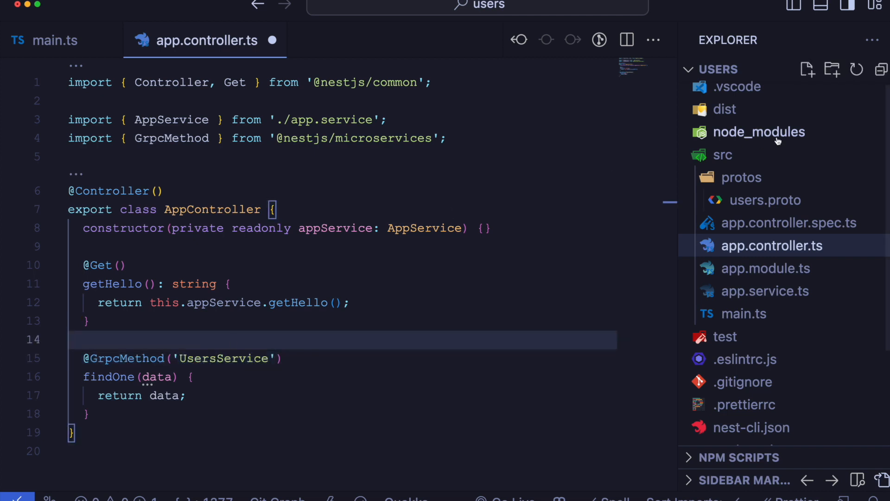
{"action": "left_click", "coordinate": [766, 200]}
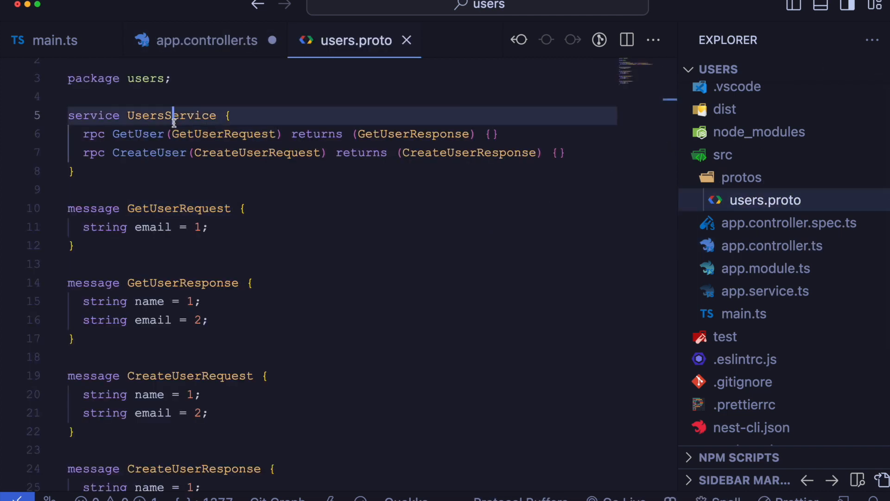
{"action": "left_click", "coordinate": [205, 40]}
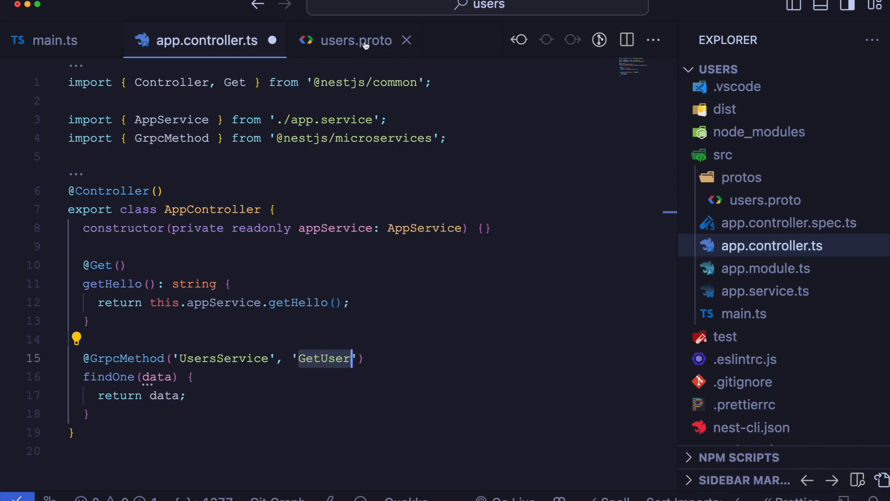
{"action": "left_click", "coordinate": [357, 41]}
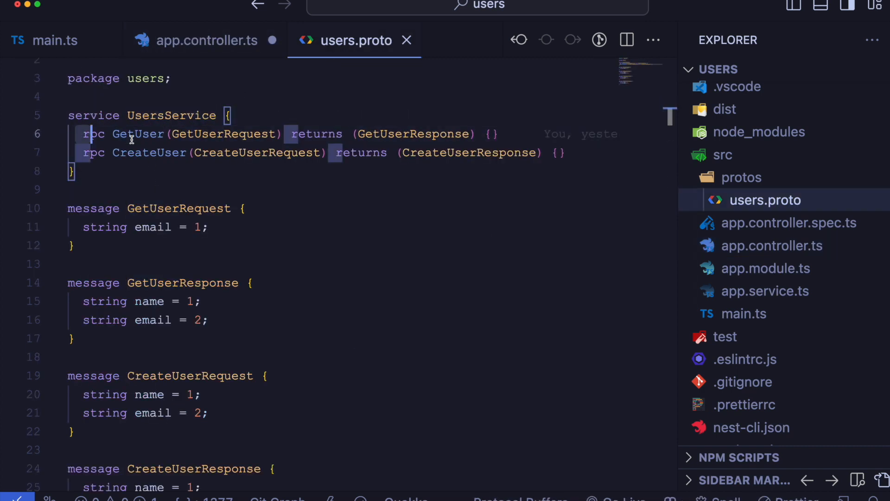
{"action": "left_click", "coordinate": [206, 41]}
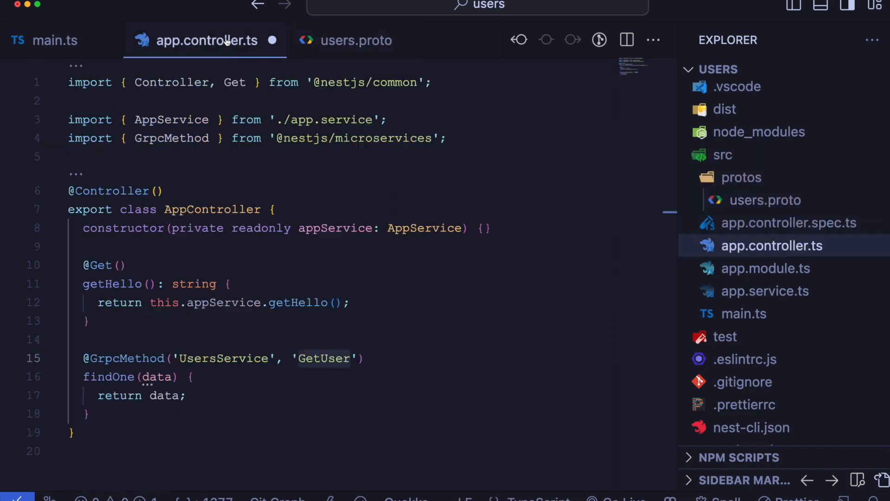
{"action": "left_click", "coordinate": [86, 413]}
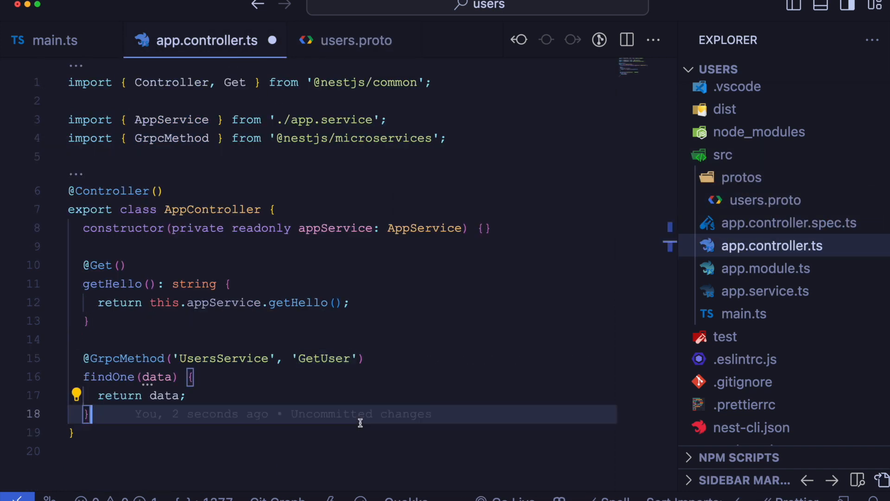
{"action": "type", "text": "console.log(data);"}
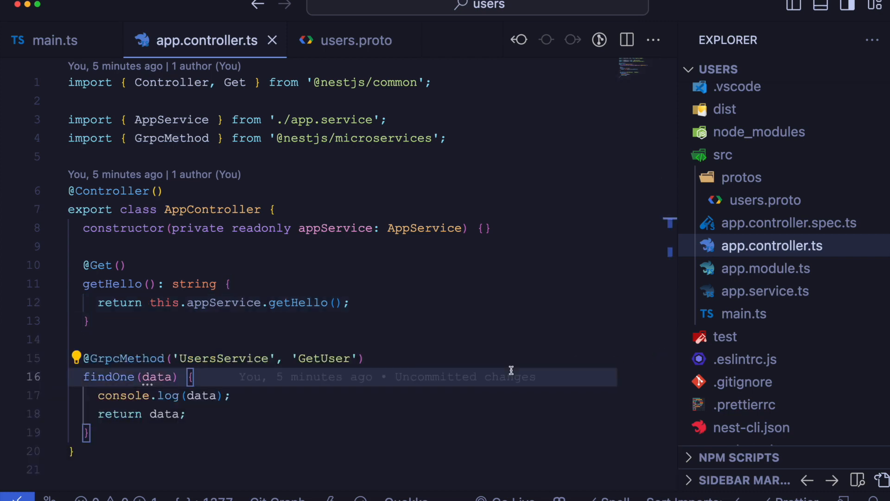
{"action": "mouse_move", "coordinate": [311, 302]}
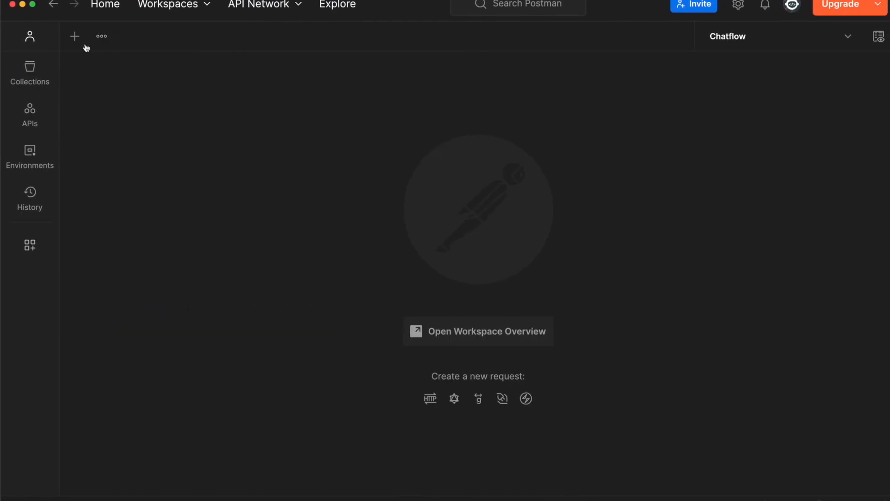
{"action": "left_click", "coordinate": [74, 36]}
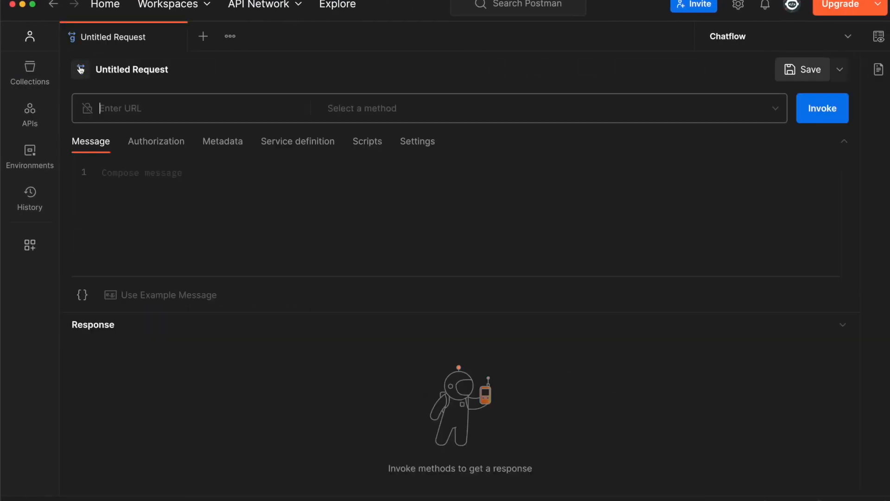
{"action": "left_click", "coordinate": [80, 69]}
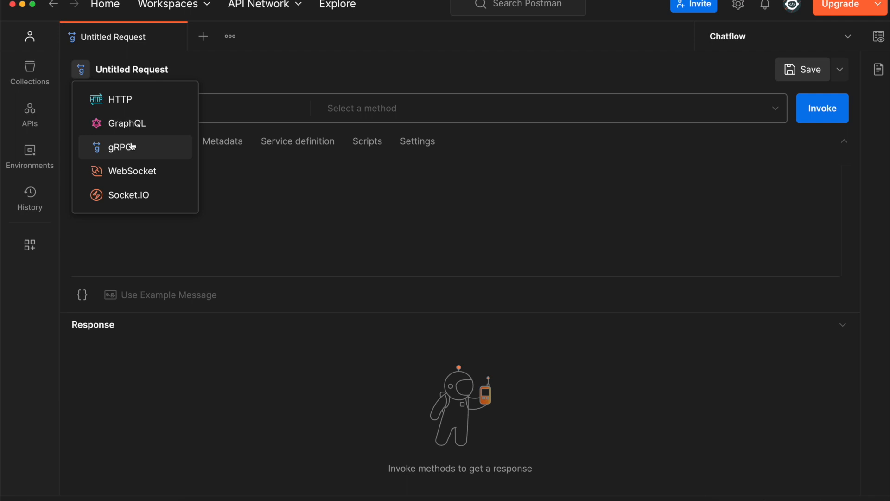
{"action": "left_click", "coordinate": [119, 147]}
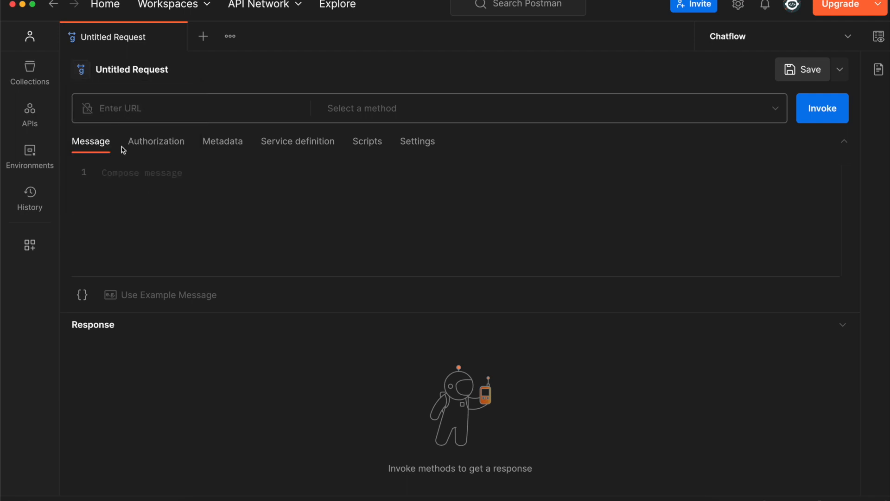
{"action": "mouse_move", "coordinate": [292, 161]}
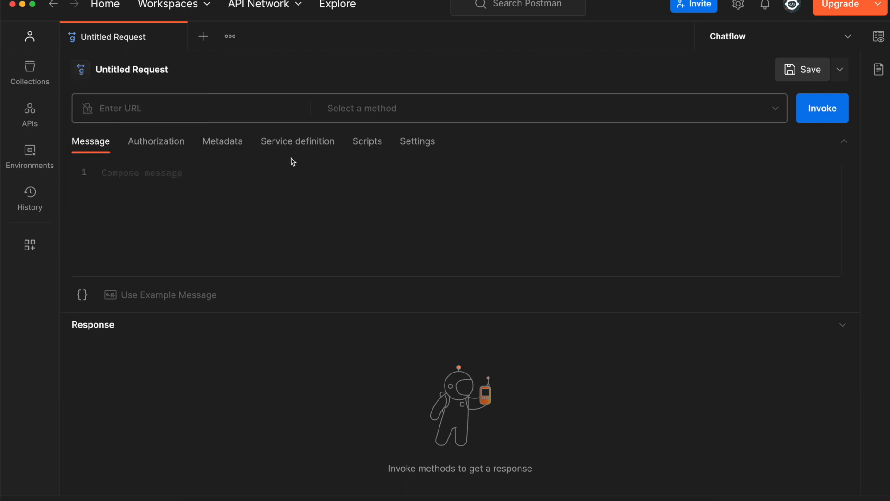
{"action": "left_click", "coordinate": [296, 141]}
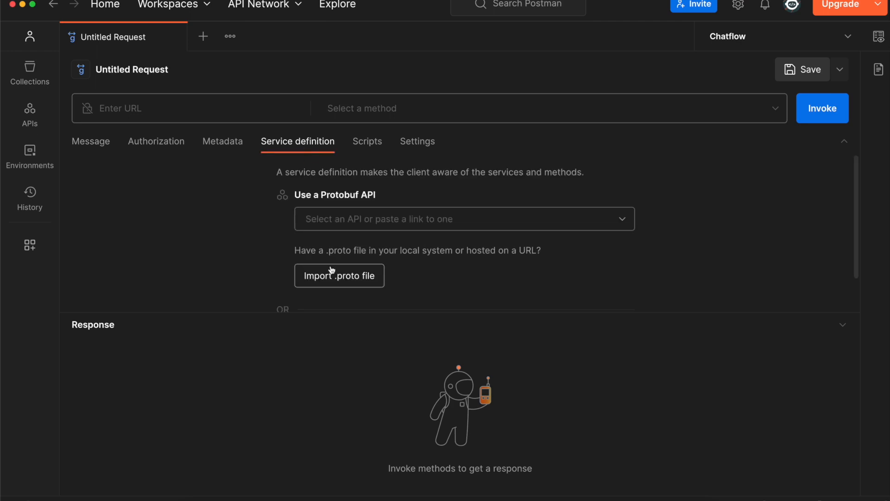
{"action": "left_click", "coordinate": [339, 275]}
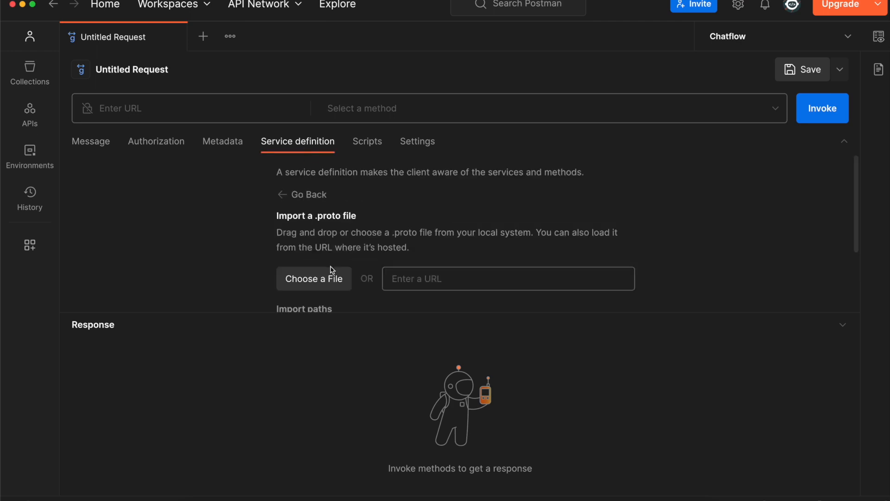
{"action": "left_click", "coordinate": [313, 278]}
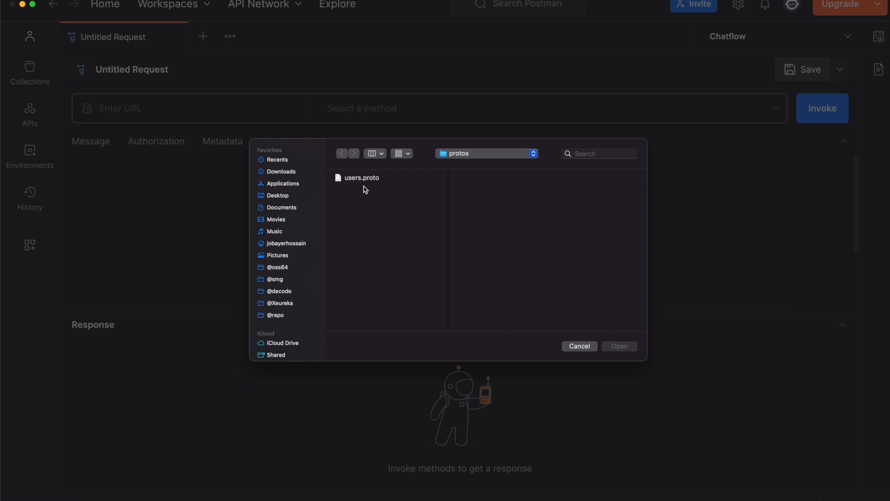
{"action": "left_click", "coordinate": [619, 346]}
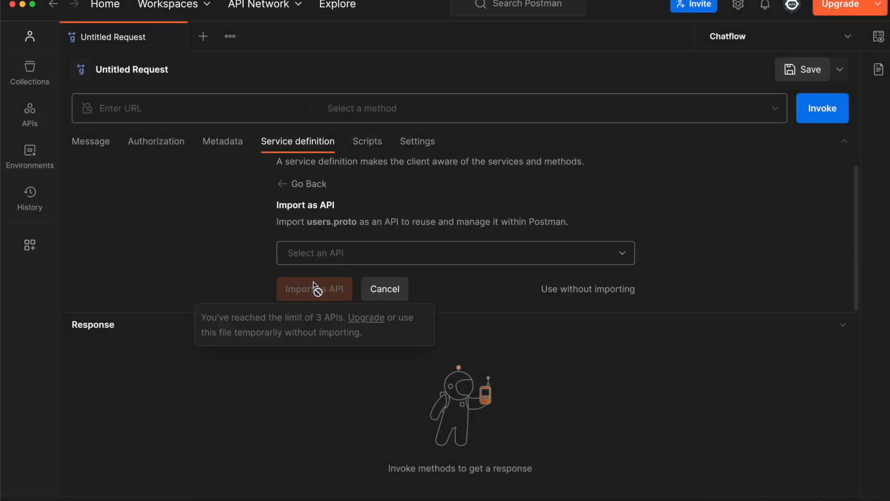
{"action": "left_click", "coordinate": [454, 252]}
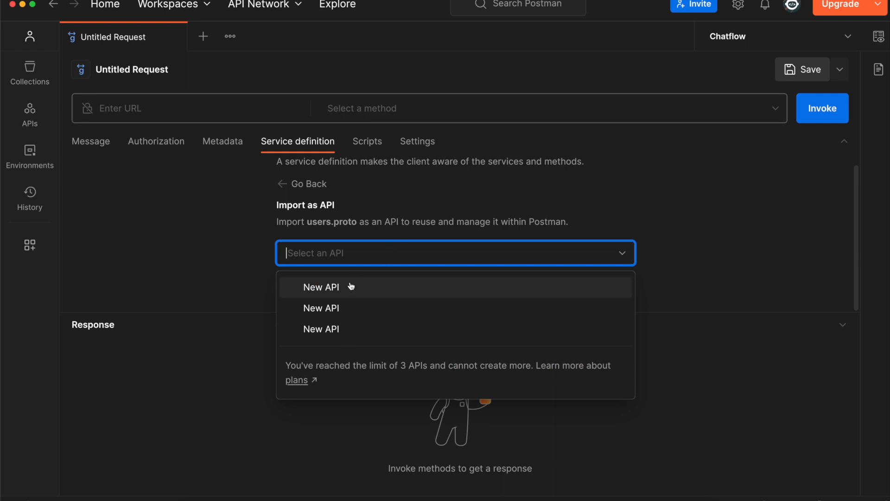
{"action": "left_click", "coordinate": [320, 287]}
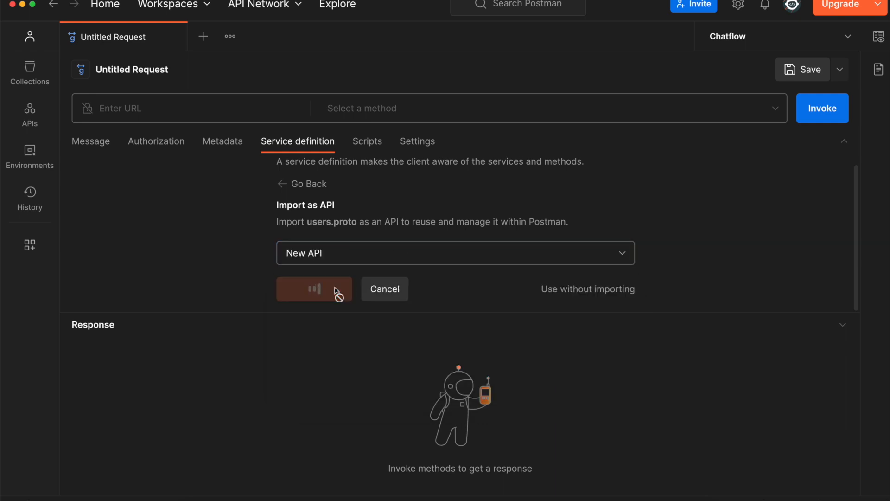
{"action": "left_click", "coordinate": [314, 288]}
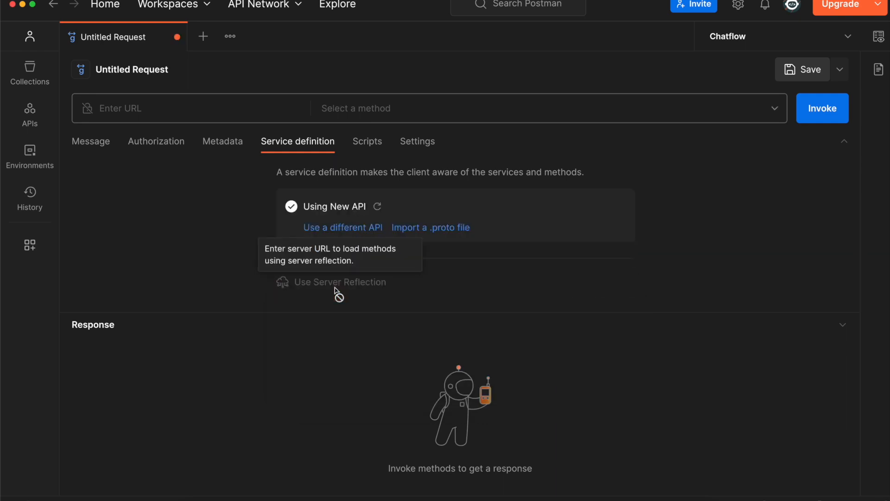
{"action": "mouse_move", "coordinate": [259, 109]}
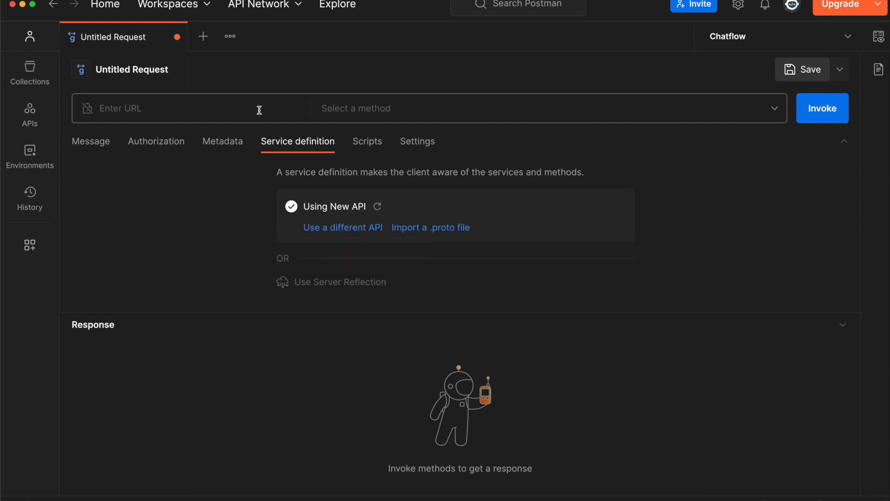
{"action": "left_click", "coordinate": [190, 108]}
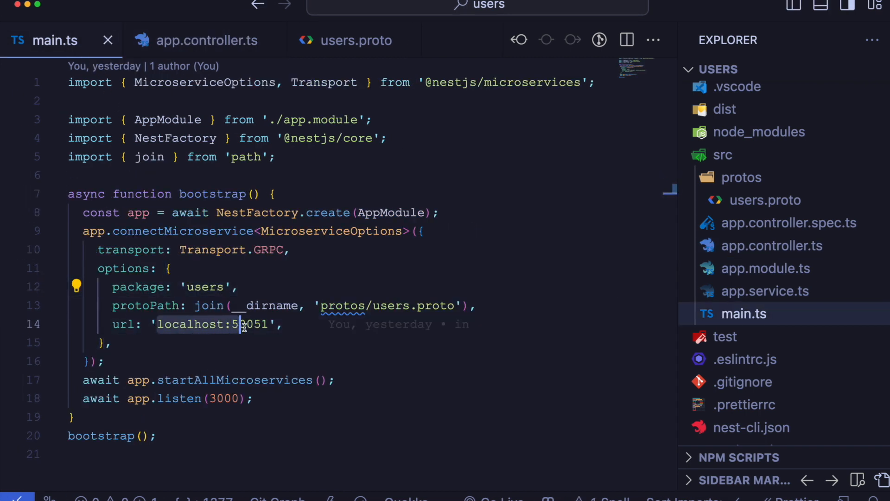
Target localhost:50051 and select the UsersService GetUser method in Postman.
{"action": "type", "text": "0"}
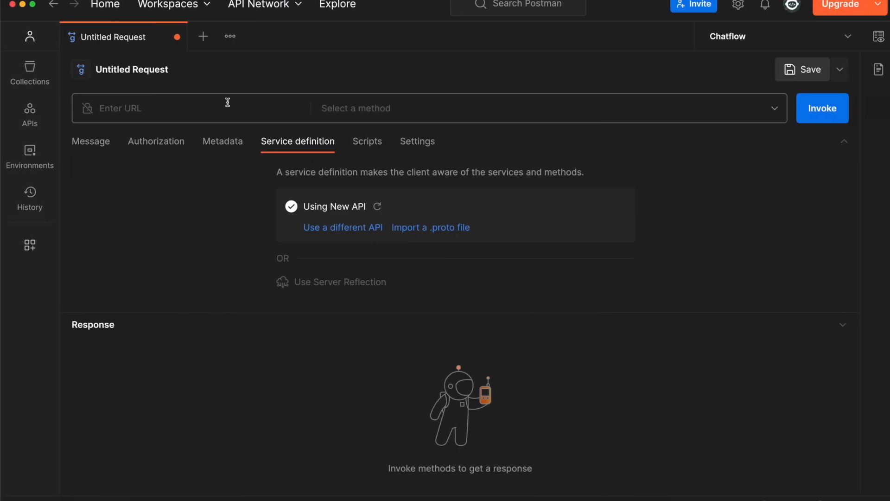
{"action": "type", "text": "localhost:50051"}
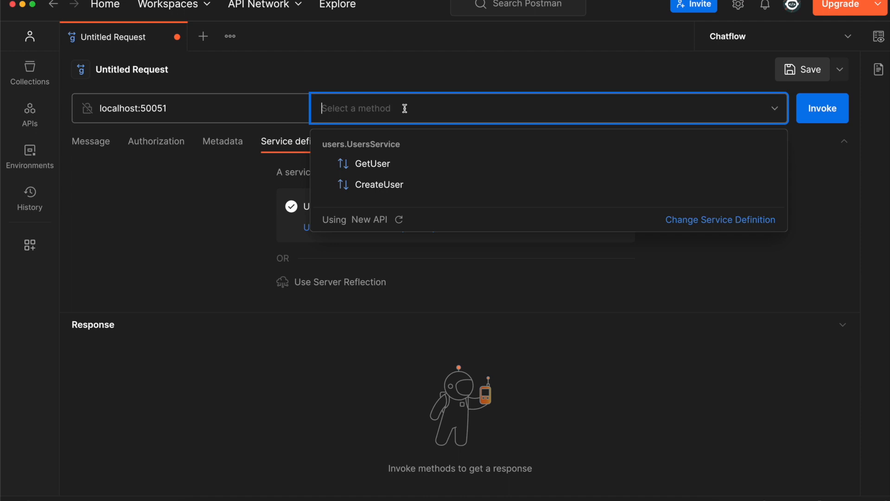
{"action": "mouse_move", "coordinate": [379, 163]}
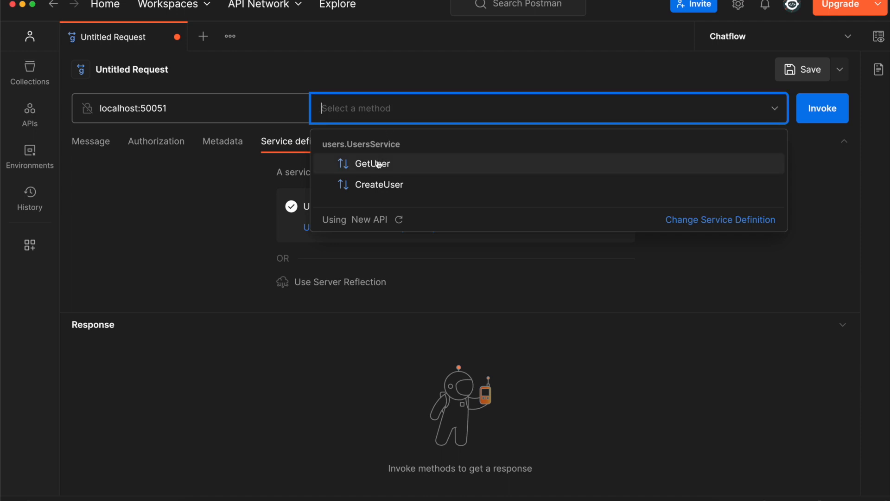
{"action": "left_click", "coordinate": [372, 163]}
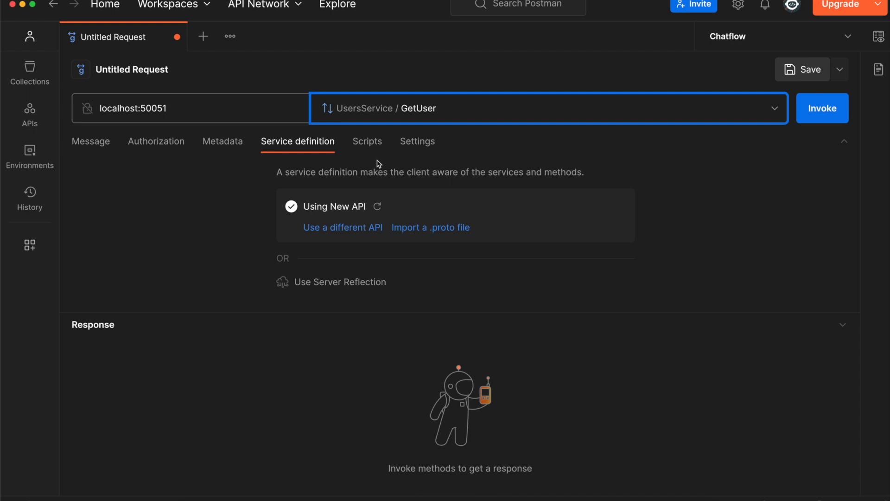
{"action": "left_click", "coordinate": [91, 141]}
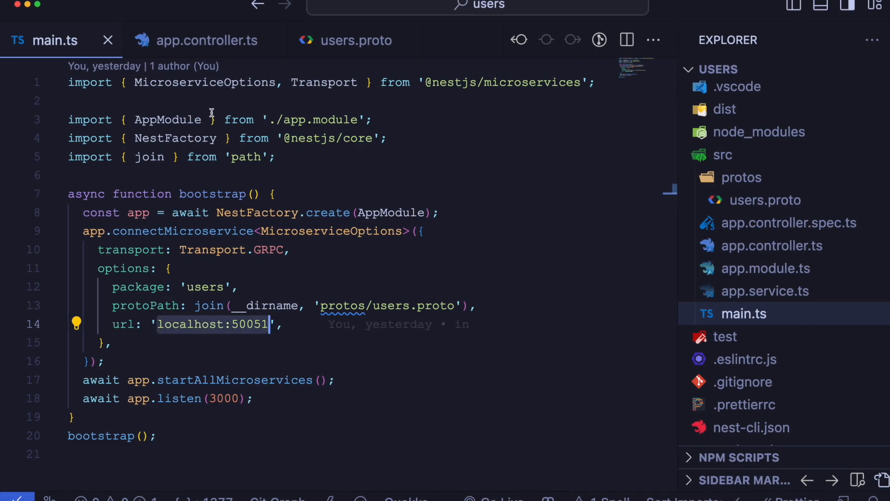
{"action": "left_click", "coordinate": [356, 40]}
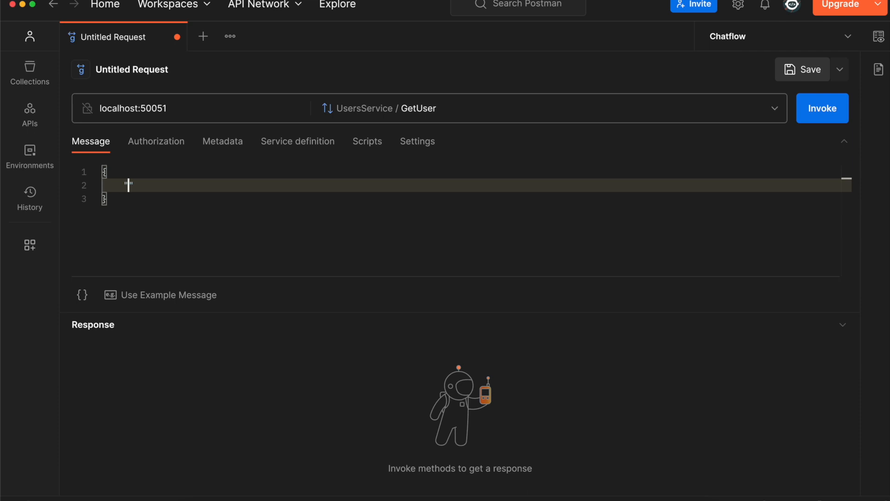
{"action": "type", "text": "\"email\": \""}
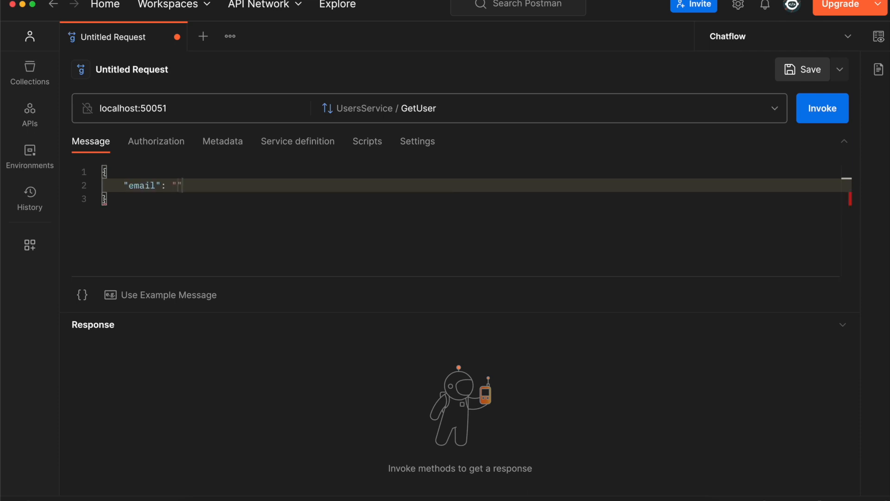
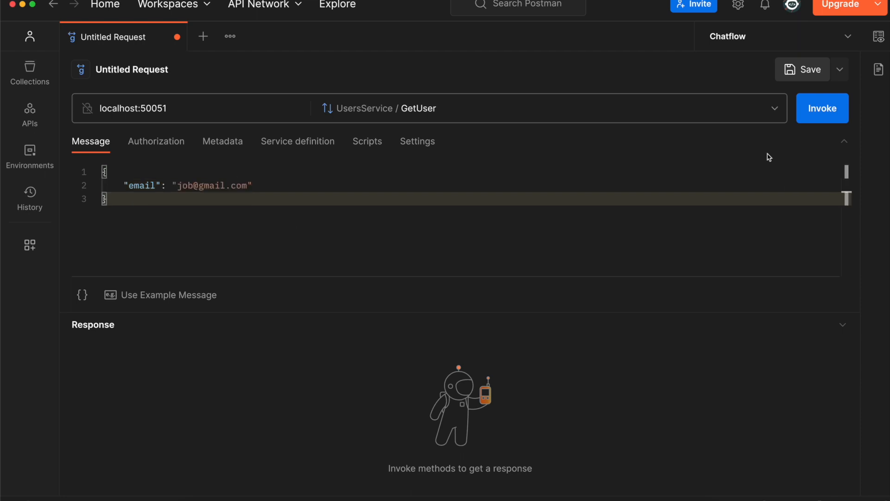
{"action": "left_click", "coordinate": [821, 108]}
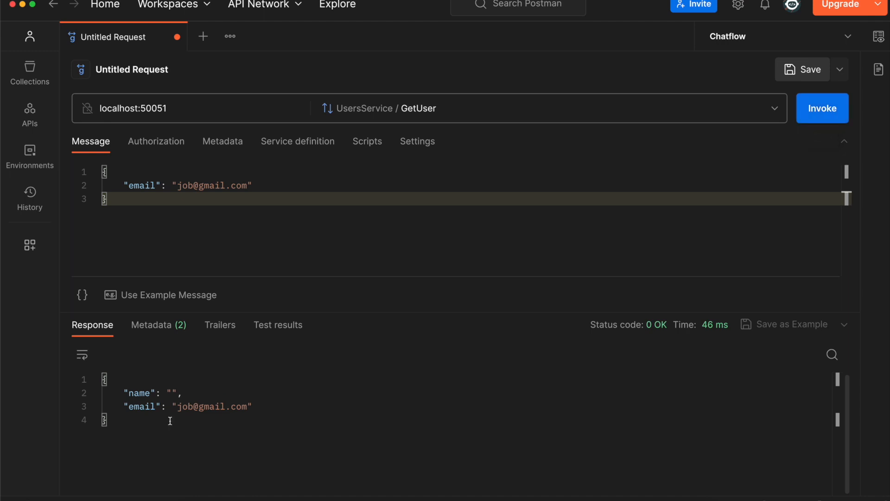
{"action": "mouse_move", "coordinate": [173, 361]}
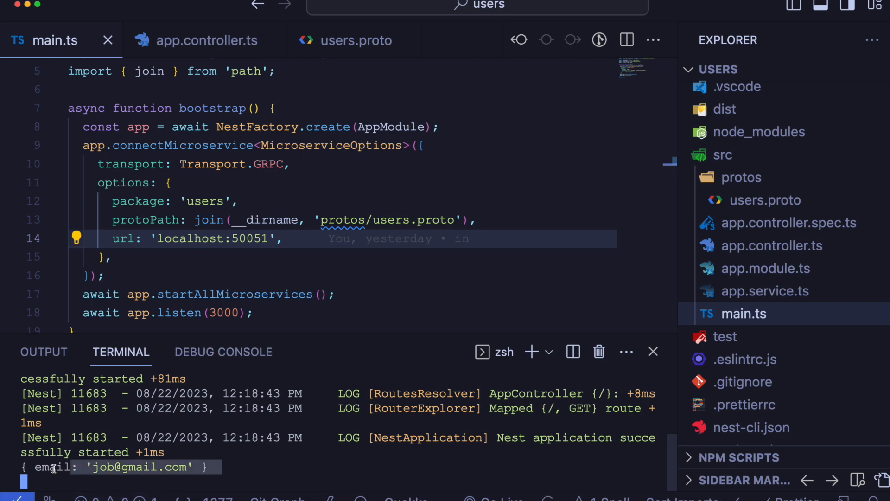
{"action": "mouse_move", "coordinate": [236, 40]}
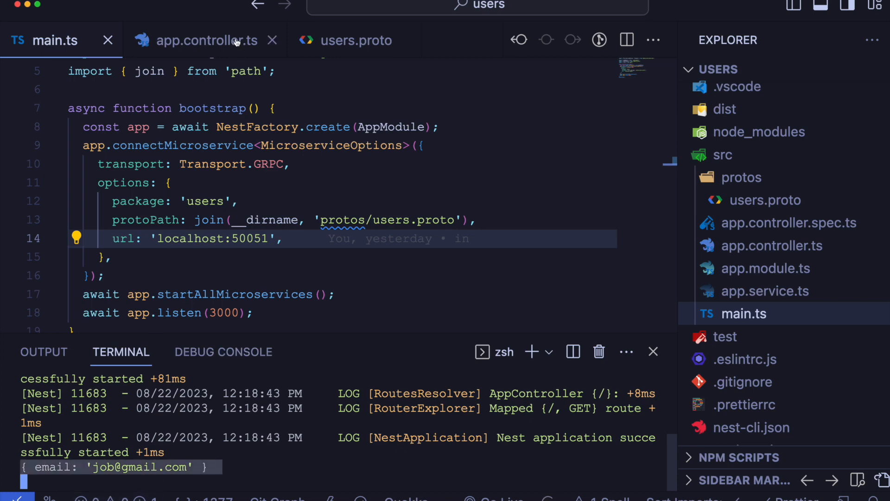
Inspect the console.log call in the users service controller code.
{"action": "left_click", "coordinate": [206, 40]}
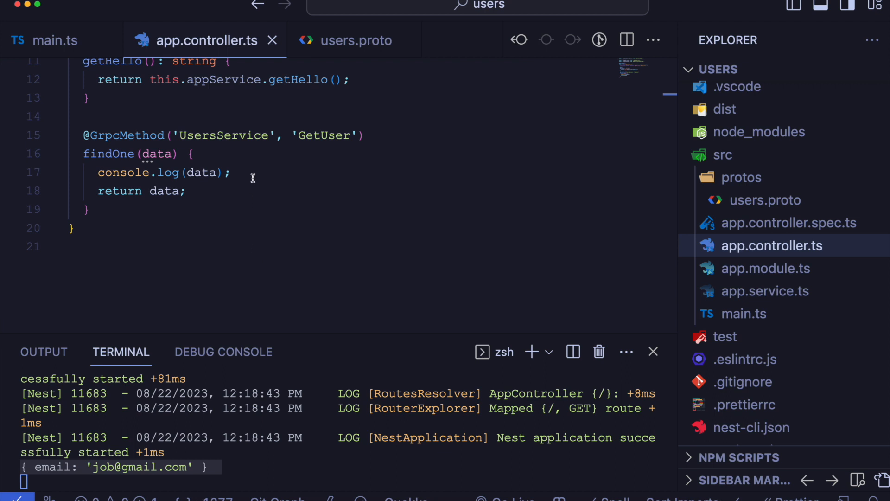
{"action": "double_click", "coordinate": [161, 154]}
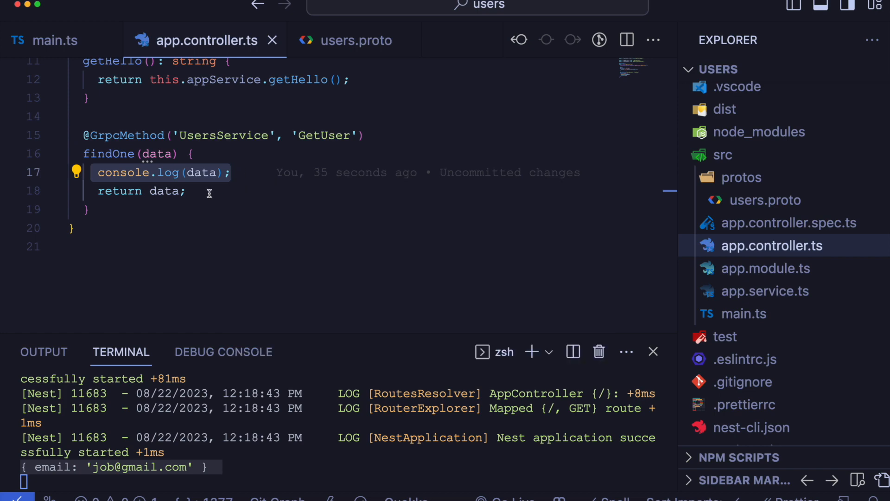
{"action": "left_click", "coordinate": [187, 228]}
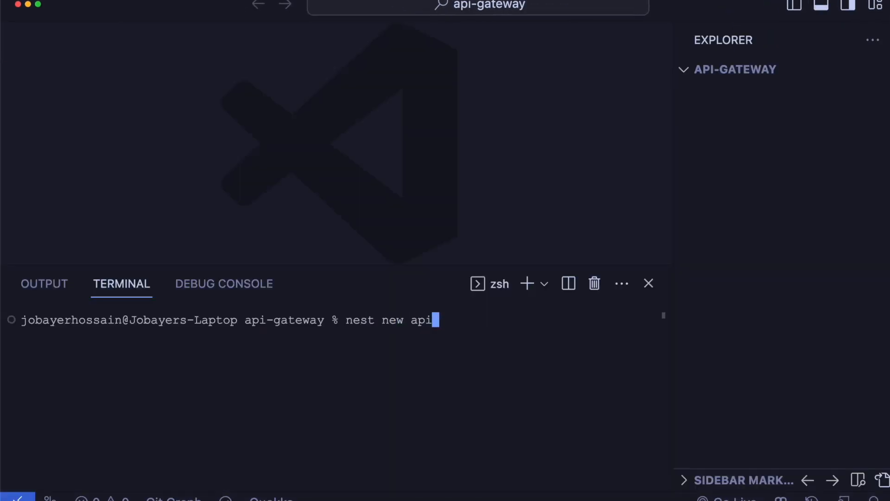
Generate the api-gateway Nest project, make main.ts listen on port 4000, and begin yarn start.
{"action": "type", "text": "-gateway"}
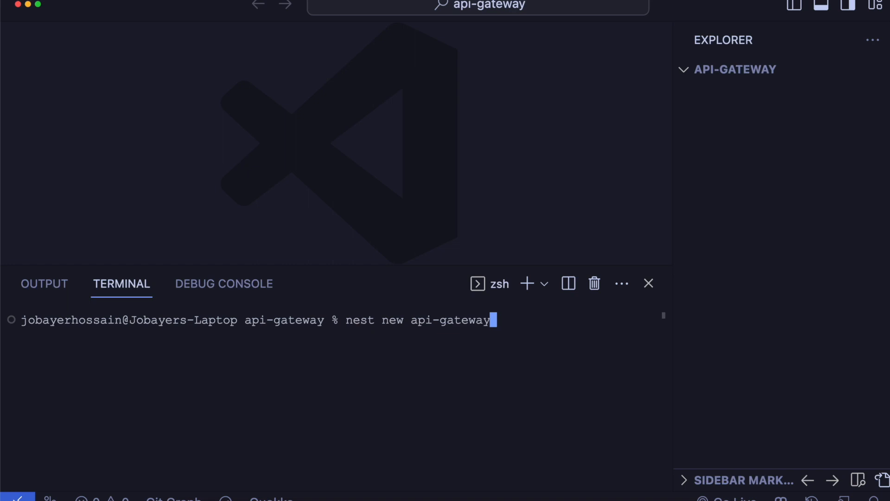
{"action": "key", "text": "Return"}
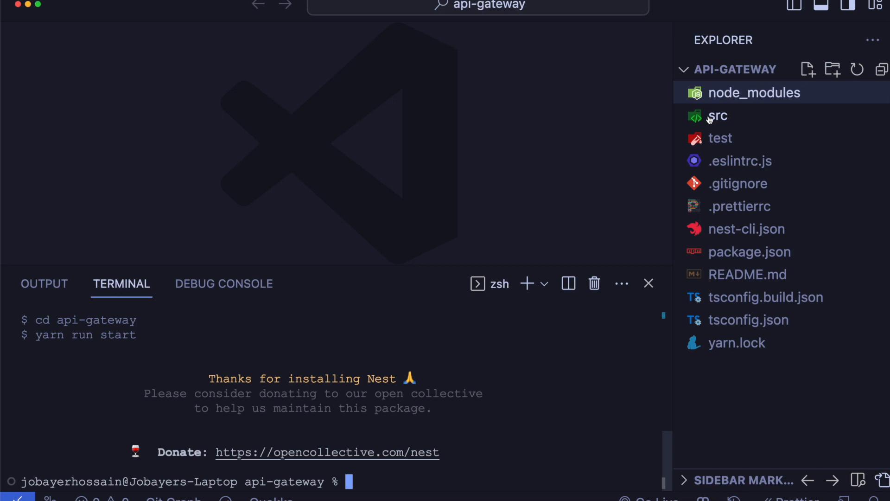
{"action": "left_click", "coordinate": [718, 115]}
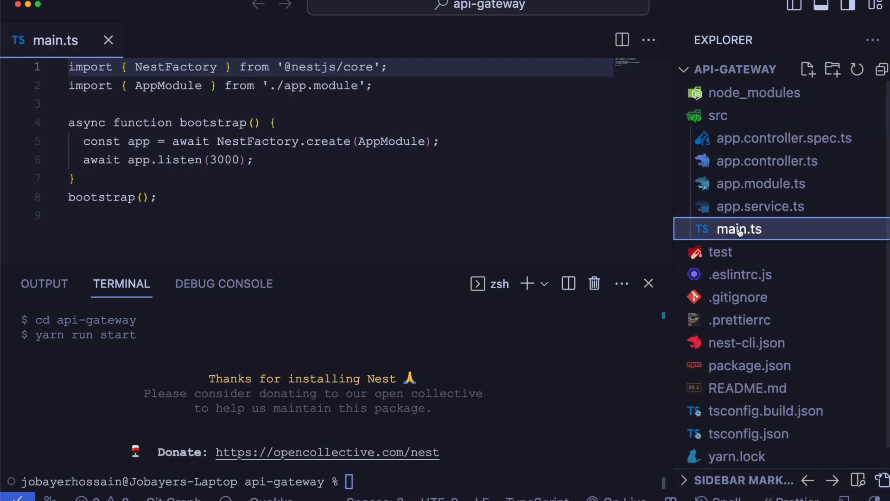
{"action": "left_click", "coordinate": [220, 159]}
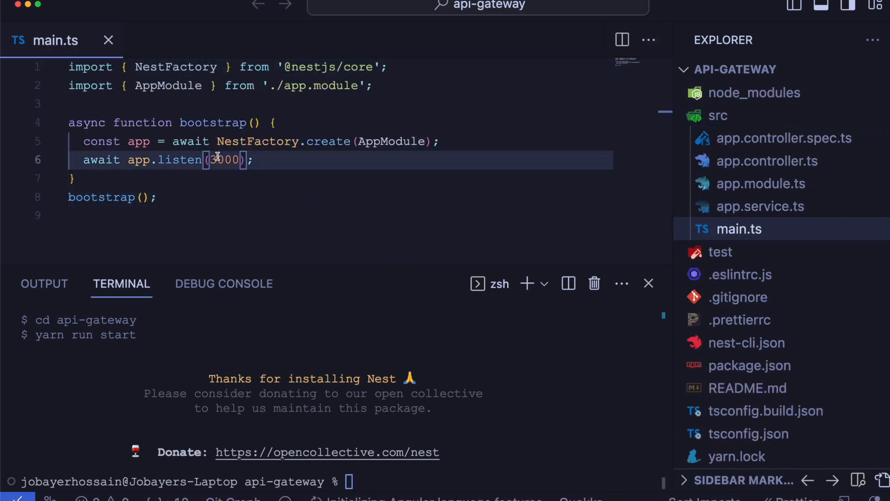
{"action": "type", "text": "4000"}
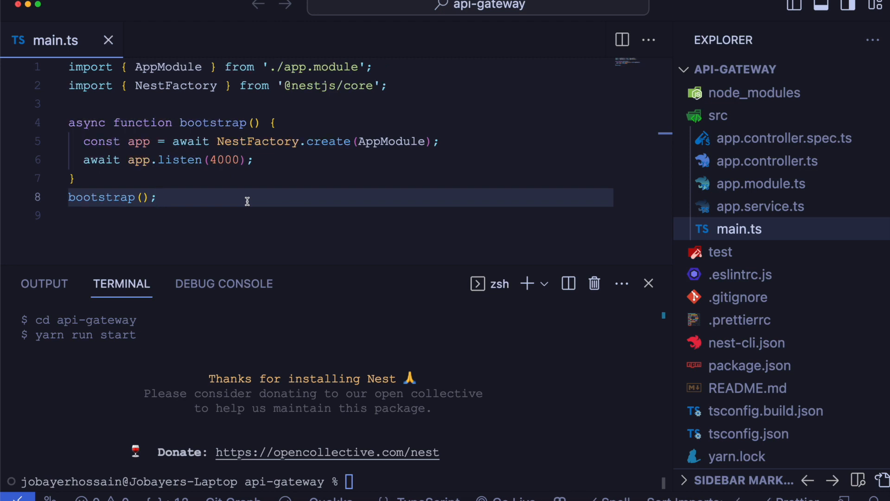
{"action": "type", "text": "yarn s"}
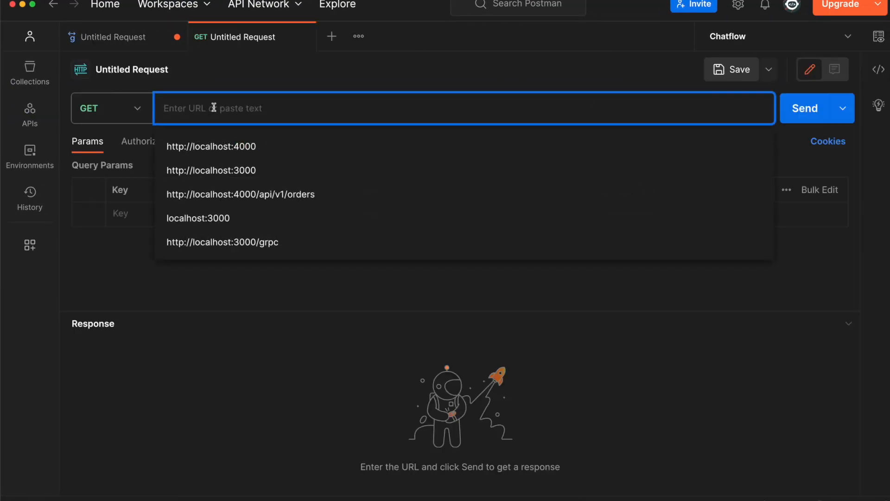
Focus the address field of the new untitled Postman GET request.
{"action": "left_click", "coordinate": [210, 146]}
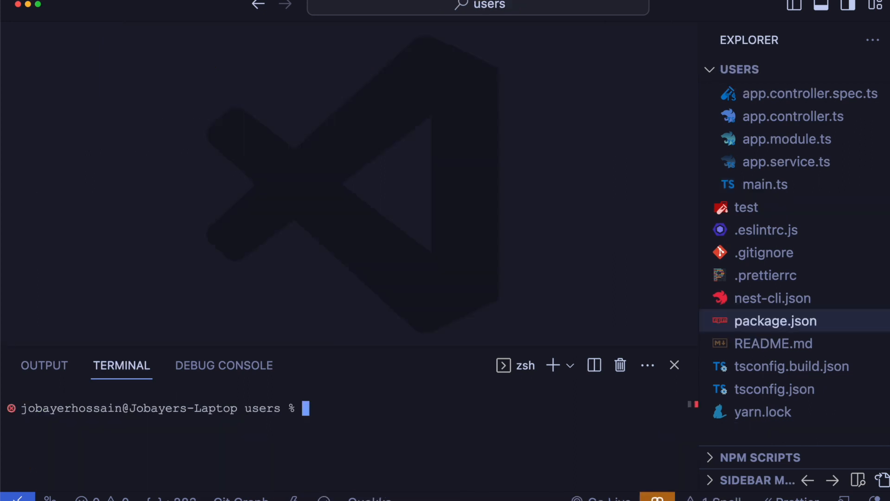
{"action": "type", "text": "yarn add @grpc/grpc-js"}
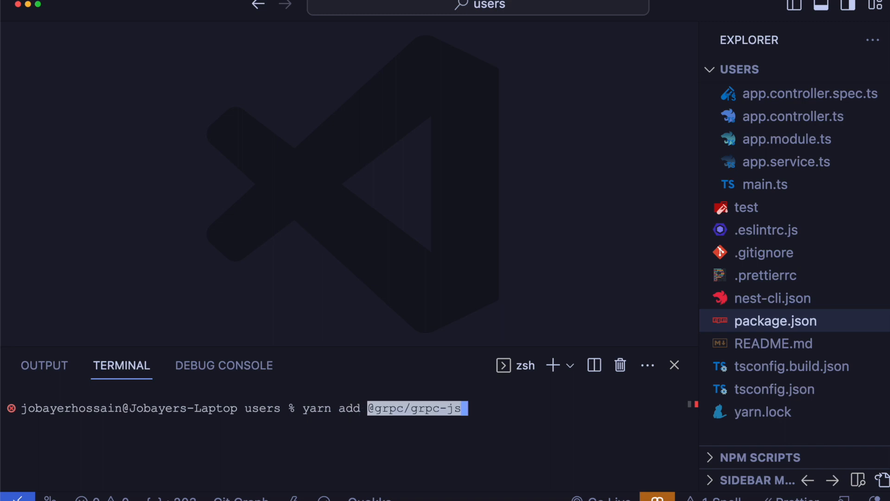
{"action": "key", "text": "Return"}
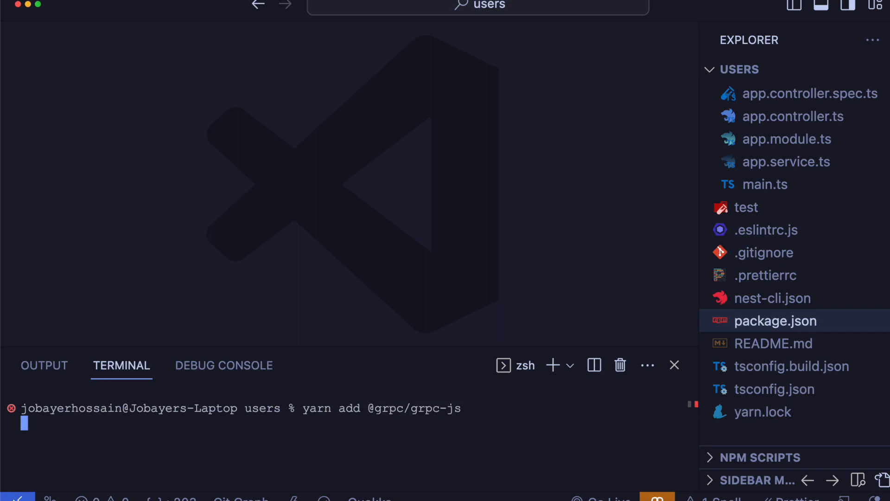
{"action": "key", "text": "Return"}
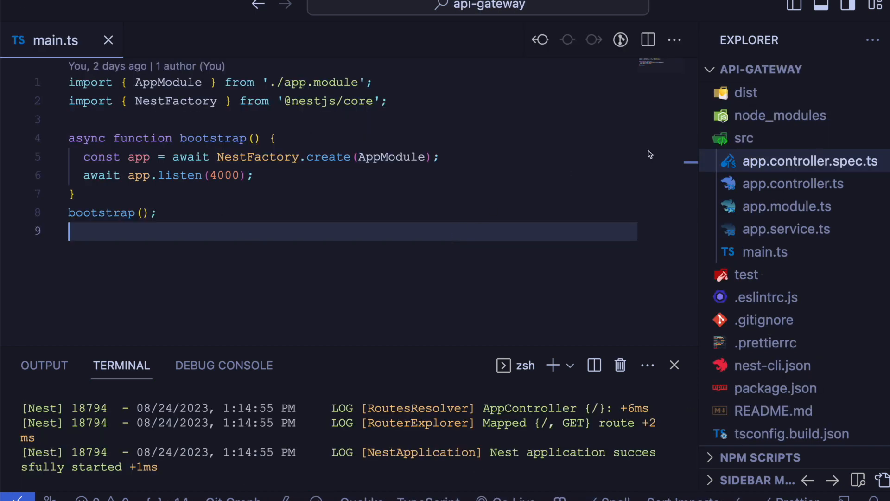
{"action": "left_click", "coordinate": [743, 138]}
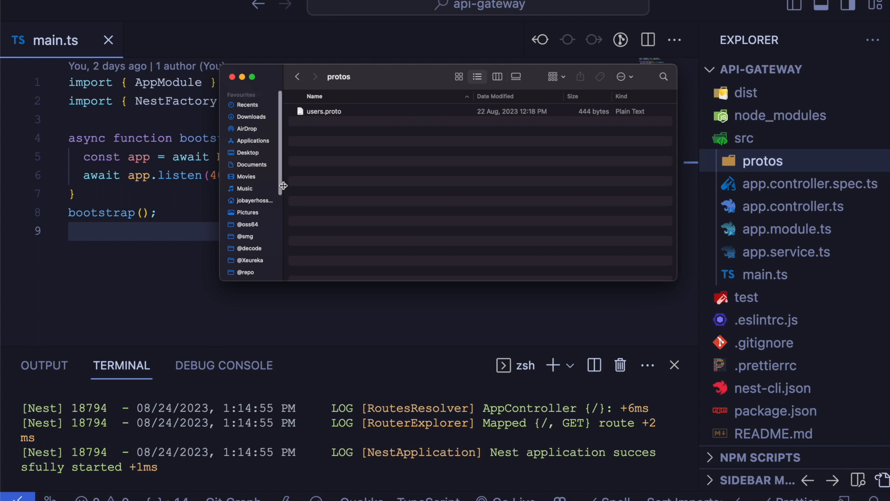
Open users.proto and scroll through UsersService, GetUserRequest and GetUserResponse definitions.
{"action": "left_click", "coordinate": [321, 111]}
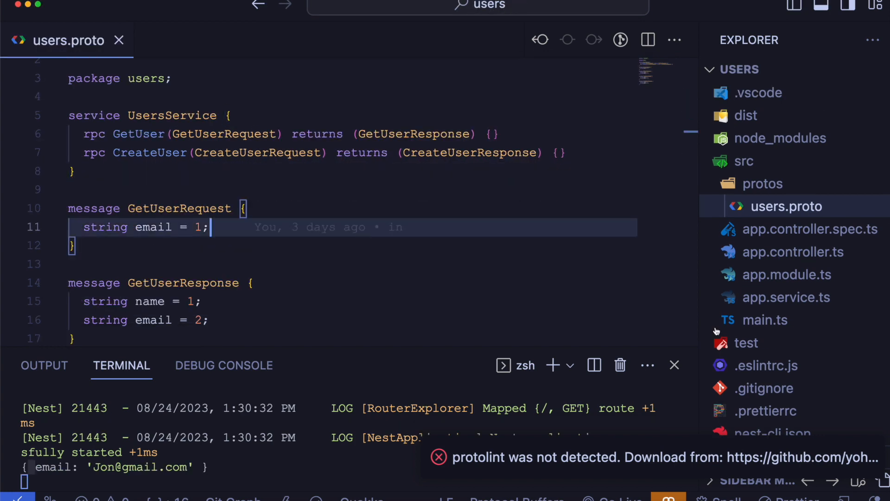
{"action": "scroll", "scroll_direction": "down", "scroll_amount": 3}
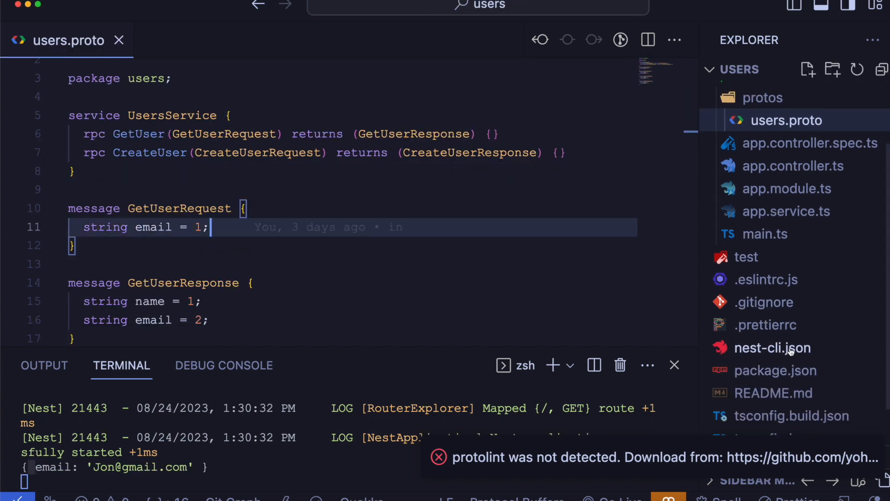
Add "assets": ["**/*.proto"] to the users project's nest-cli.json compilerOptions.
{"action": "left_click", "coordinate": [771, 348]}
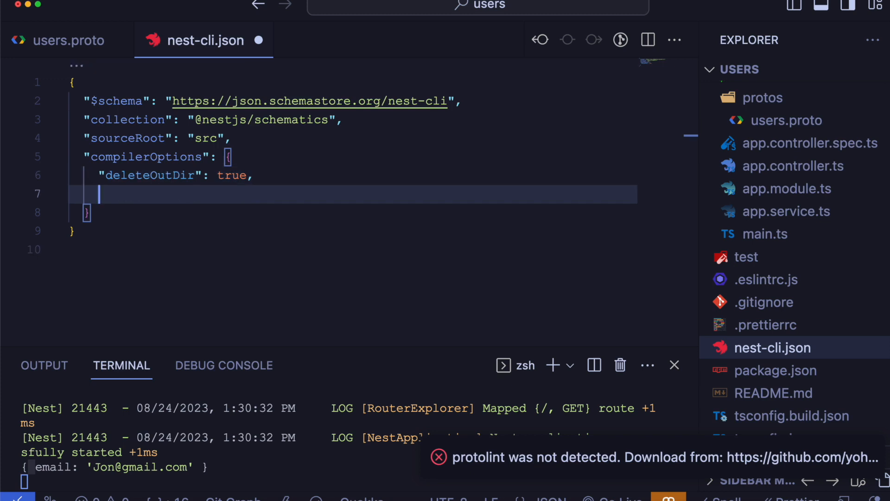
{"action": "type", "text": "\"assets\": []"}
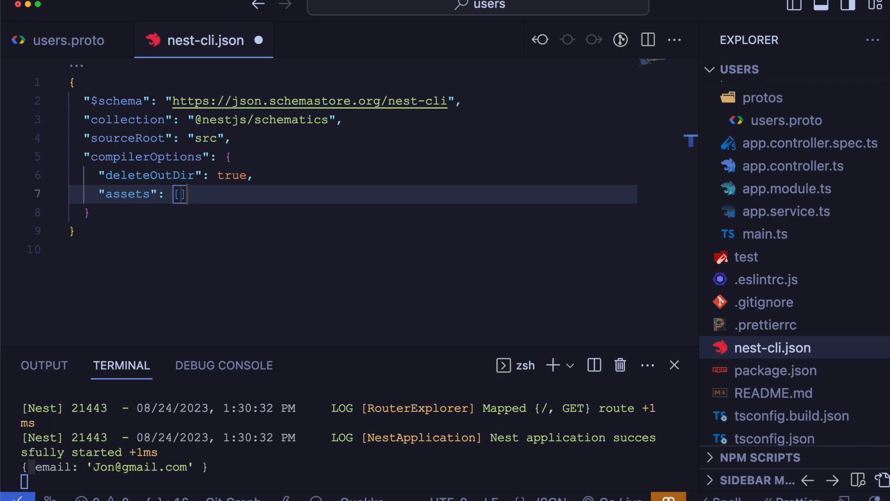
{"action": "type", "text": "\"\""}
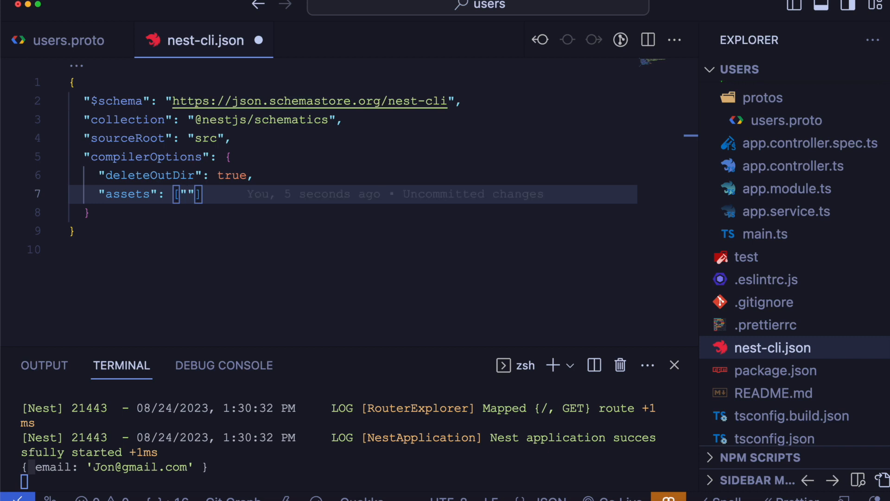
{"action": "type", "text": "**/"}
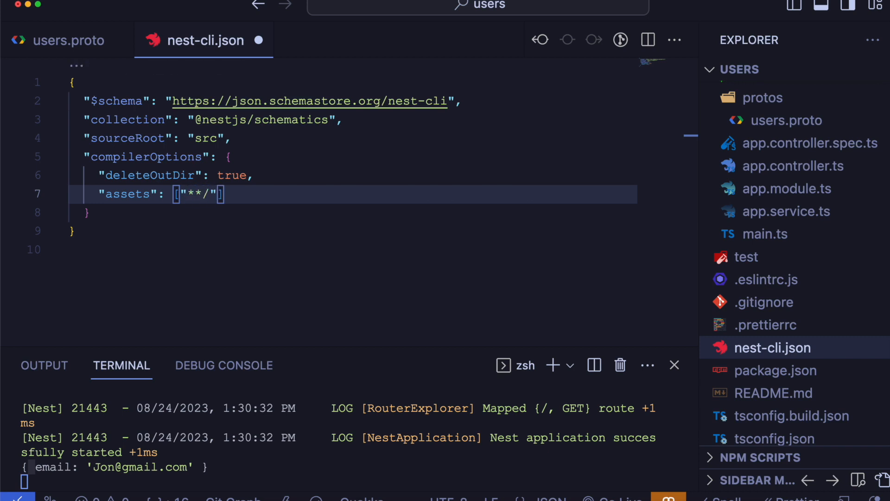
{"action": "type", "text": ".proto"}
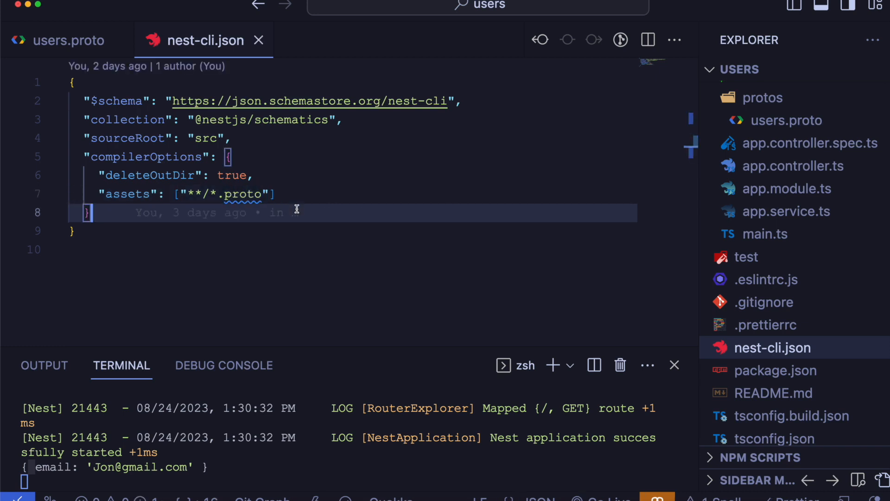
{"action": "mouse_move", "coordinate": [669, 126]}
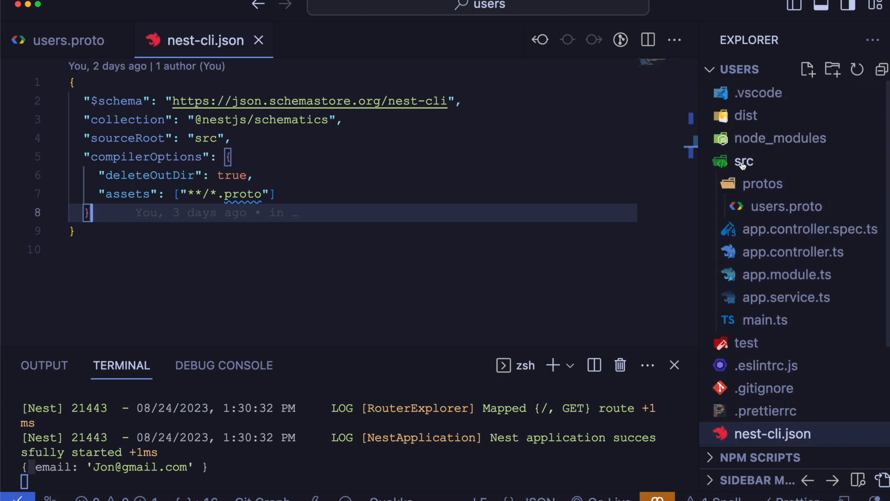
{"action": "left_click", "coordinate": [743, 161]}
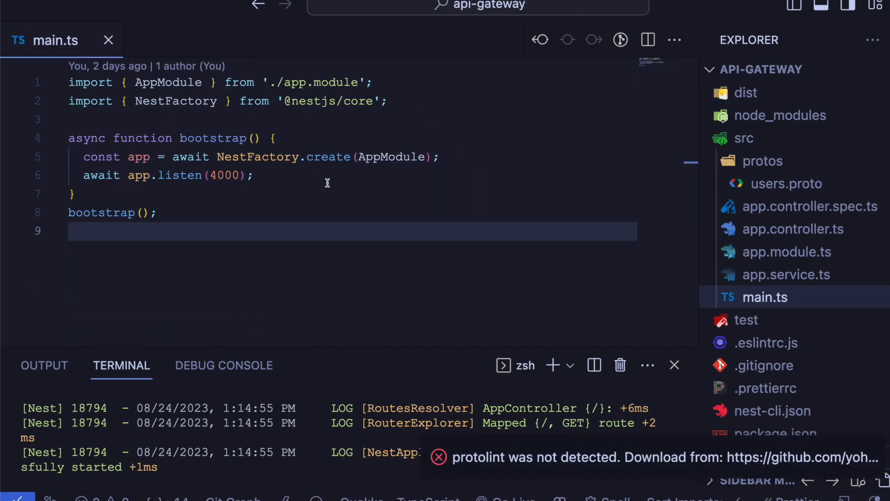
Add a ClientsModule.register([...]) entry to the imports array in api-gateway's app.module.ts.
{"action": "left_click", "coordinate": [787, 251]}
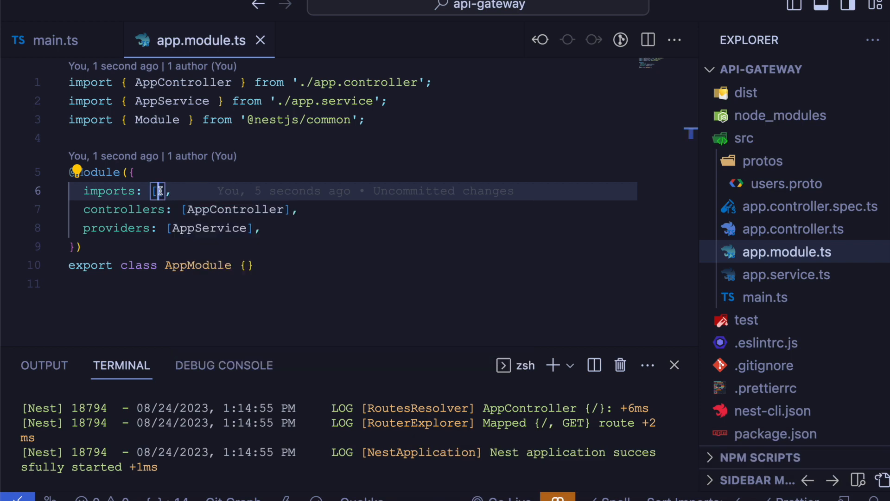
{"action": "key", "text": "Enter"}
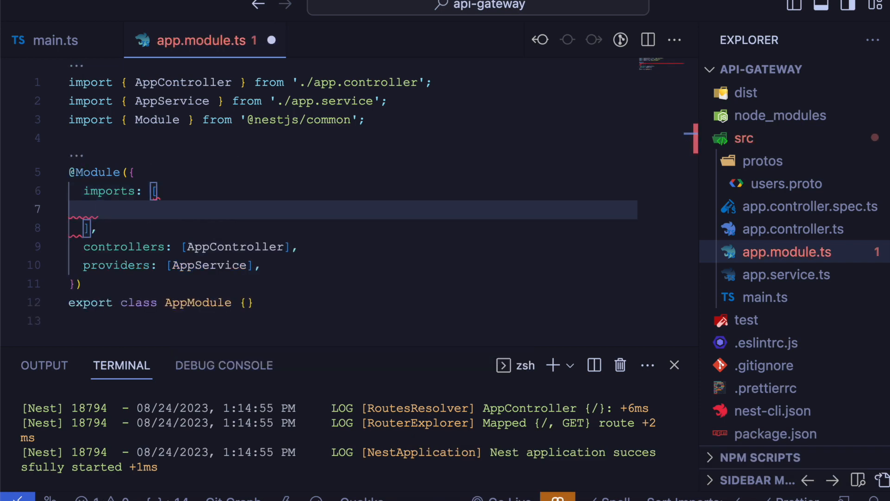
{"action": "type", "text": "ClientsModule.register"}
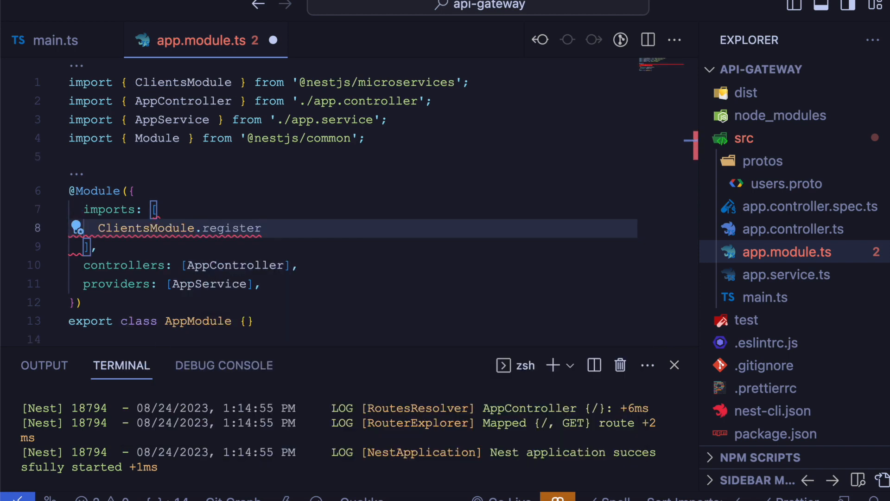
{"action": "type", "text": "()"}
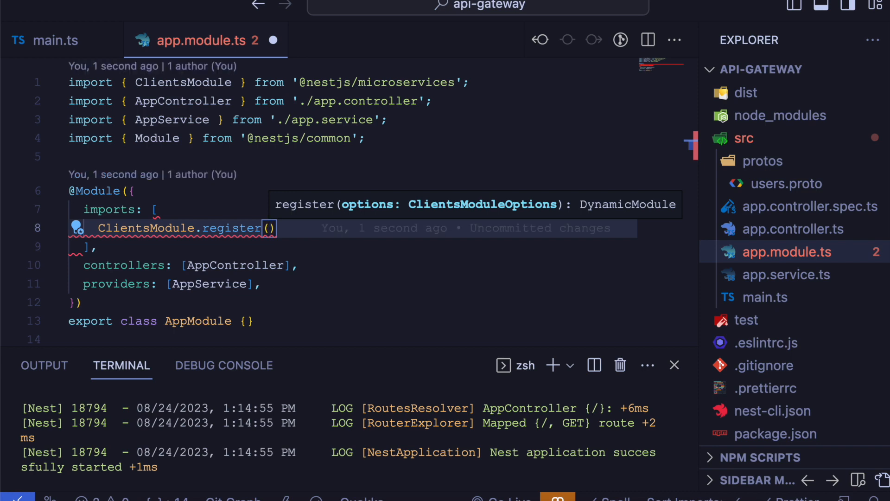
{"action": "type", "text": "[]"}
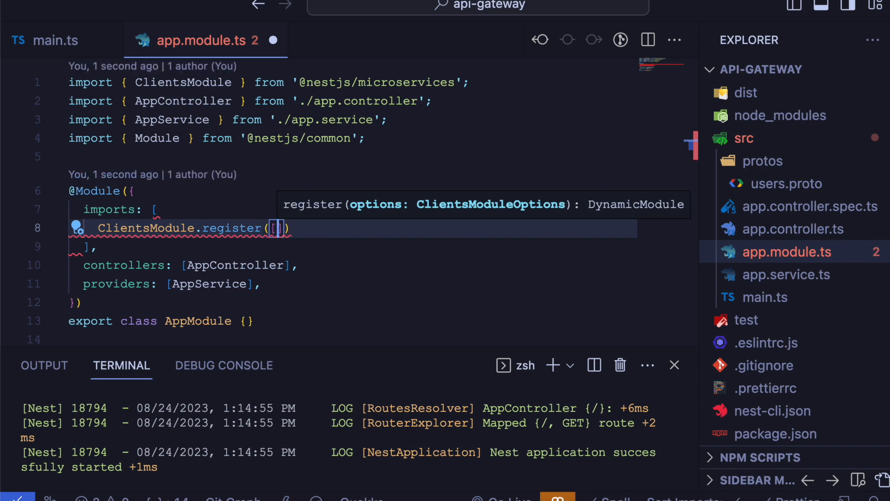
{"action": "key", "text": "Enter"}
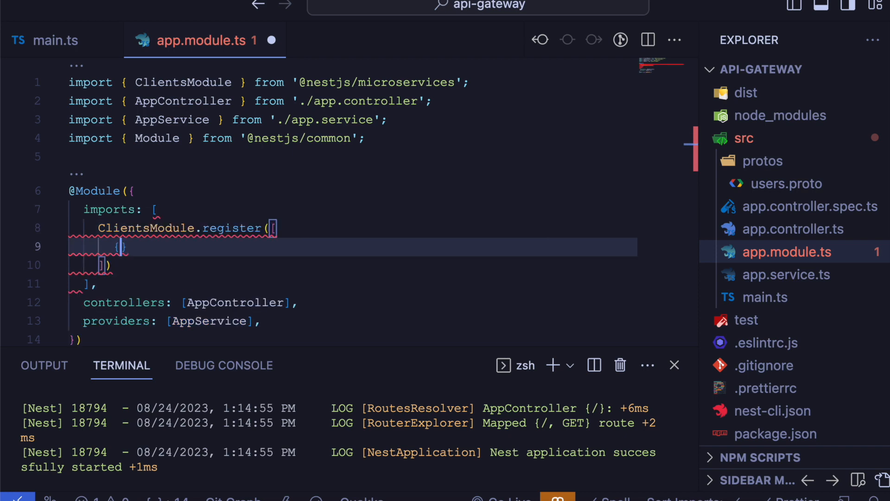
{"action": "key", "text": "Enter"}
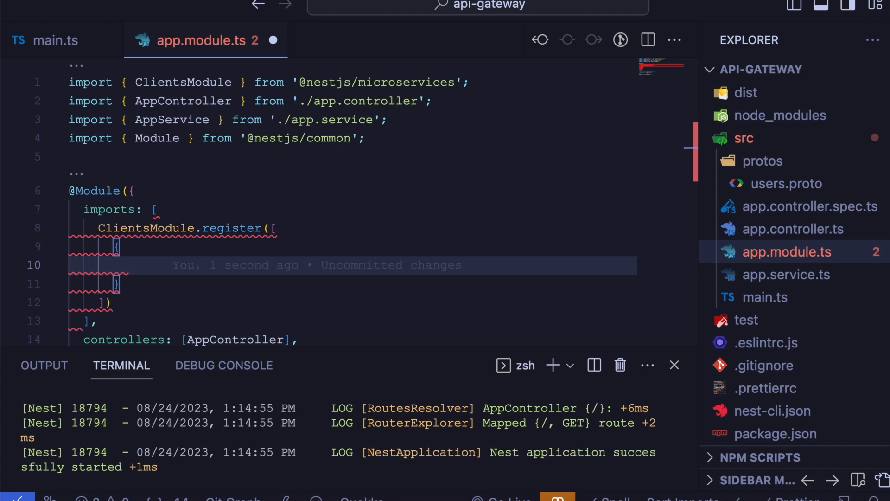
Configure the client with name USERS_SERVICE, Transport.GRPC, and options package 'users'.
{"action": "type", "text": "name:'"}
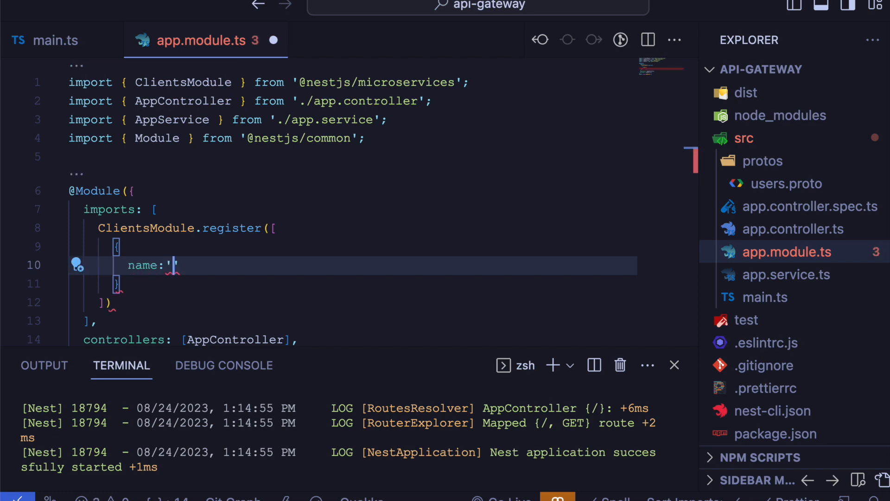
{"action": "type", "text": "USER"}
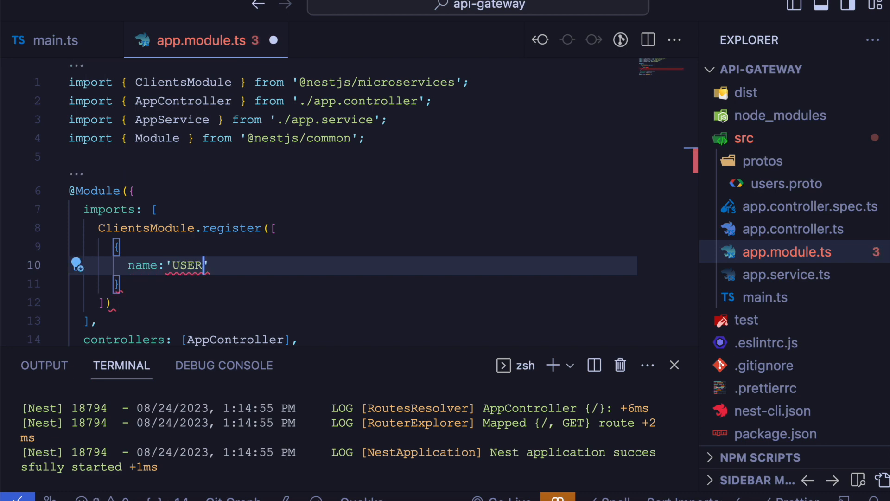
{"action": "type", "text": "S_SERVICE"}
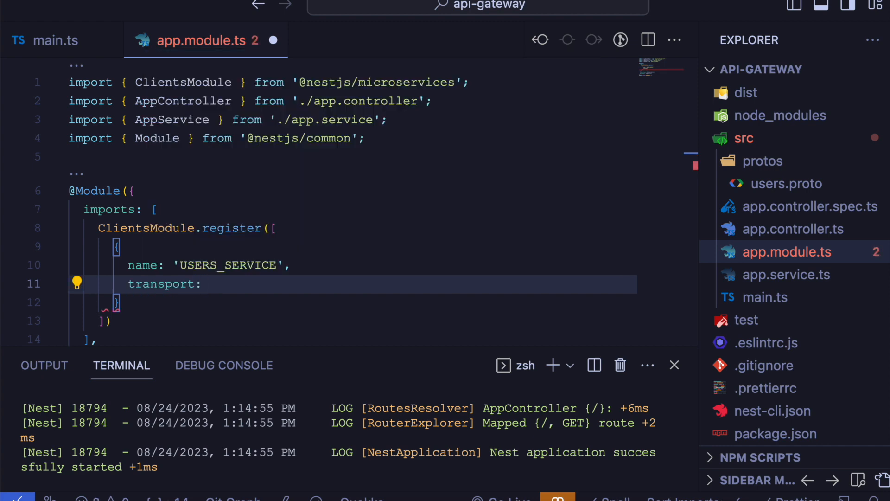
{"action": "type", "text": "Transport.GRPC"}
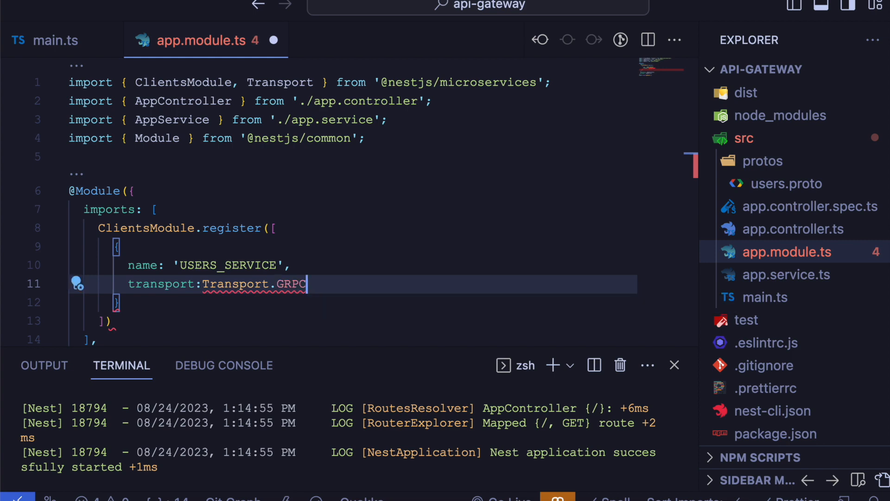
{"action": "type", "text": ","}
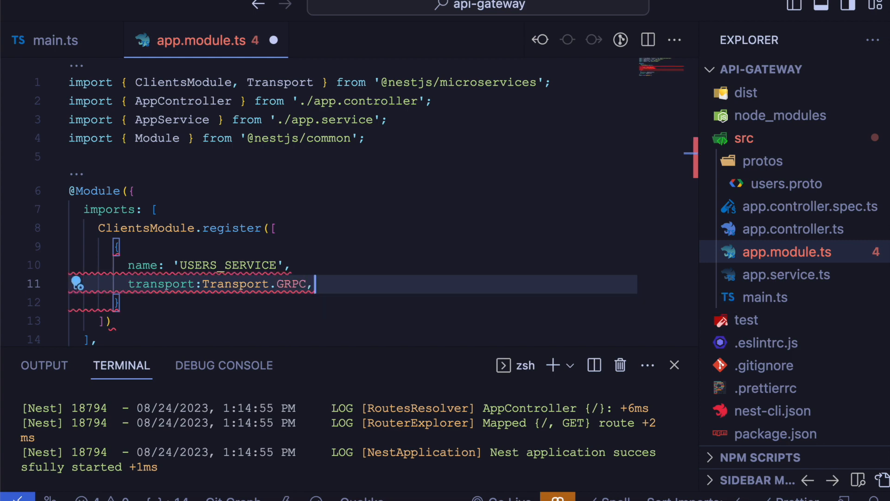
{"action": "type", "text": "options"}
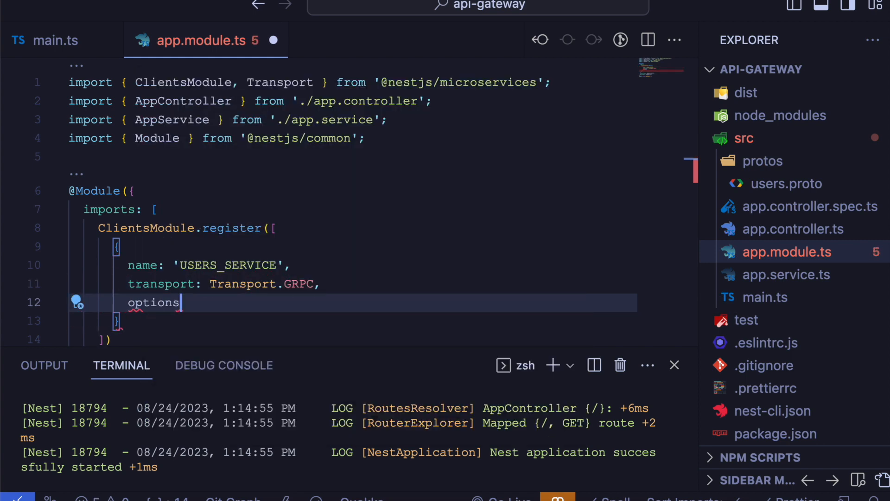
{"action": "type", "text": ": {"}
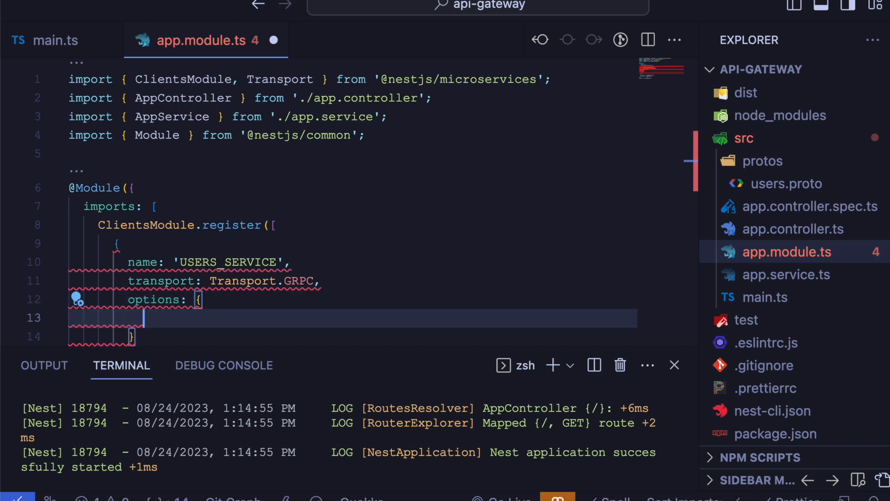
{"action": "type", "text": "package:"}
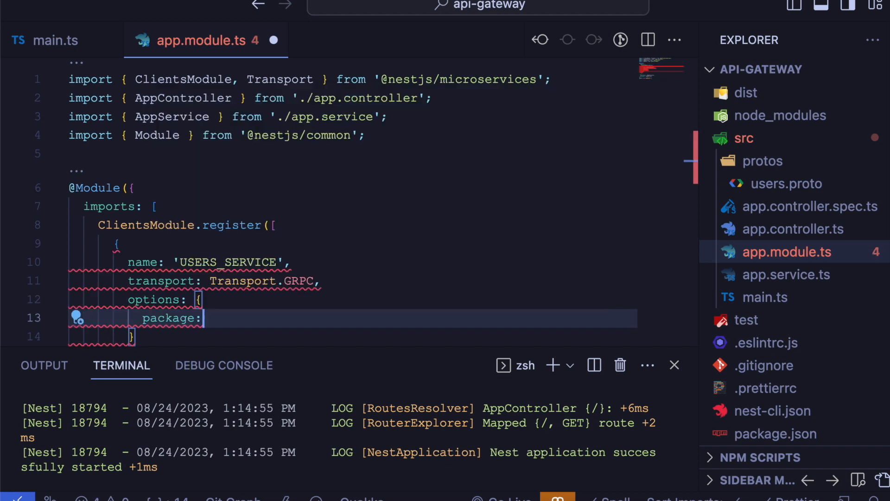
{"action": "type", "text": "'users'"}
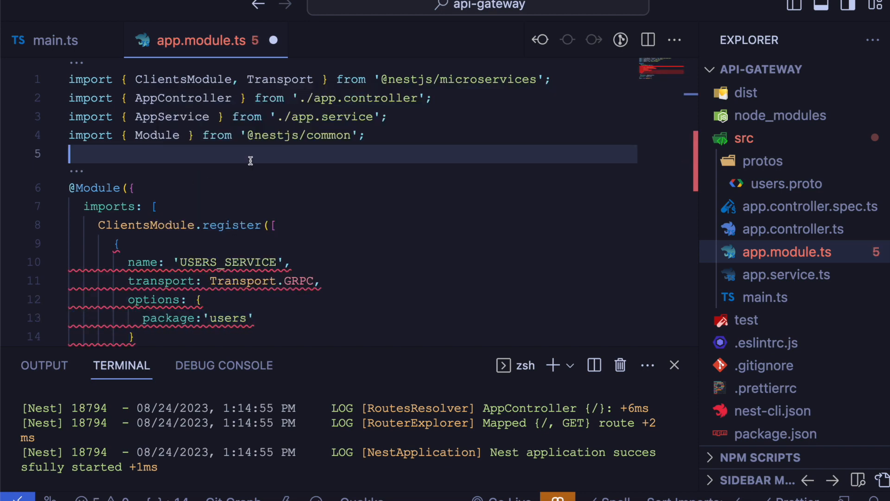
{"action": "left_click", "coordinate": [786, 184]}
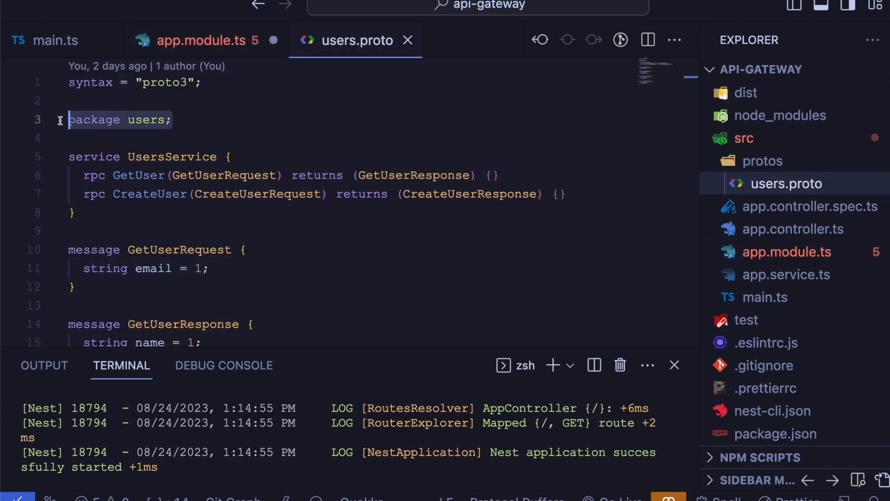
Add protoPath join(__dirname, 'protos/users.proto') to the client options and begin a url entry.
{"action": "double_click", "coordinate": [146, 119]}
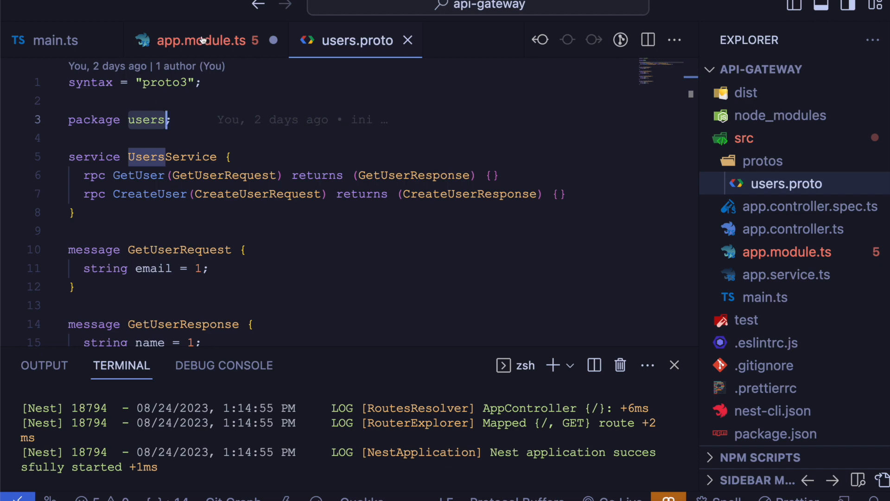
{"action": "left_click", "coordinate": [199, 40]}
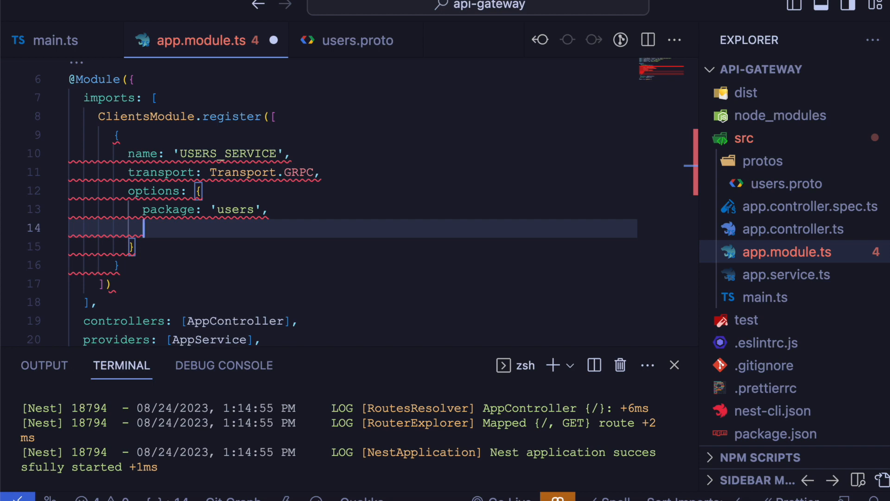
{"action": "type", "text": "protoPath:join"}
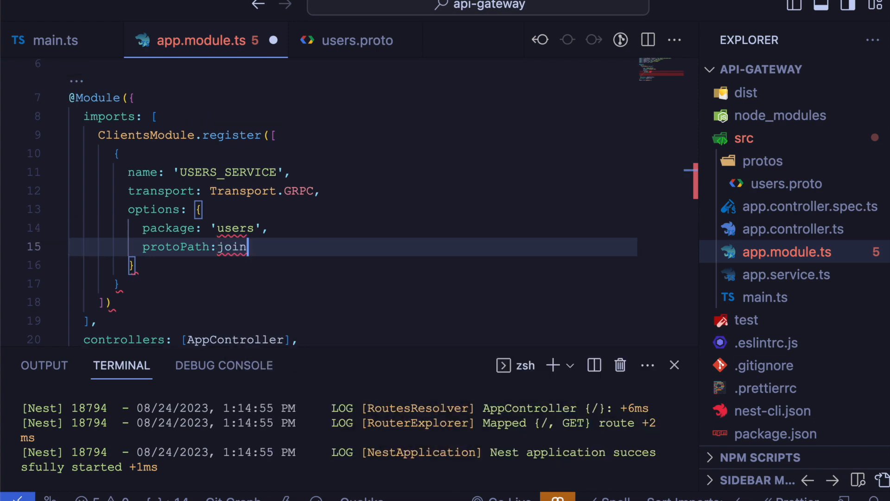
{"action": "type", "text": "()"}
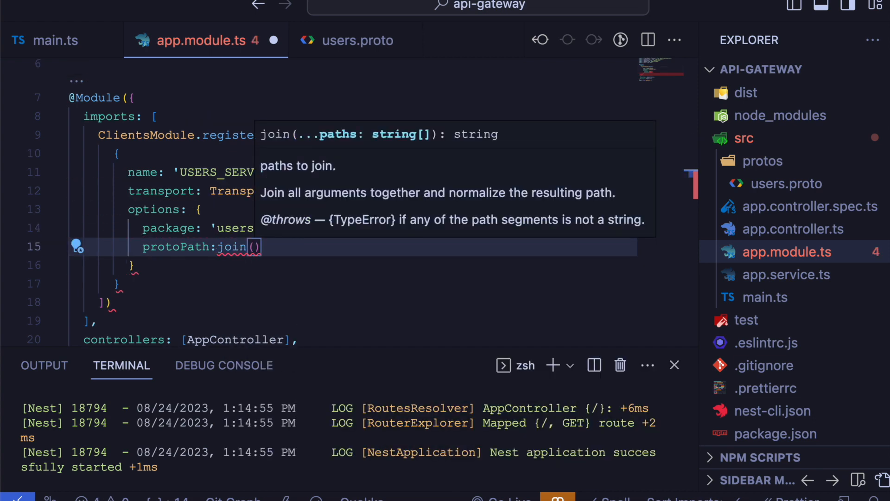
{"action": "type", "text": "__dirname"}
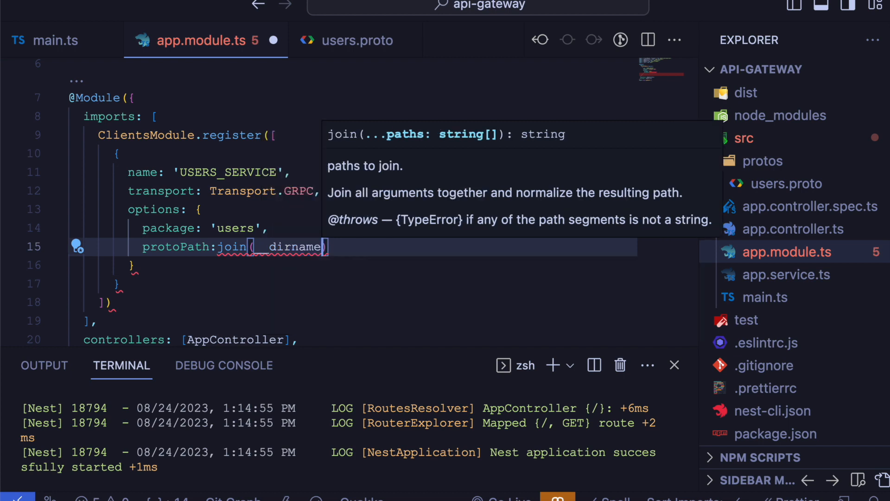
{"action": "type", "text": ",'"}
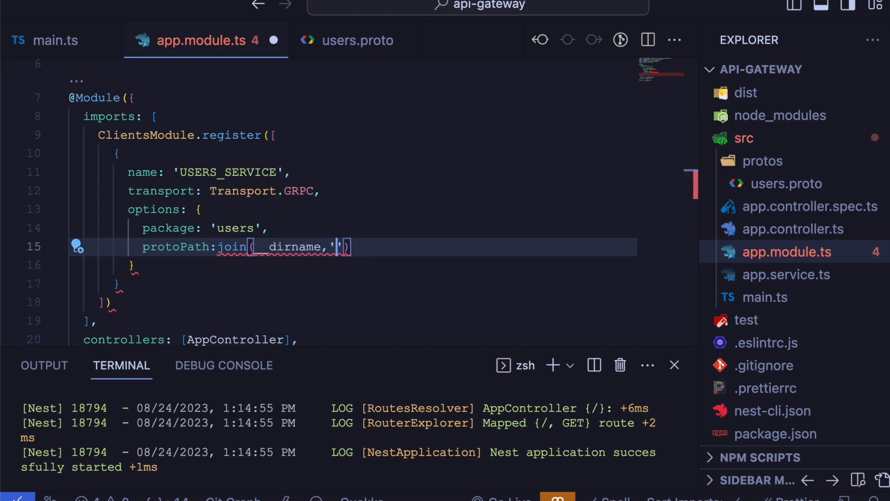
{"action": "type", "text": "protos/users.proto"}
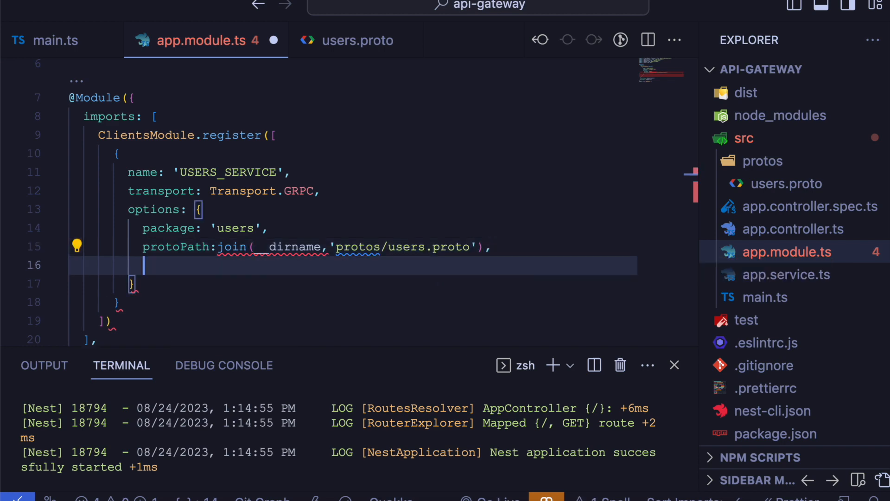
{"action": "type", "text": "url:"}
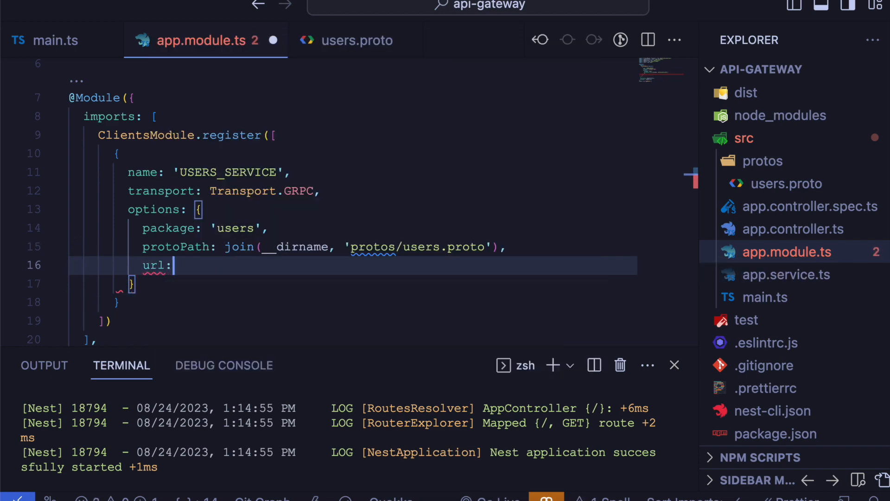
{"action": "mouse_move", "coordinate": [272, 265]}
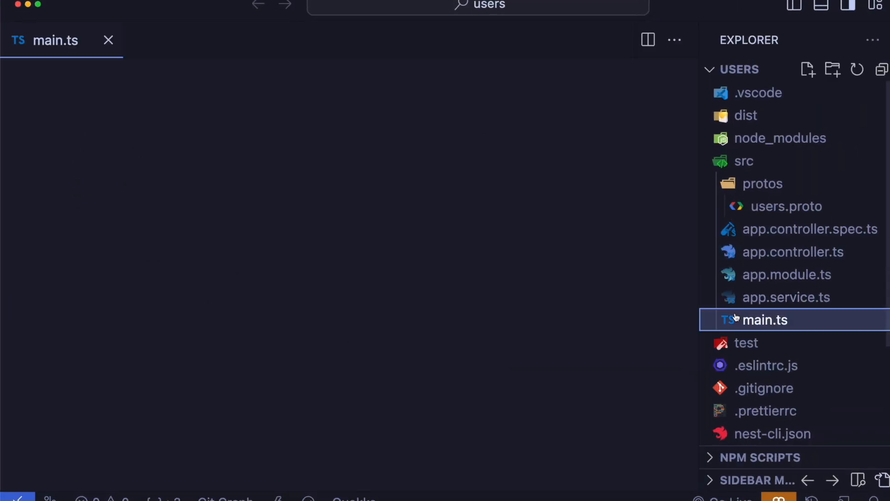
Set the gRPC client url to 'localhost:50051' in api-gateway's app.module.ts.
{"action": "left_click", "coordinate": [764, 319]}
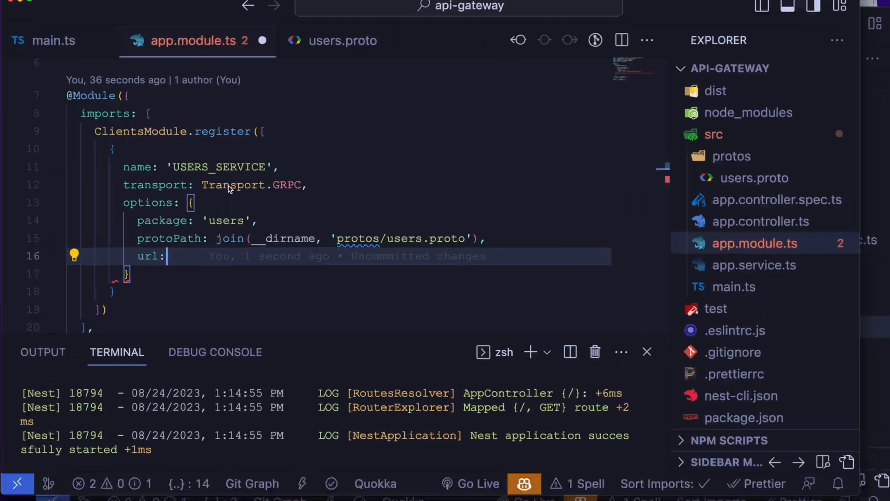
{"action": "type", "text": "'localhost:50051'"}
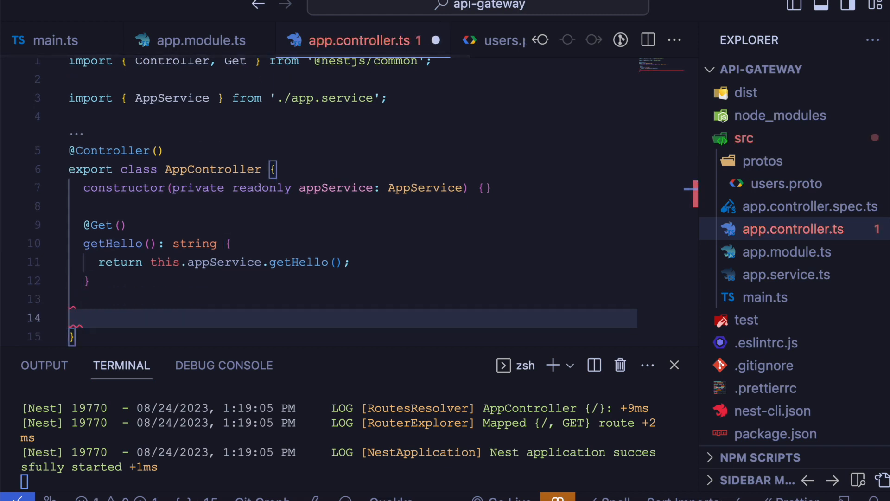
{"action": "type", "text": "@"}
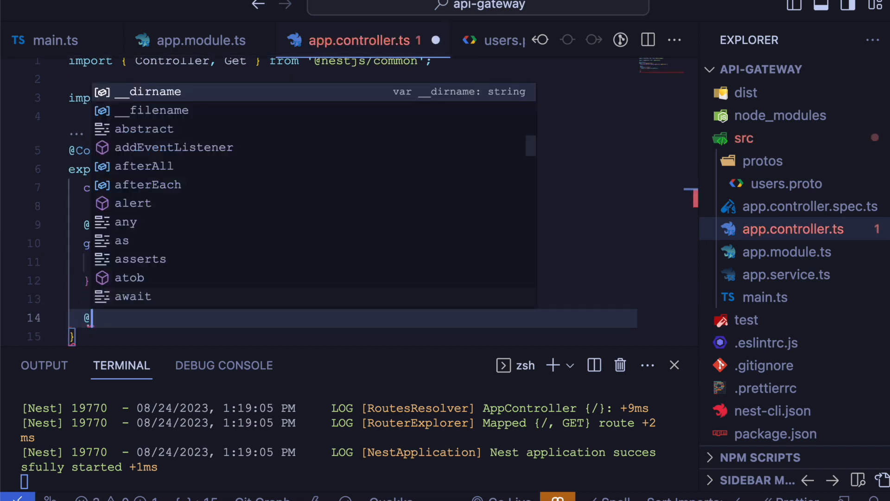
{"action": "type", "text": "@Get("}
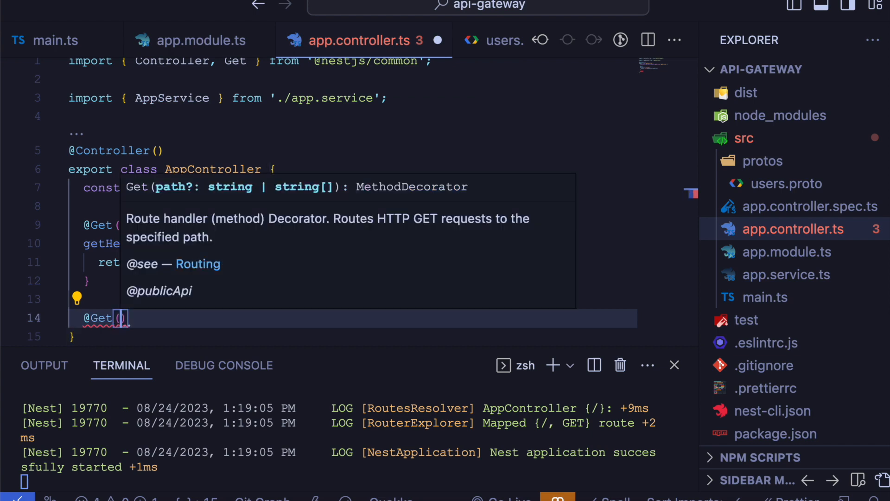
{"action": "type", "text": "'users'"}
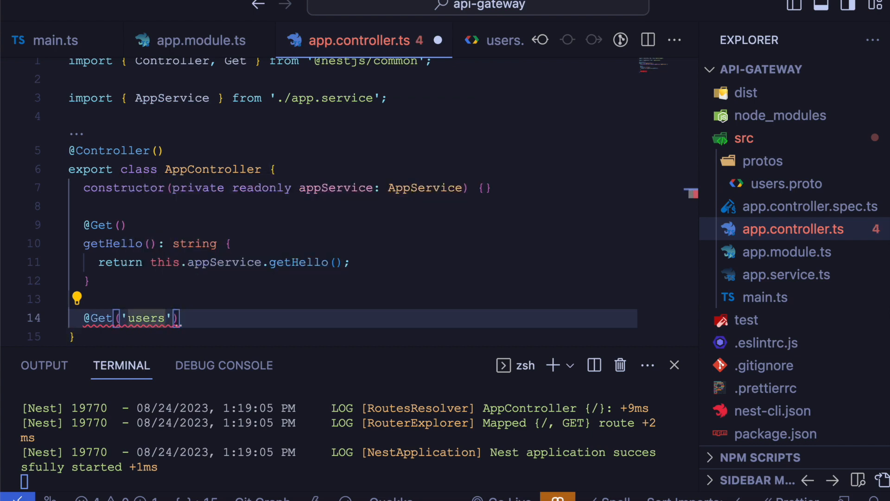
{"action": "type", "text": "async getUsers("}
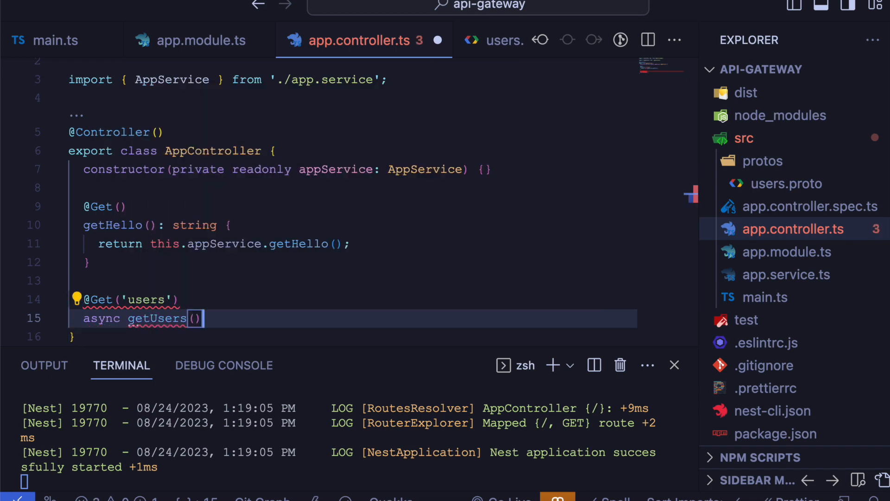
{"action": "type", "text": "{}"}
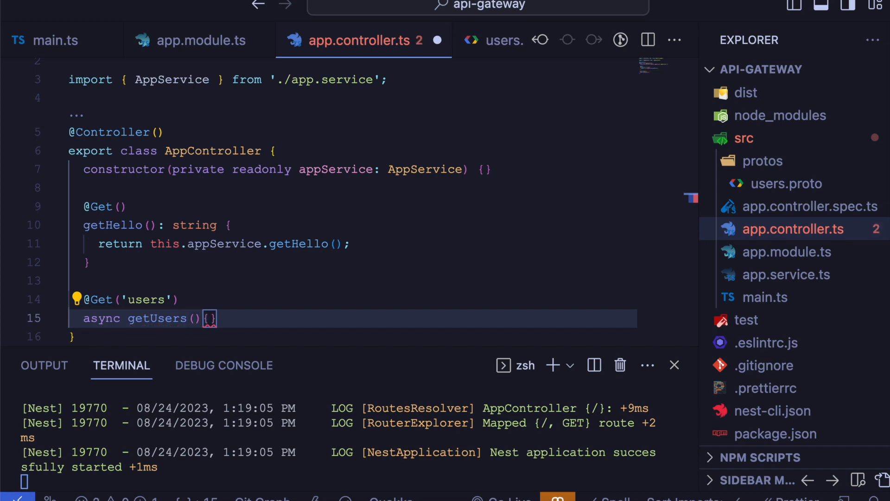
{"action": "key", "text": "Enter"}
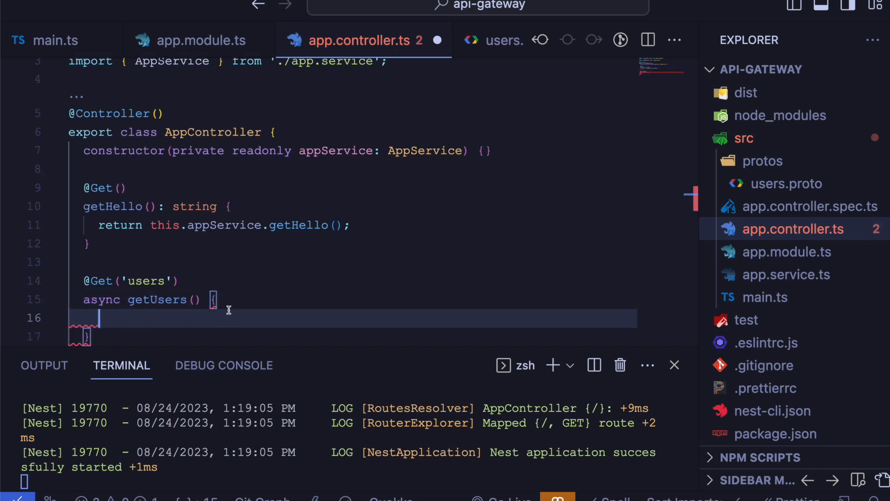
{"action": "key", "text": "ctrl+s"}
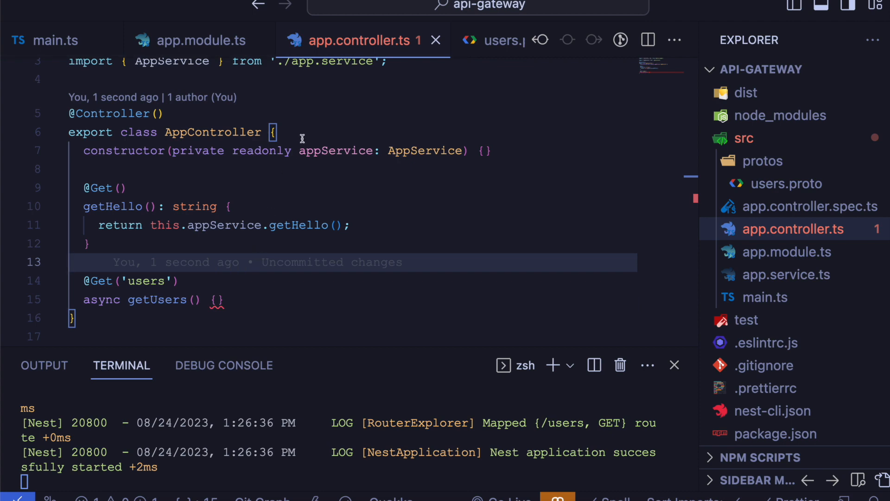
Declare a private usersService field, implement OnModuleInit, and generate the onModuleInit stub.
{"action": "type", "text": "private"}
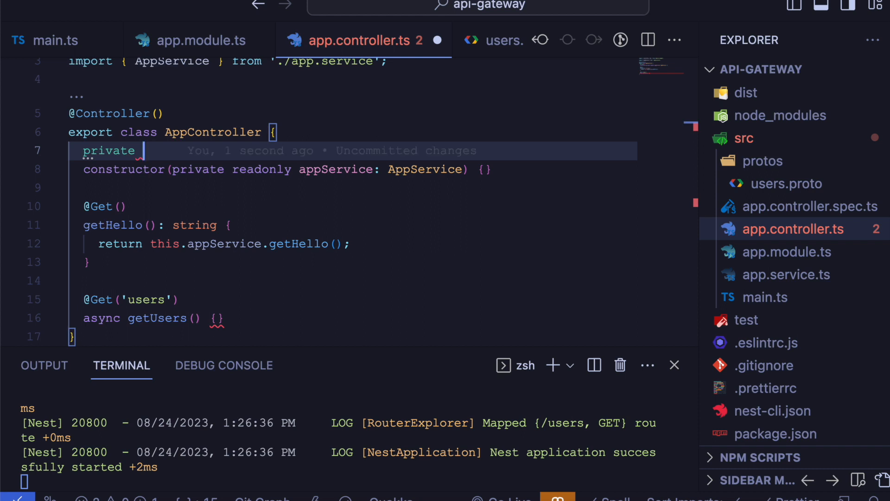
{"action": "type", "text": "usersSer"}
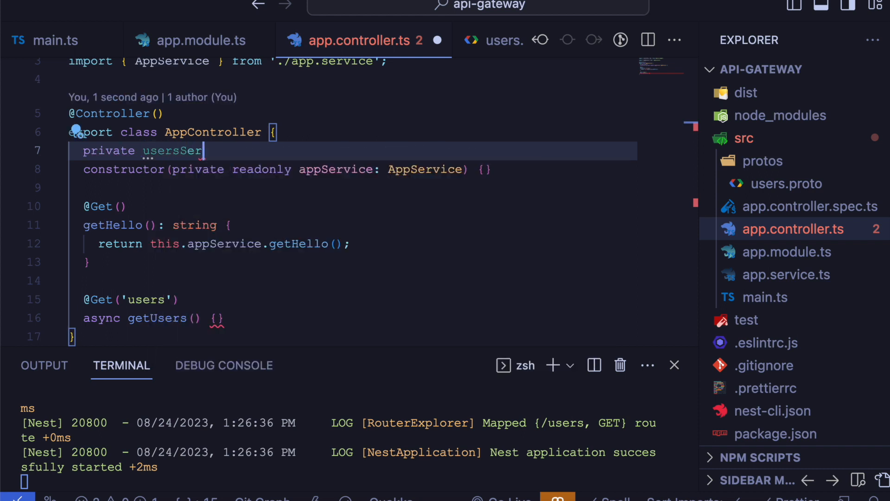
{"action": "type", "text": "vice"}
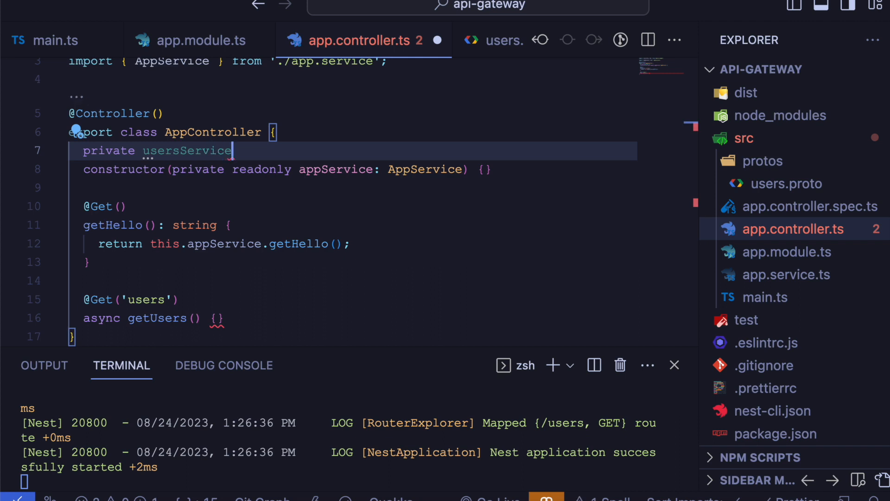
{"action": "mouse_move", "coordinate": [412, 185]}
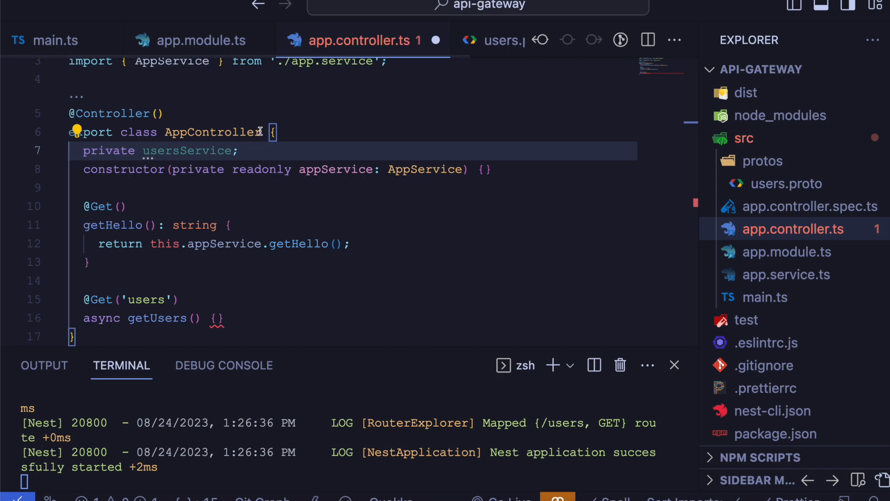
{"action": "type", "text": "implements"}
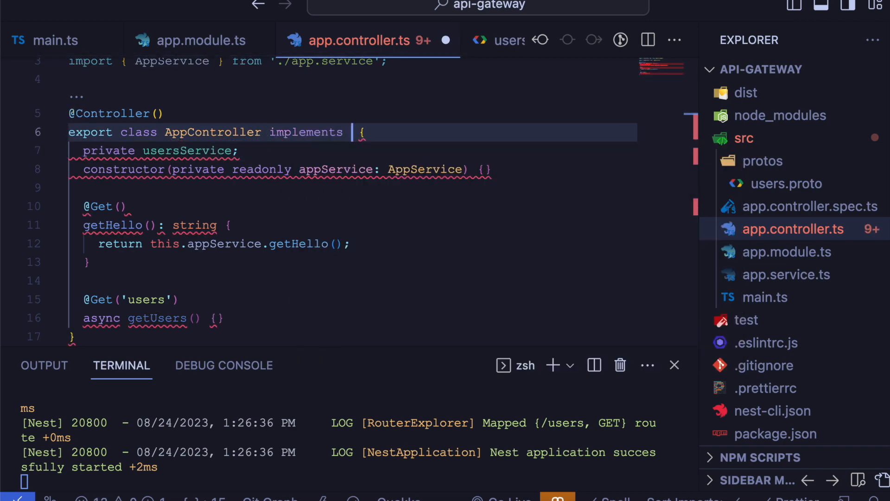
{"action": "type", "text": "OnMou"}
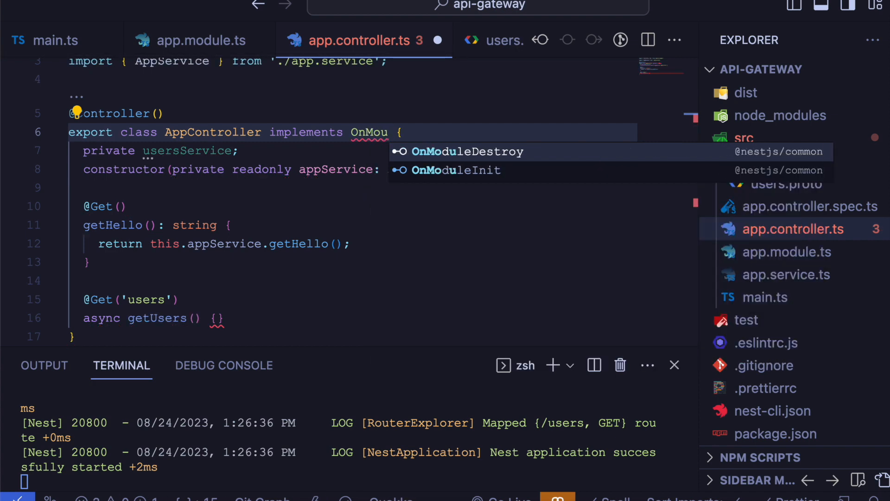
{"action": "left_click", "coordinate": [454, 170]}
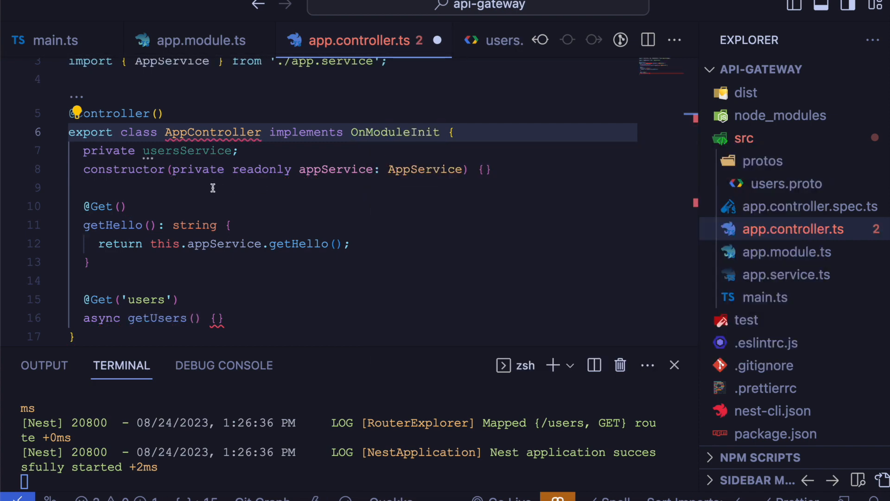
{"action": "left_click", "coordinate": [74, 113]}
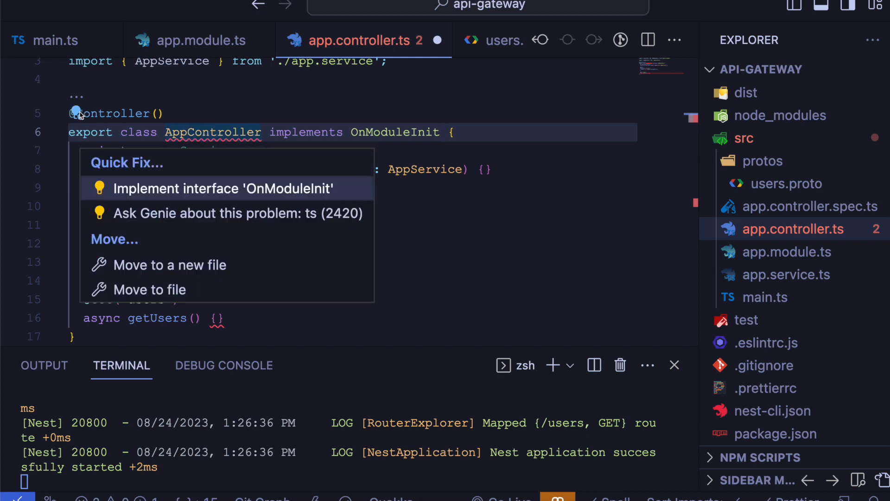
{"action": "left_click", "coordinate": [222, 187]}
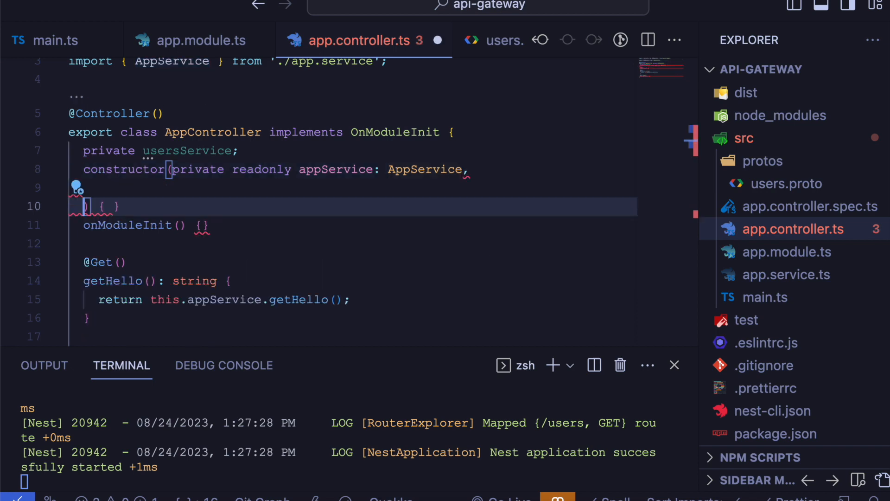
Inject USERS_SERVICE into the AppController constructor as a private client typed ClientGrpc.
{"action": "type", "text": "@Inject("}
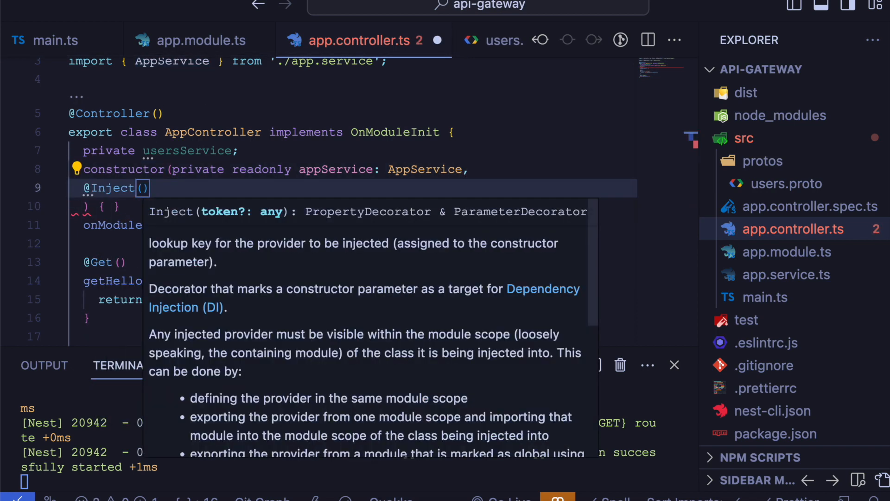
{"action": "type", "text": "'"}
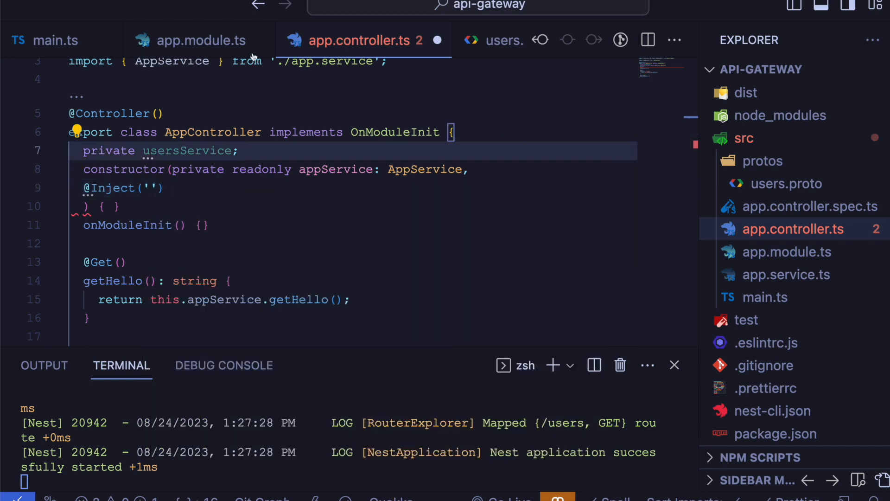
{"action": "left_click", "coordinate": [199, 40]}
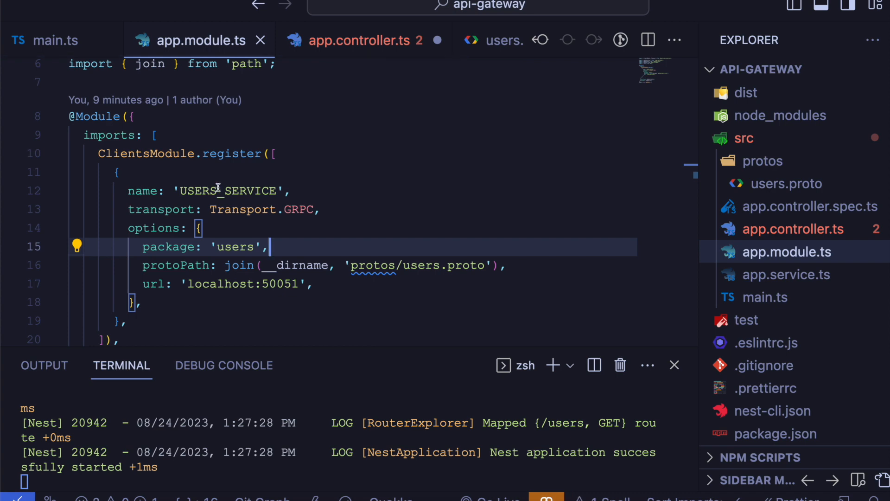
{"action": "left_click", "coordinate": [359, 40]}
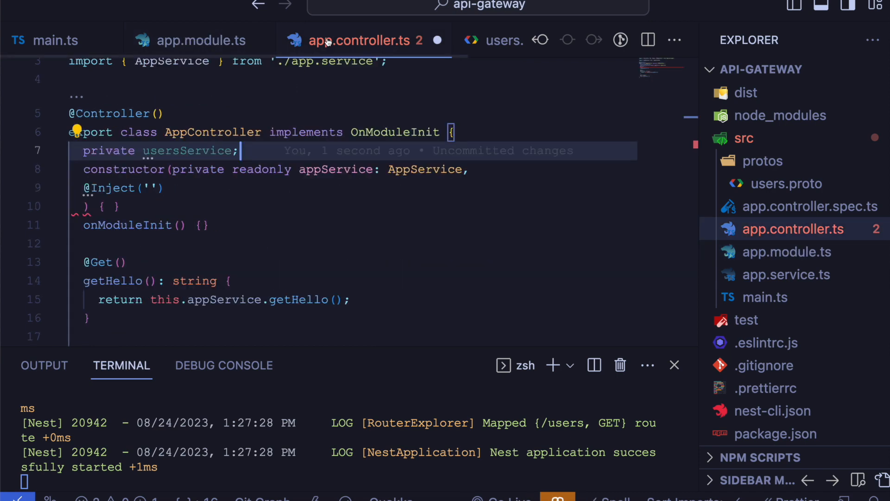
{"action": "type", "text": "USERS_SERVICE"}
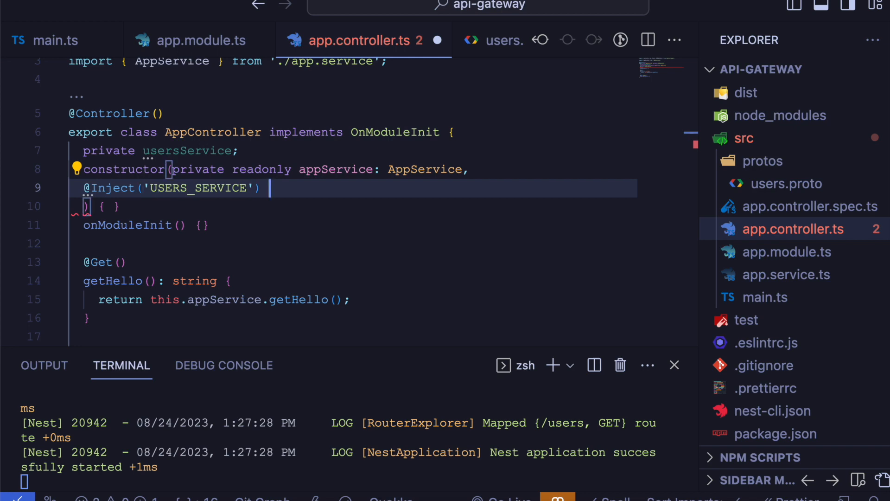
{"action": "type", "text": "priv"}
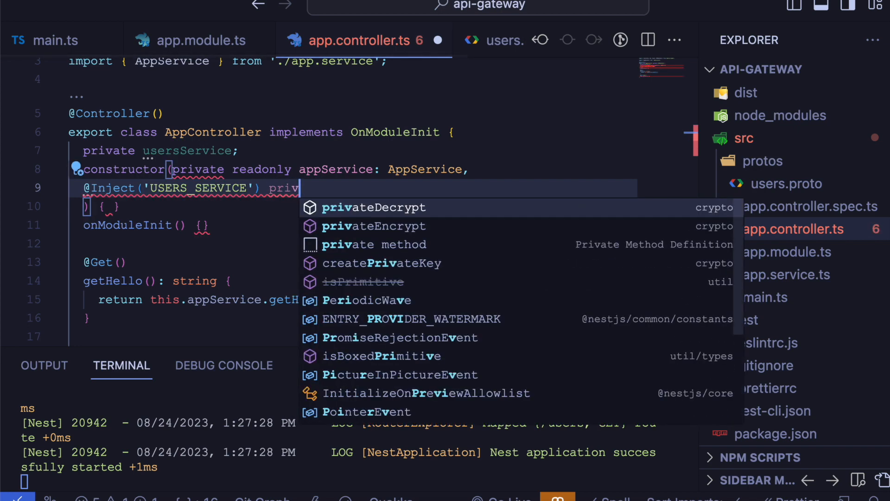
{"action": "type", "text": "et"}
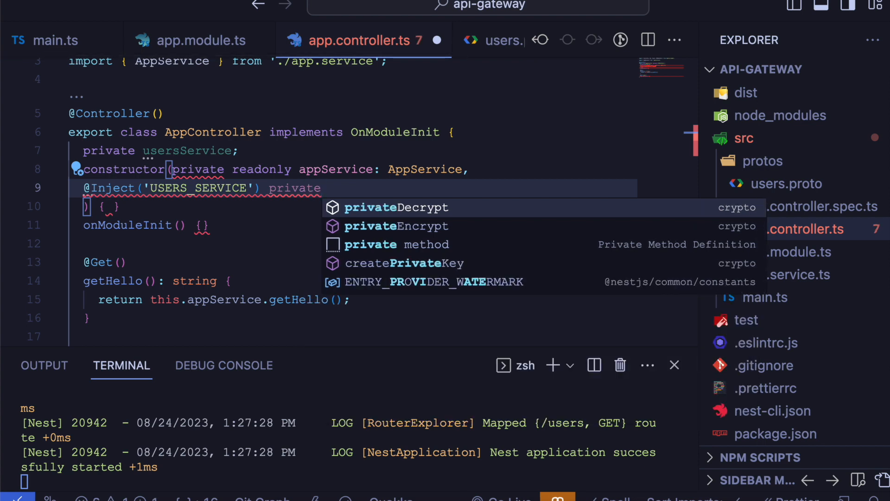
{"action": "key", "text": "Escape"}
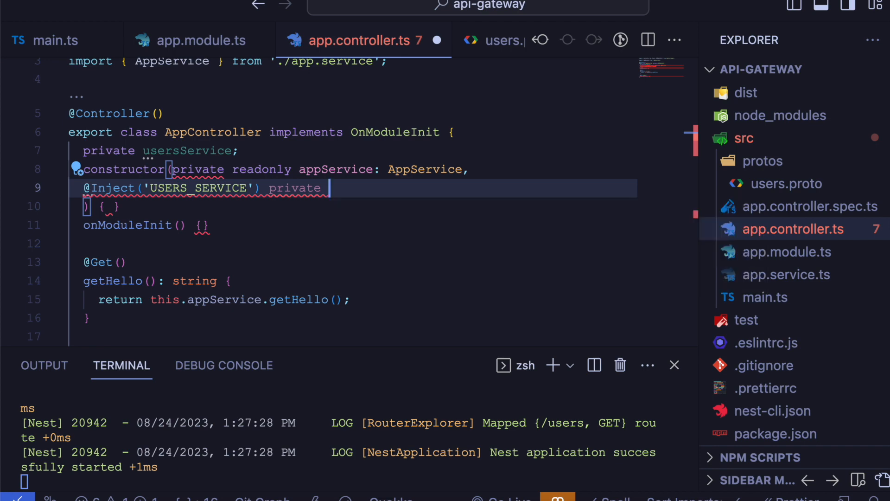
{"action": "type", "text": "client:"}
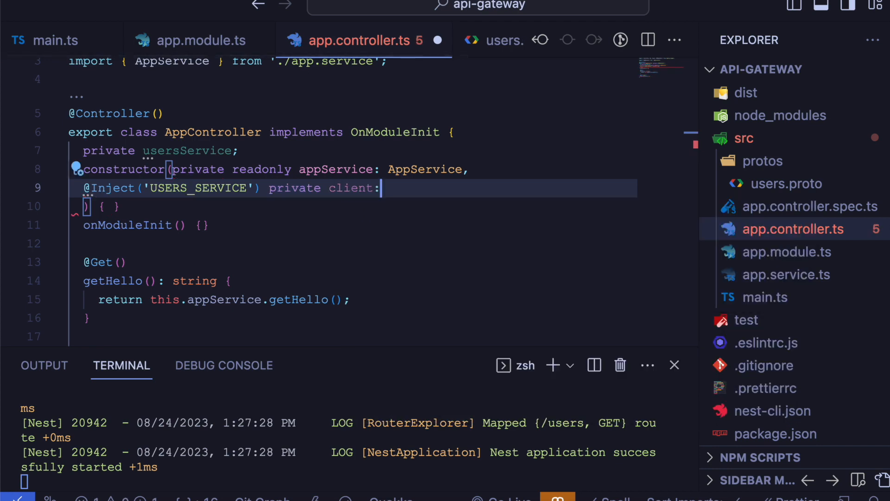
{"action": "type", "text": "Cliegr"}
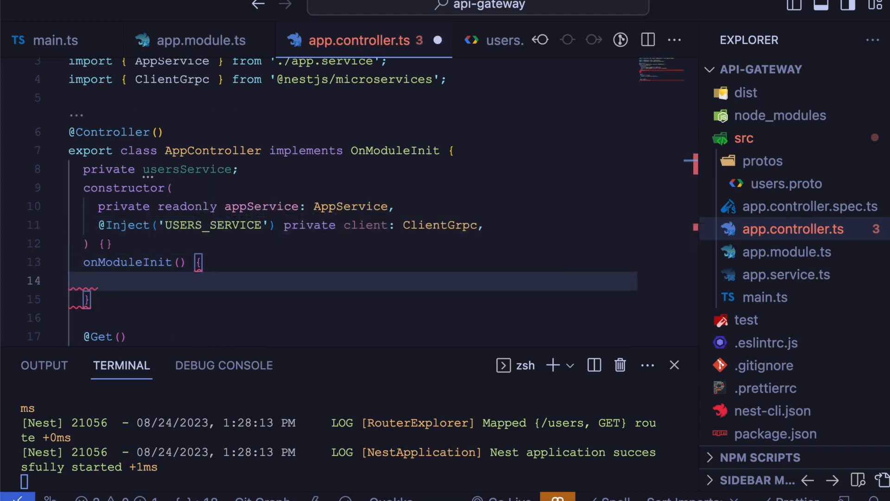
In onModuleInit, set this.usersService = this.client.getService('UsersService'), verifying the name in users.proto.
{"action": "type", "text": "this."}
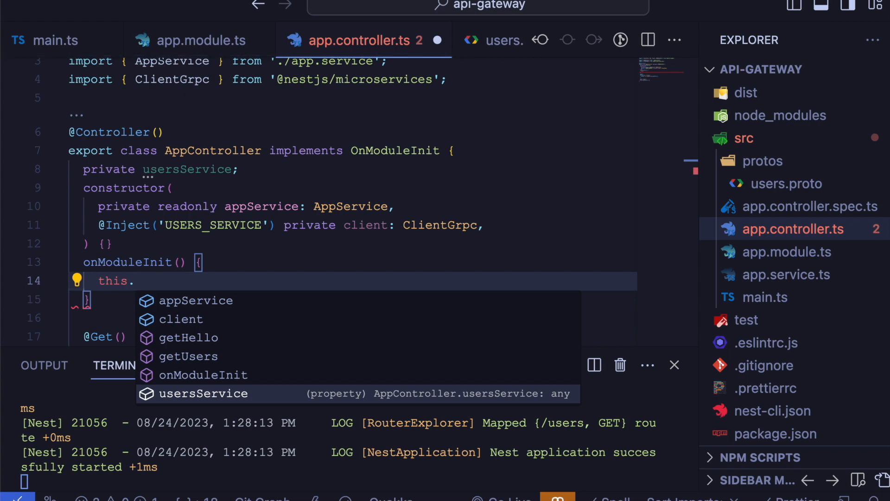
{"action": "type", "text": "usersService = t"}
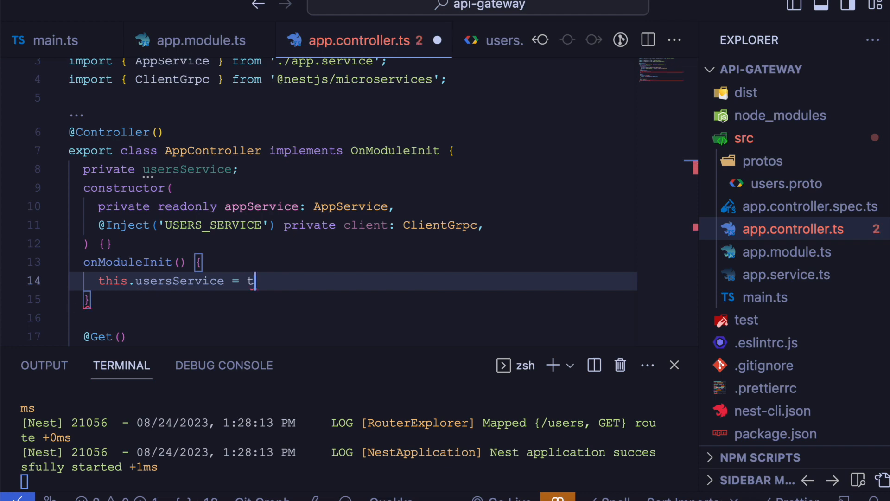
{"action": "type", "text": "his.client"}
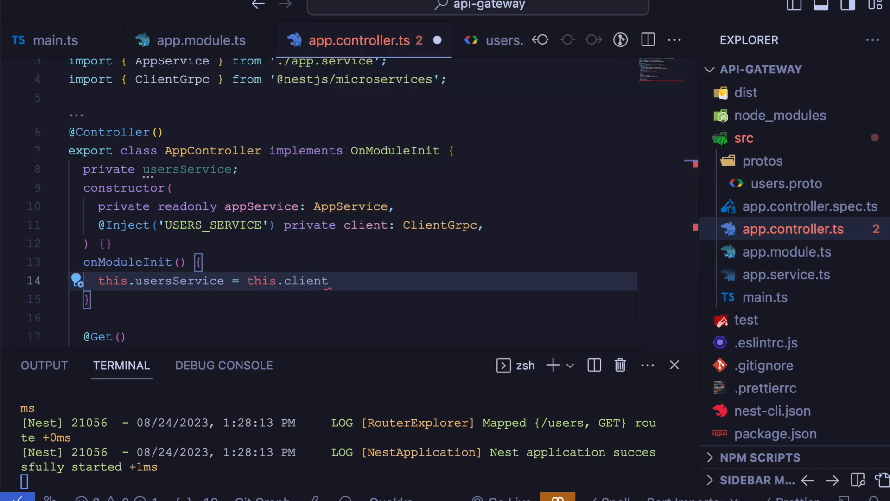
{"action": "type", "text": ".getService("}
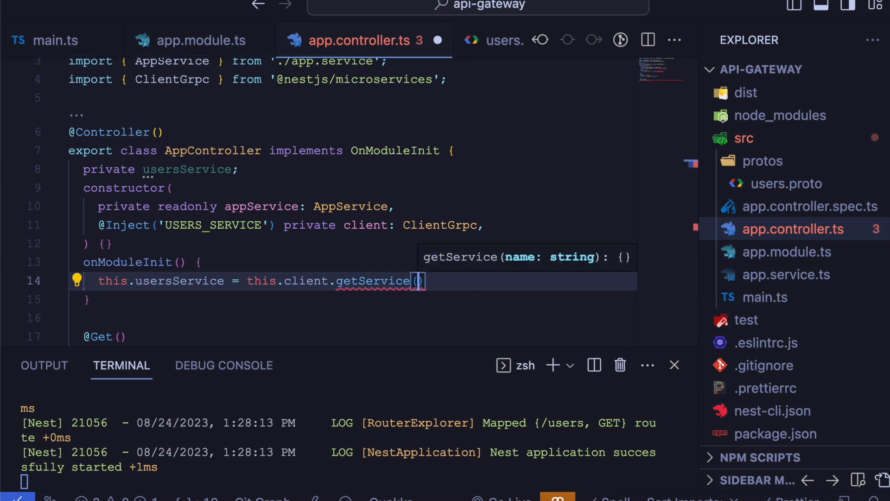
{"action": "left_click", "coordinate": [204, 262]}
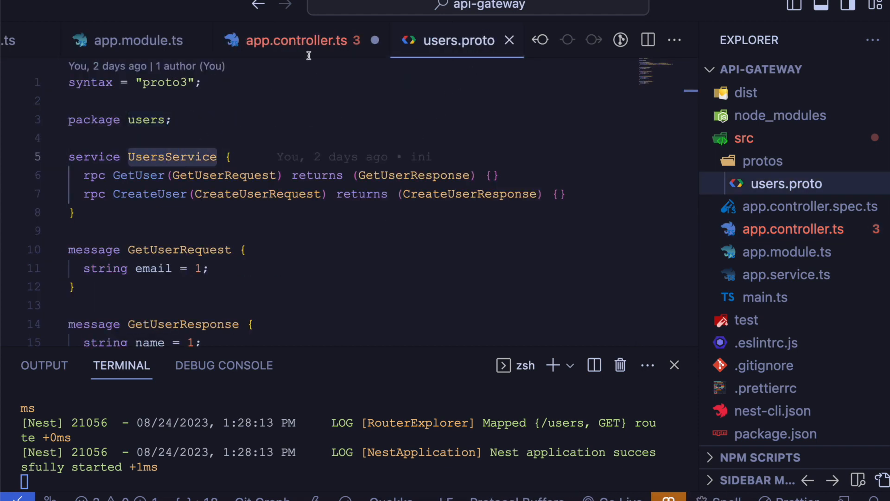
{"action": "left_click", "coordinate": [295, 41]}
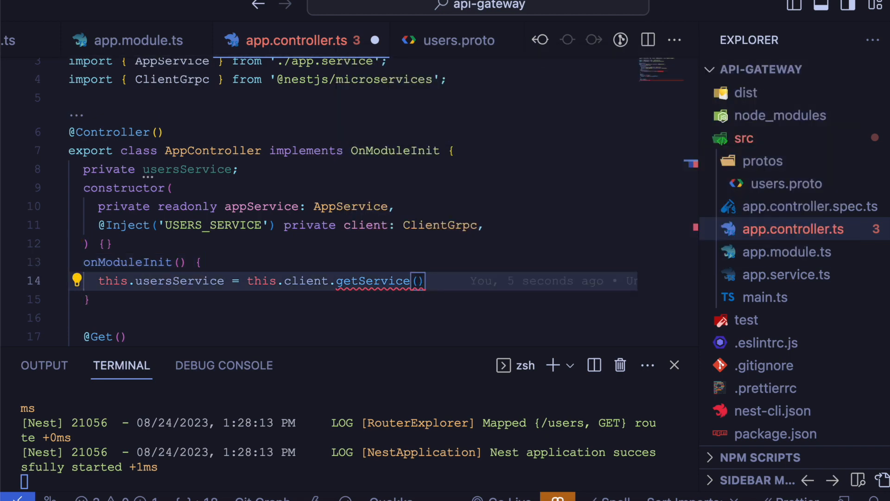
{"action": "type", "text": "'UsersService'"}
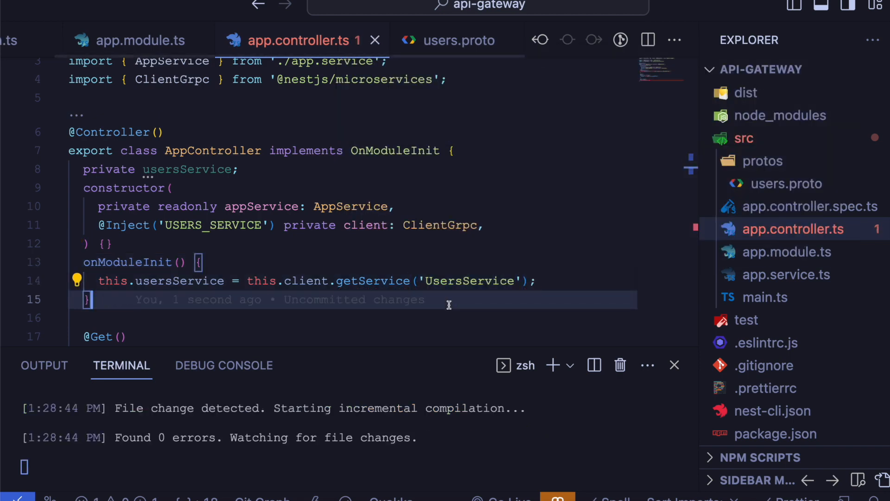
{"action": "scroll", "scroll_direction": "down", "scroll_amount": 3}
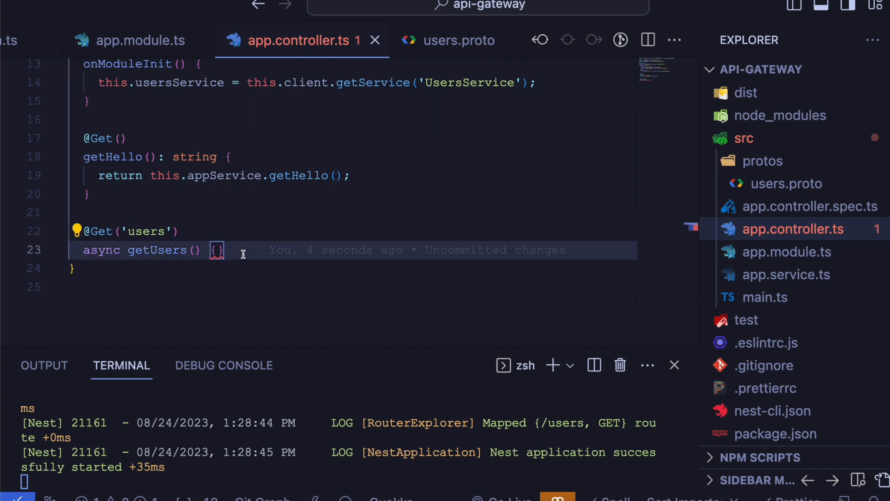
{"action": "key", "text": "Enter"}
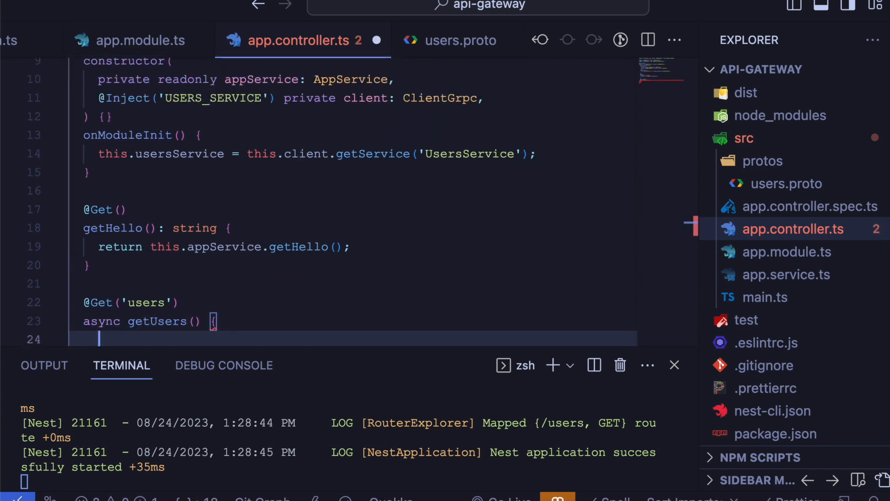
{"action": "type", "text": "this.usersService."}
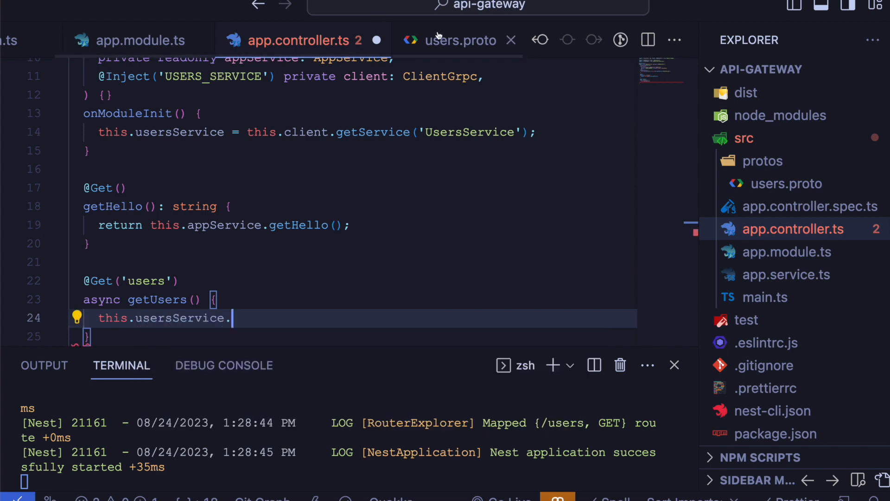
{"action": "left_click", "coordinate": [460, 40]}
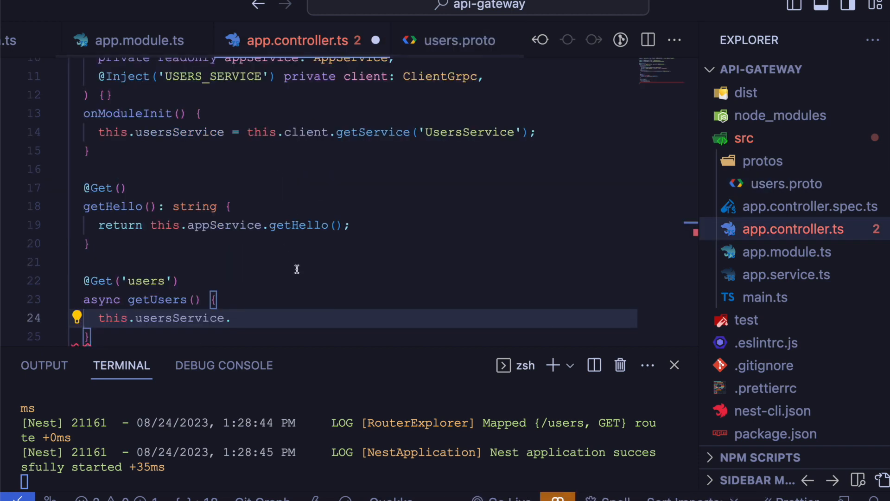
{"action": "type", "text": "GetUser()"}
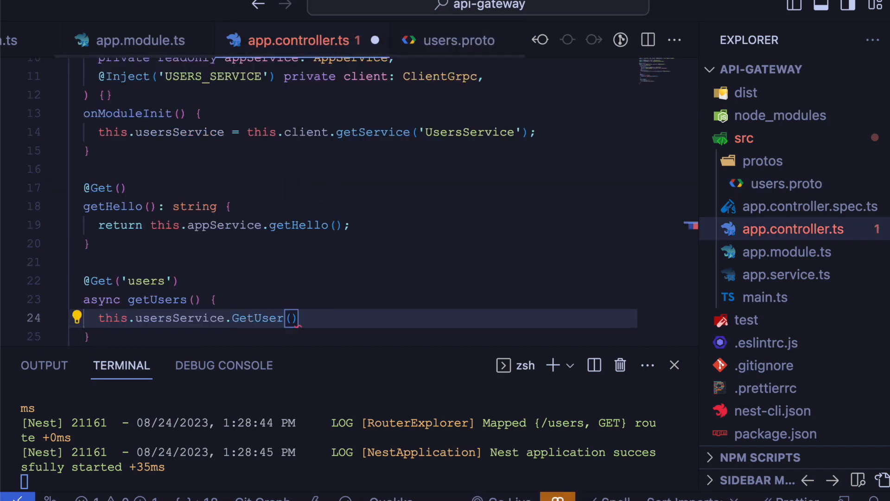
{"action": "type", "text": "{}"}
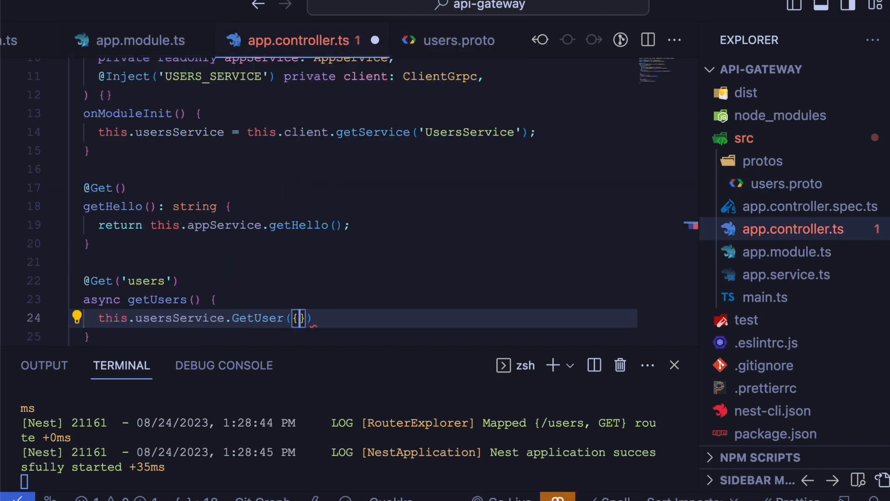
{"action": "type", "text": "em"}
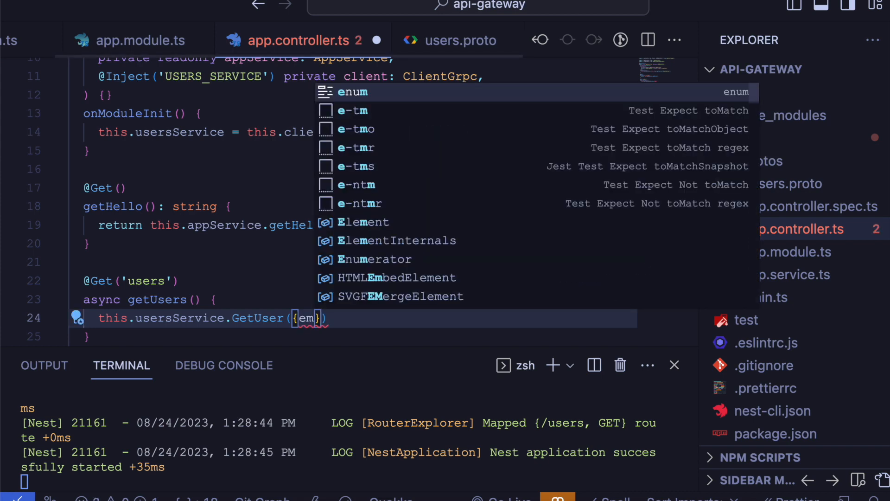
{"action": "type", "text": "email:\""}
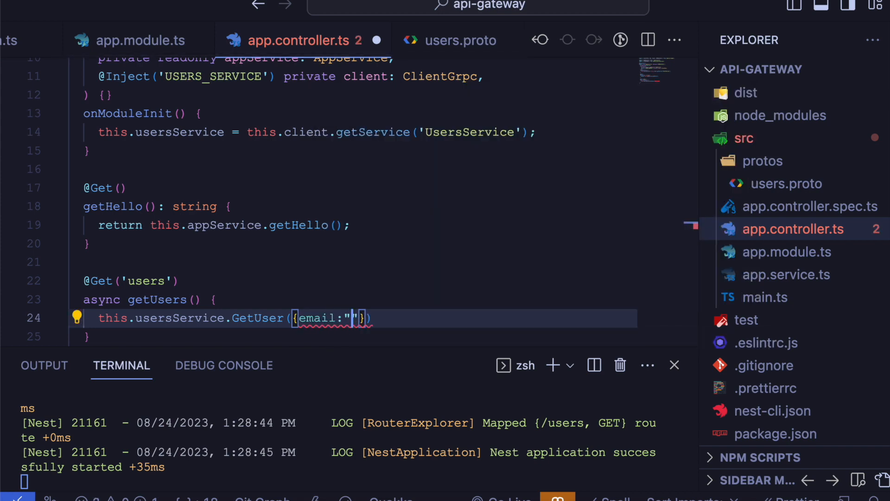
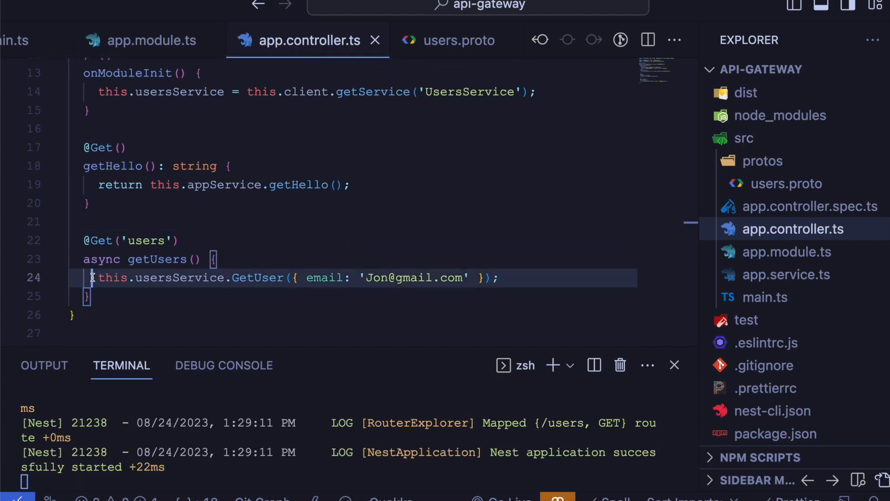
{"action": "type", "text": "return"}
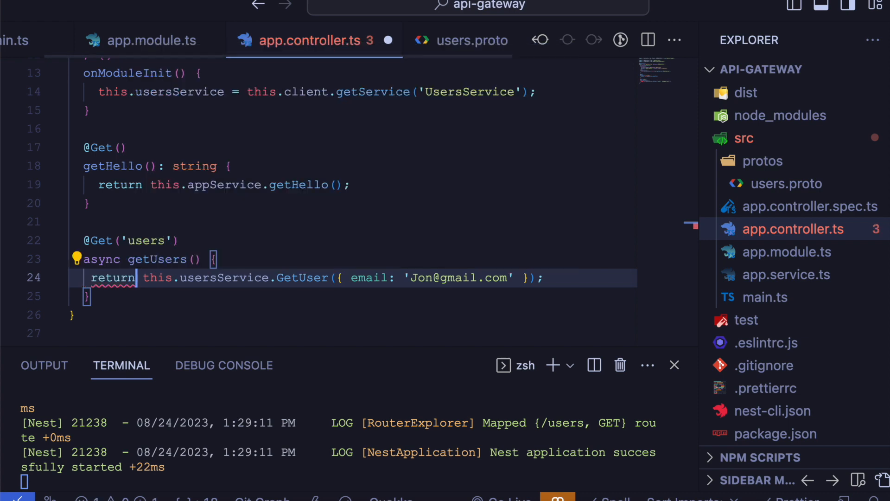
{"action": "key", "text": "ctrl+s"}
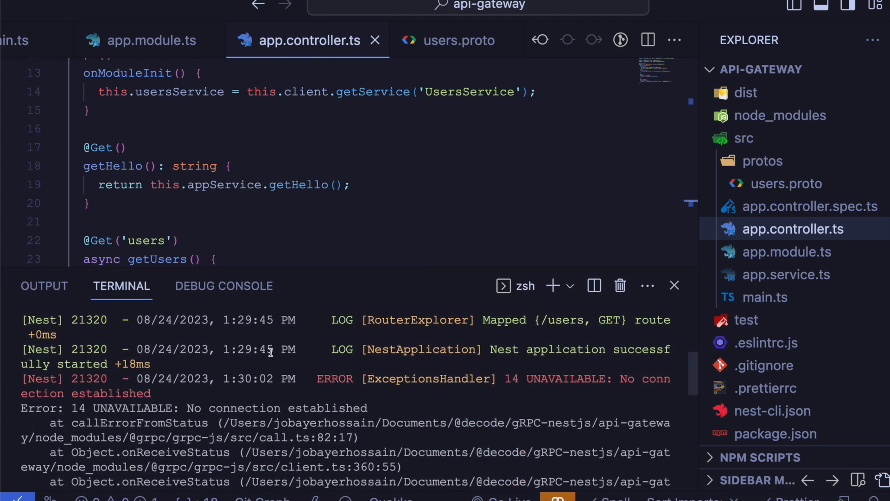
Read the 14 UNAVAILABLE error in the terminal, then view the gRPC url in app.module.ts.
{"action": "scroll", "scroll_direction": "down", "scroll_amount": 3}
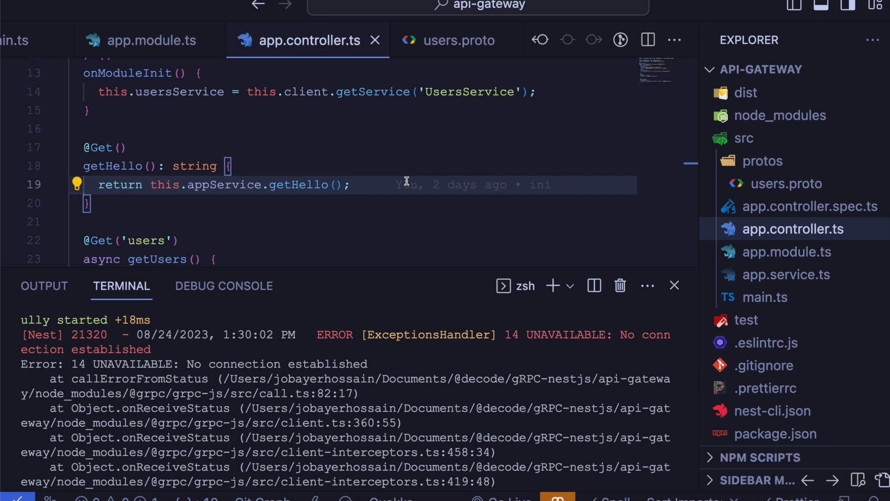
{"action": "left_click", "coordinate": [149, 40]}
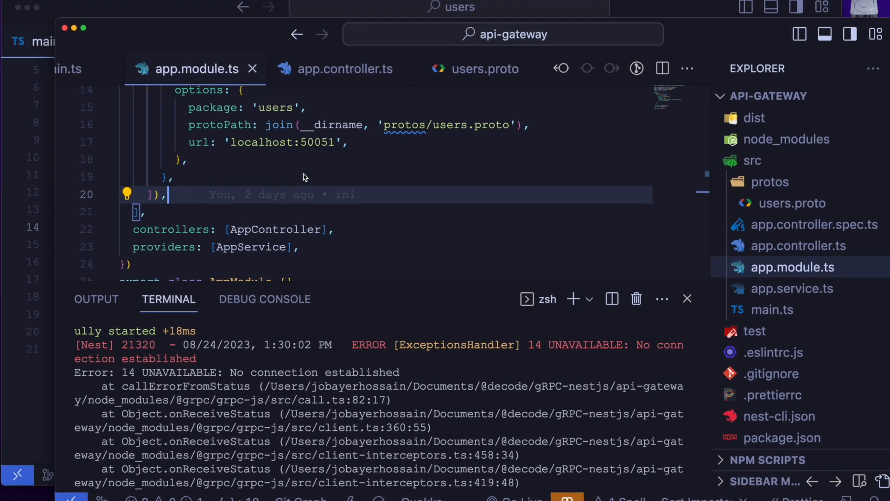
Switch to the users microservice project and run yarn start in its terminal.
{"action": "left_click", "coordinate": [766, 309]}
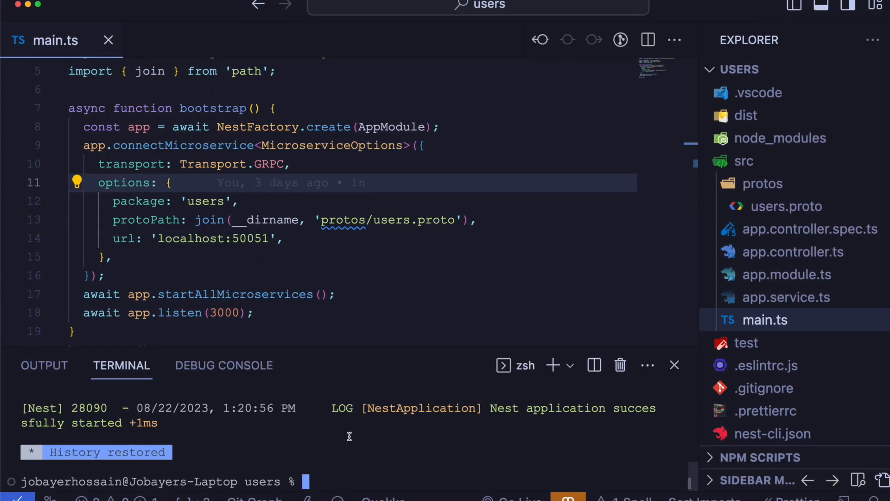
{"action": "type", "text": "yarn star"}
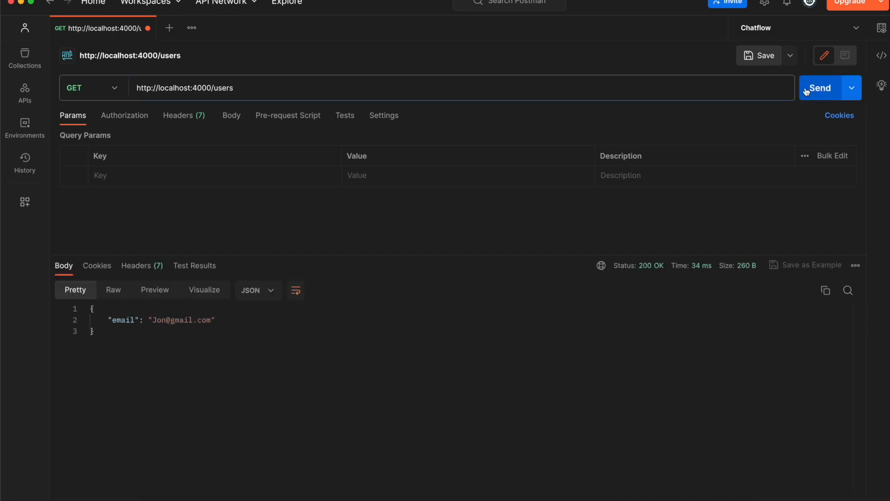
{"action": "left_click", "coordinate": [114, 331]}
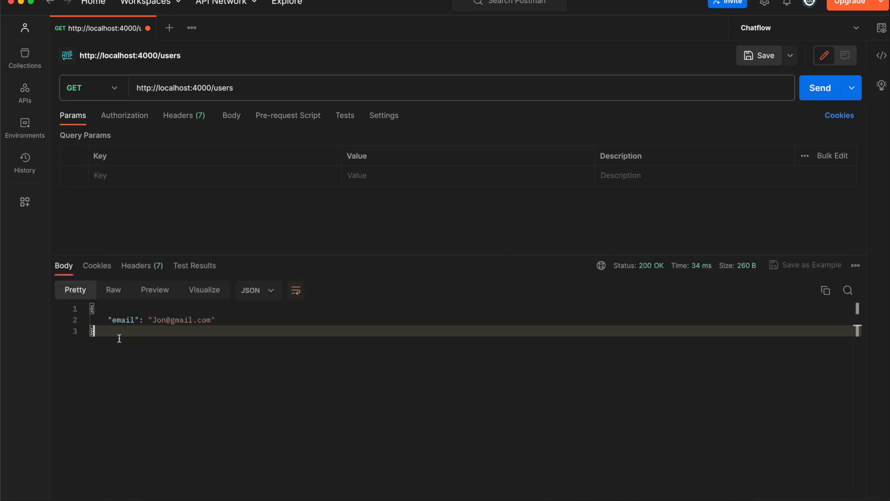